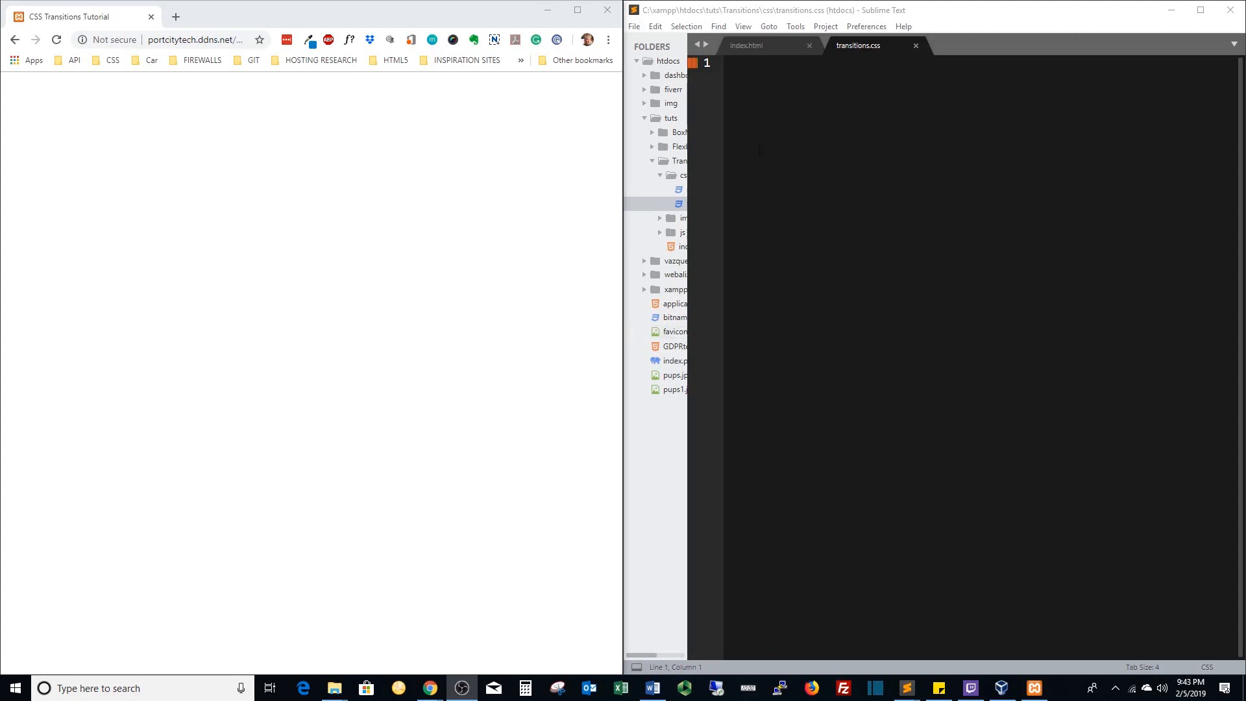
Review the page's HTML markup and return to the empty stylesheet.
{"action": "left_click", "coordinate": [766, 45]}
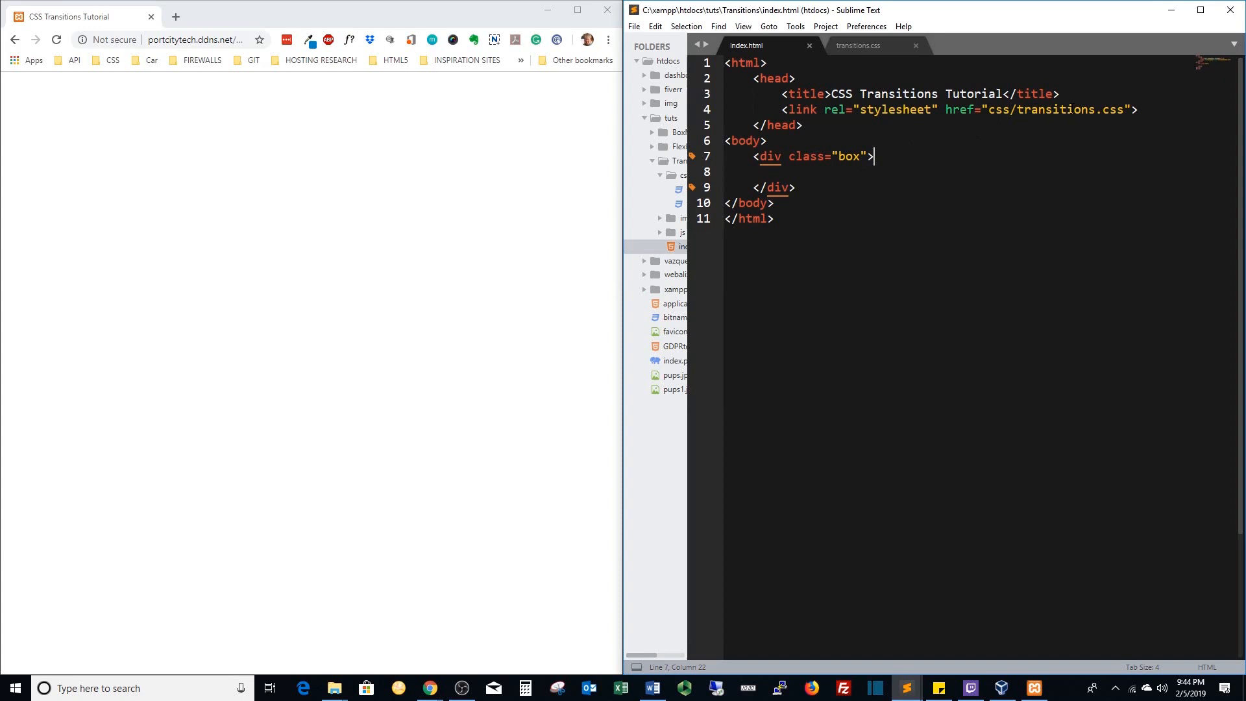
{"action": "left_click", "coordinate": [858, 46]}
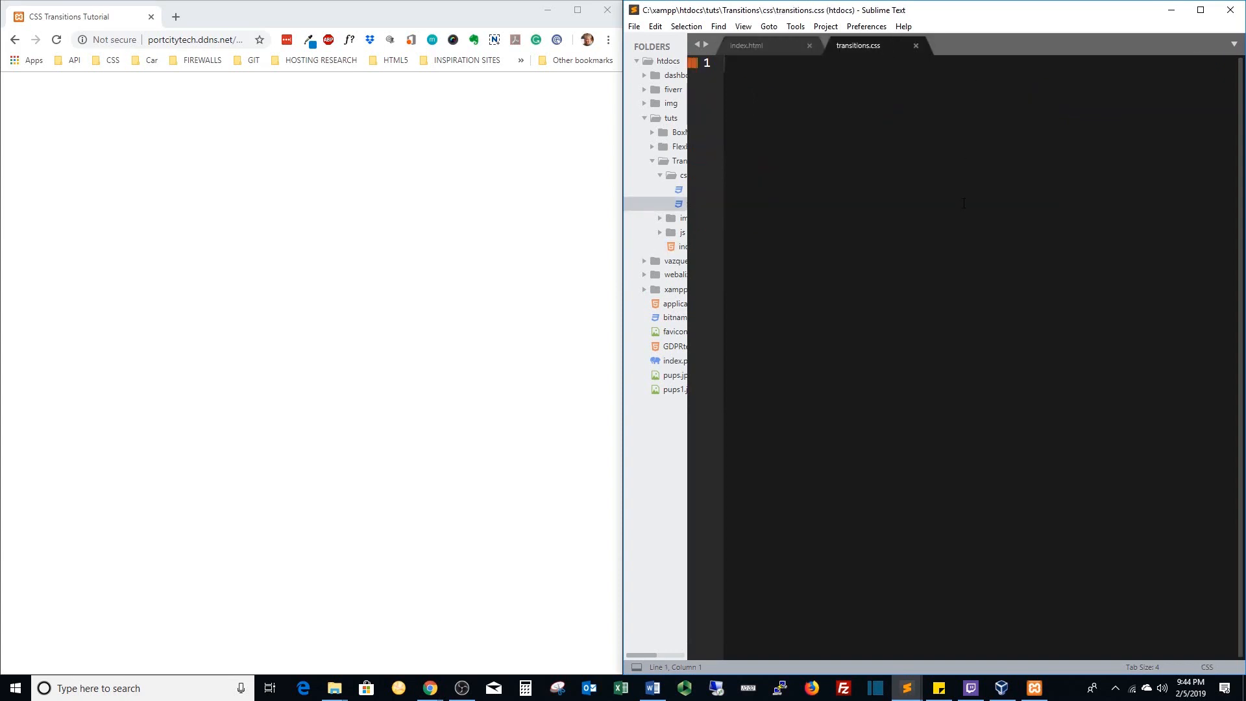
Give the page body a #333 background and save transitions.css.
{"action": "type", "text": "body {}"}
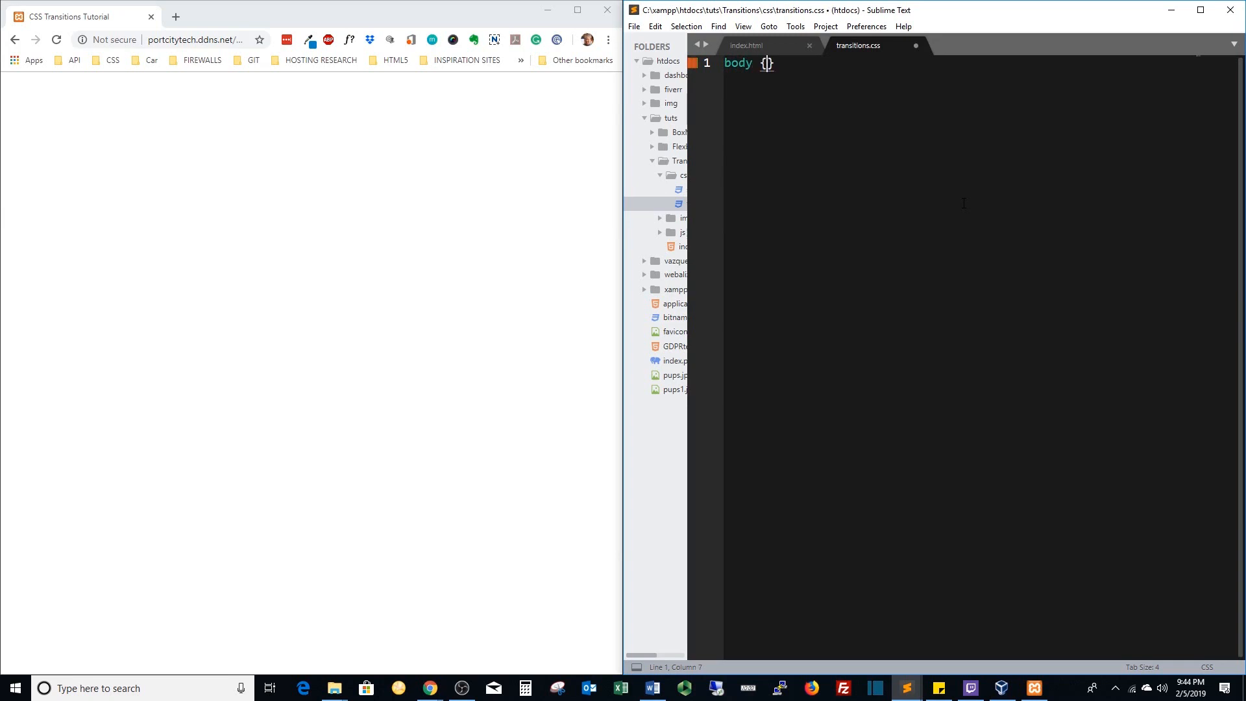
{"action": "type", "text": "background:"}
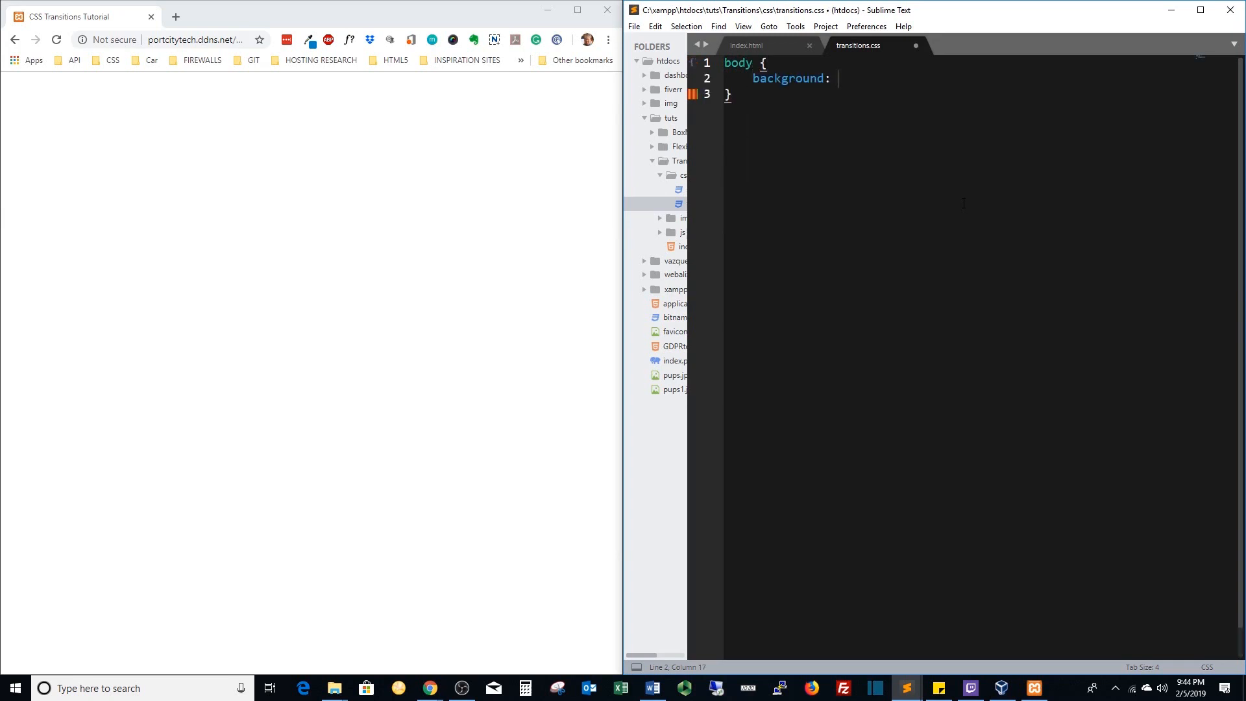
{"action": "type", "text": "#333;"}
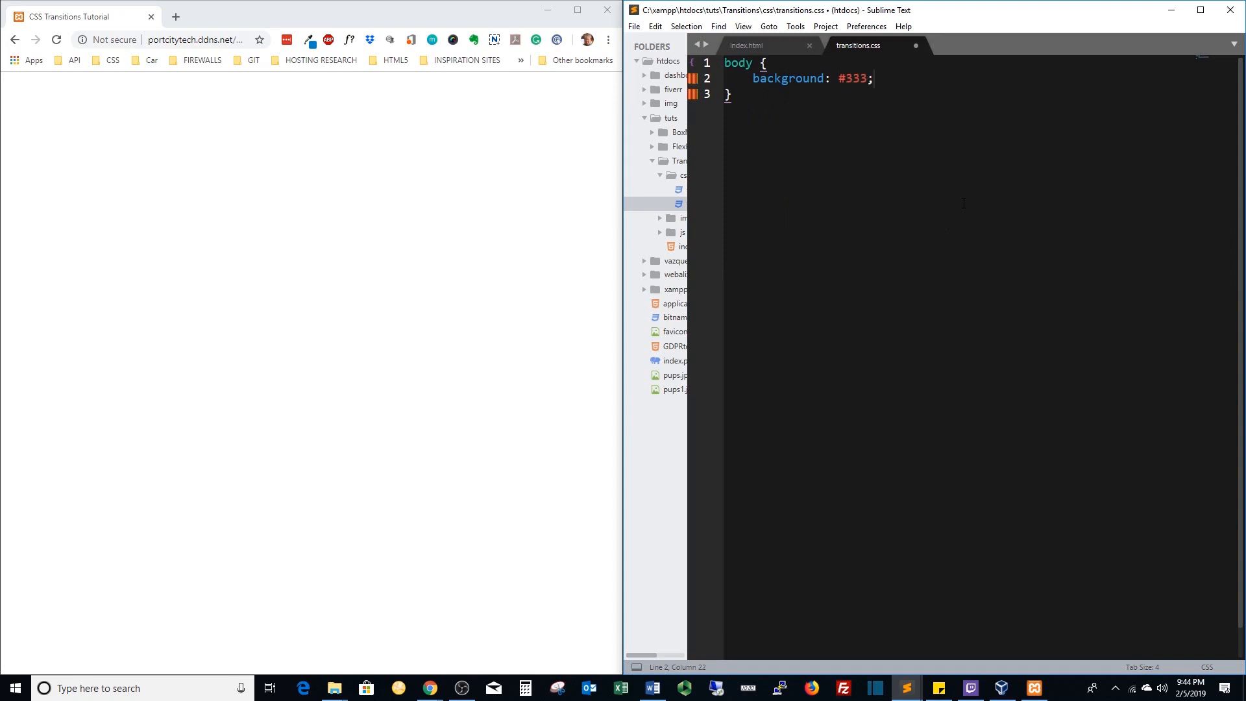
{"action": "key", "text": "ctrl+s"}
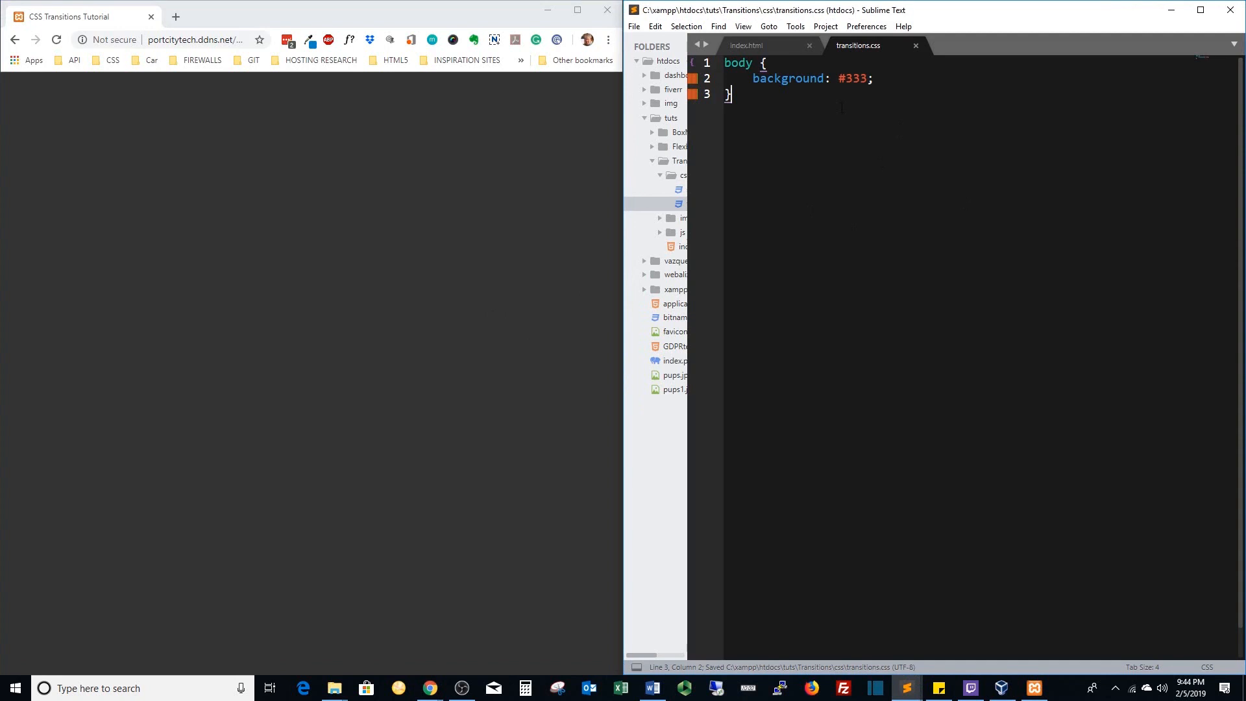
{"action": "key", "text": "enter"}
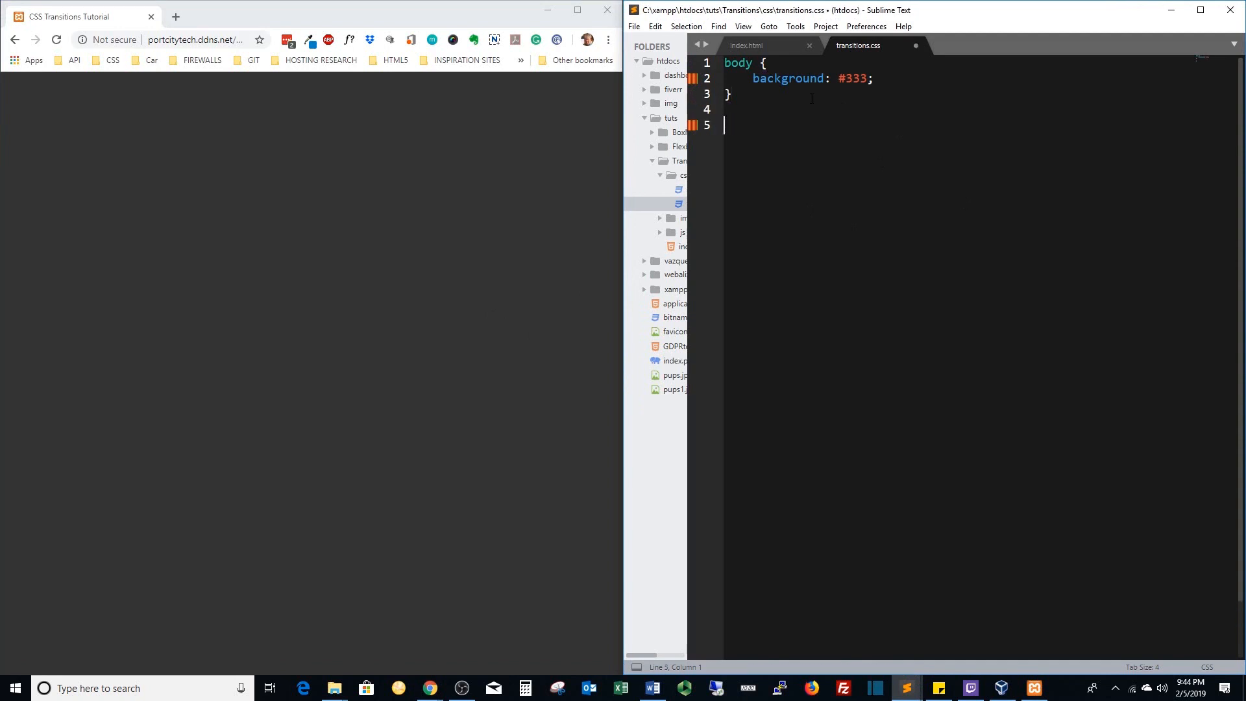
Start a .box rule with a white background, 400px wide and 400px high.
{"action": "type", "text": ".box {\""}
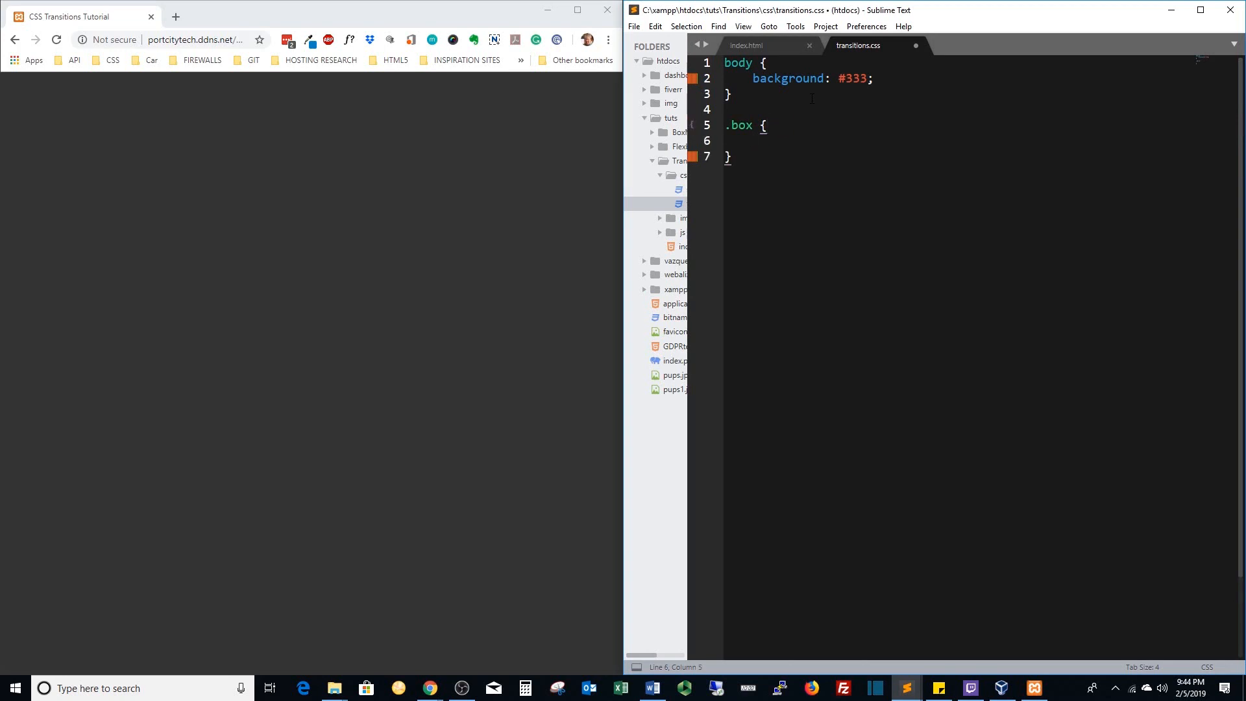
{"action": "type", "text": "backgroun"}
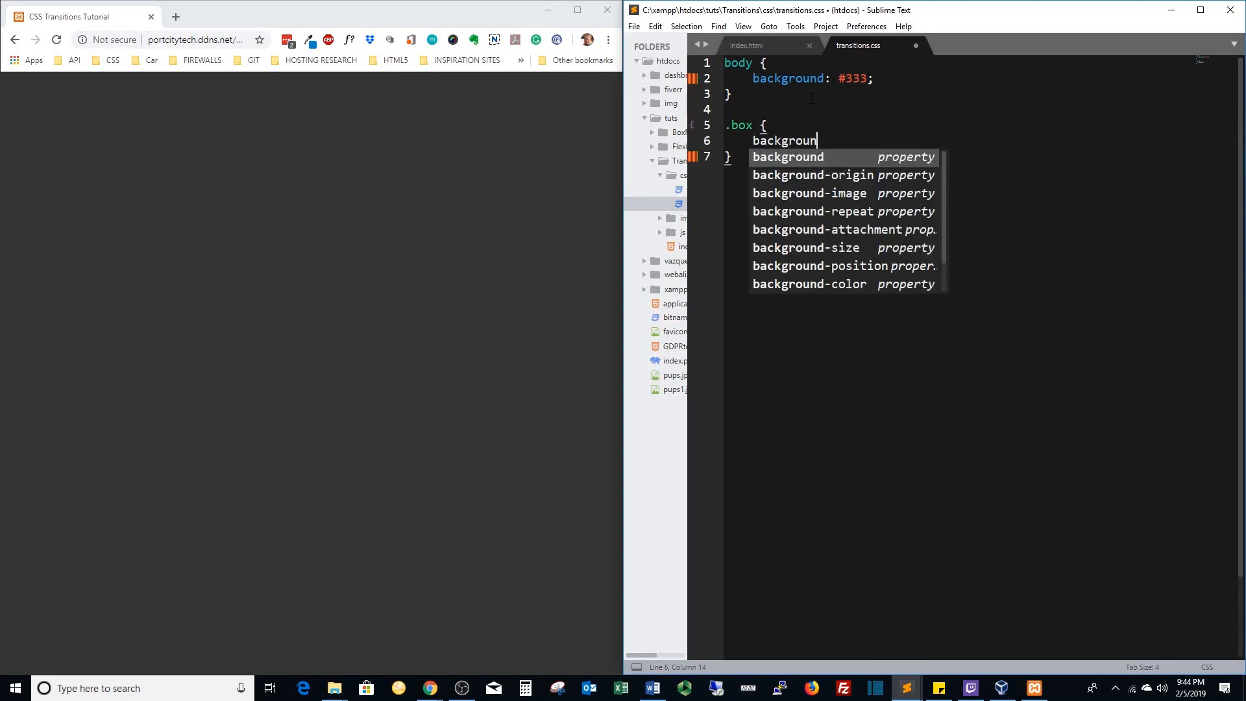
{"action": "type", "text": "d: white;"}
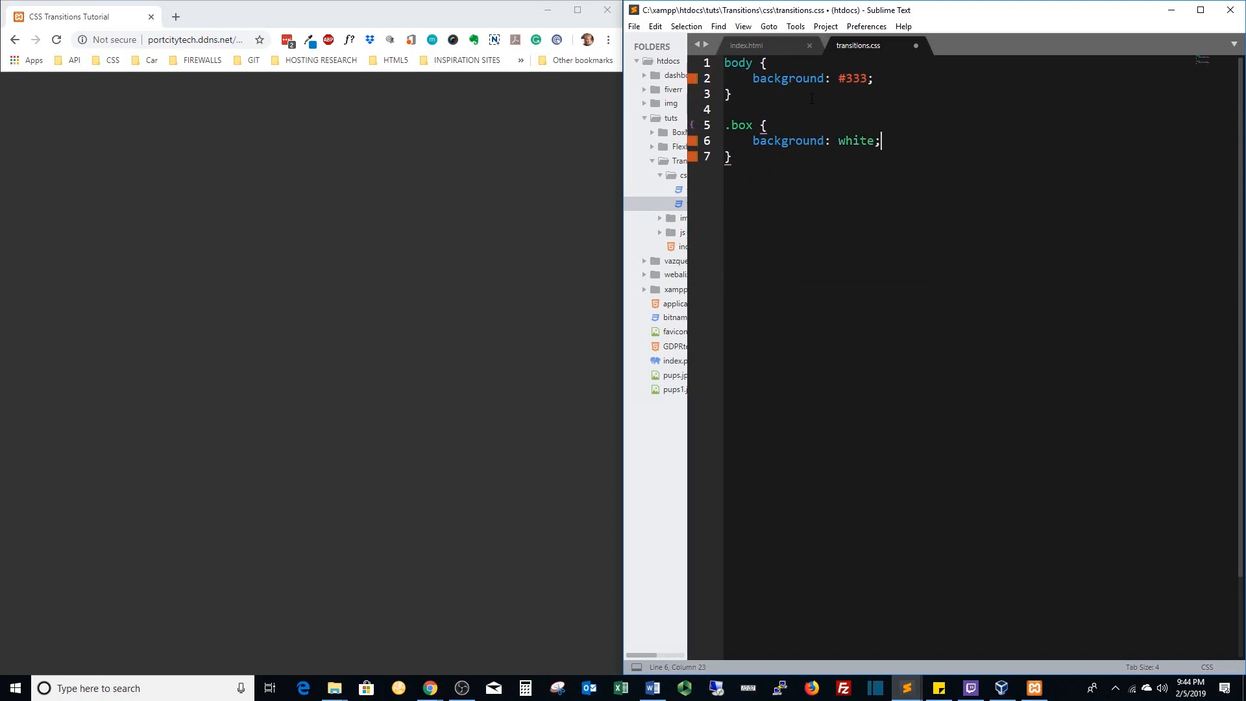
{"action": "type", "text": "widt"}
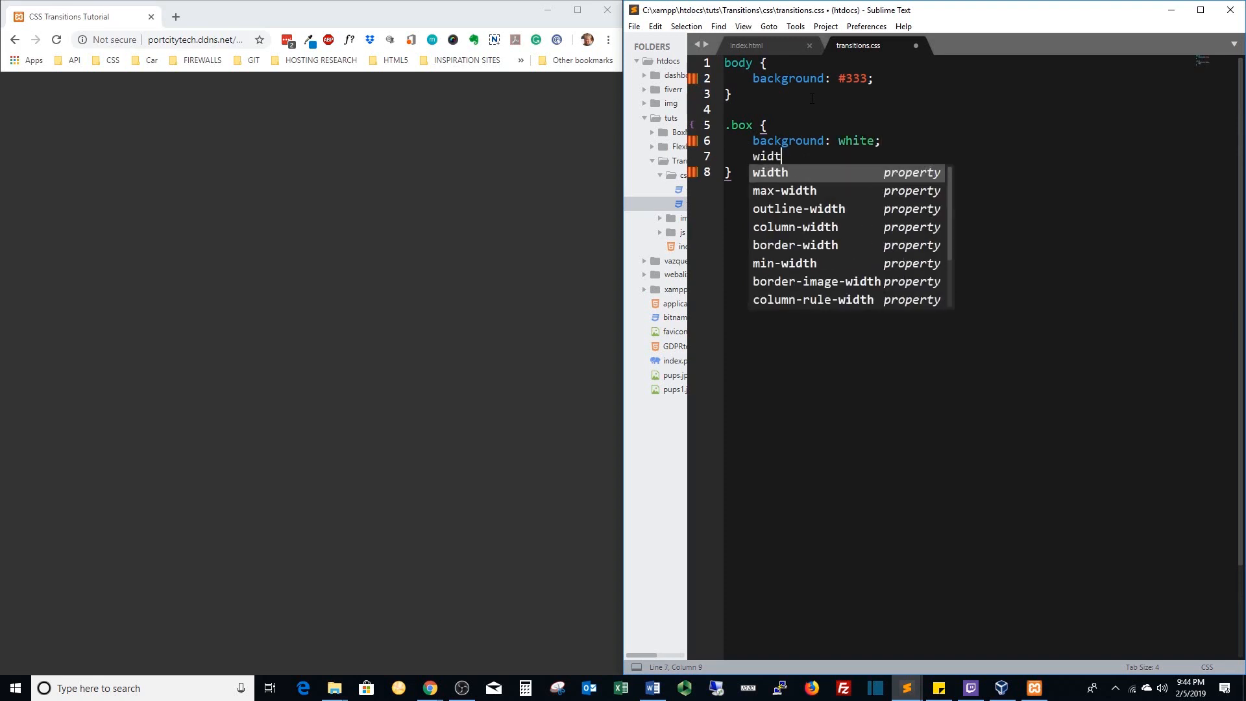
{"action": "type", "text": "h: 400px;"}
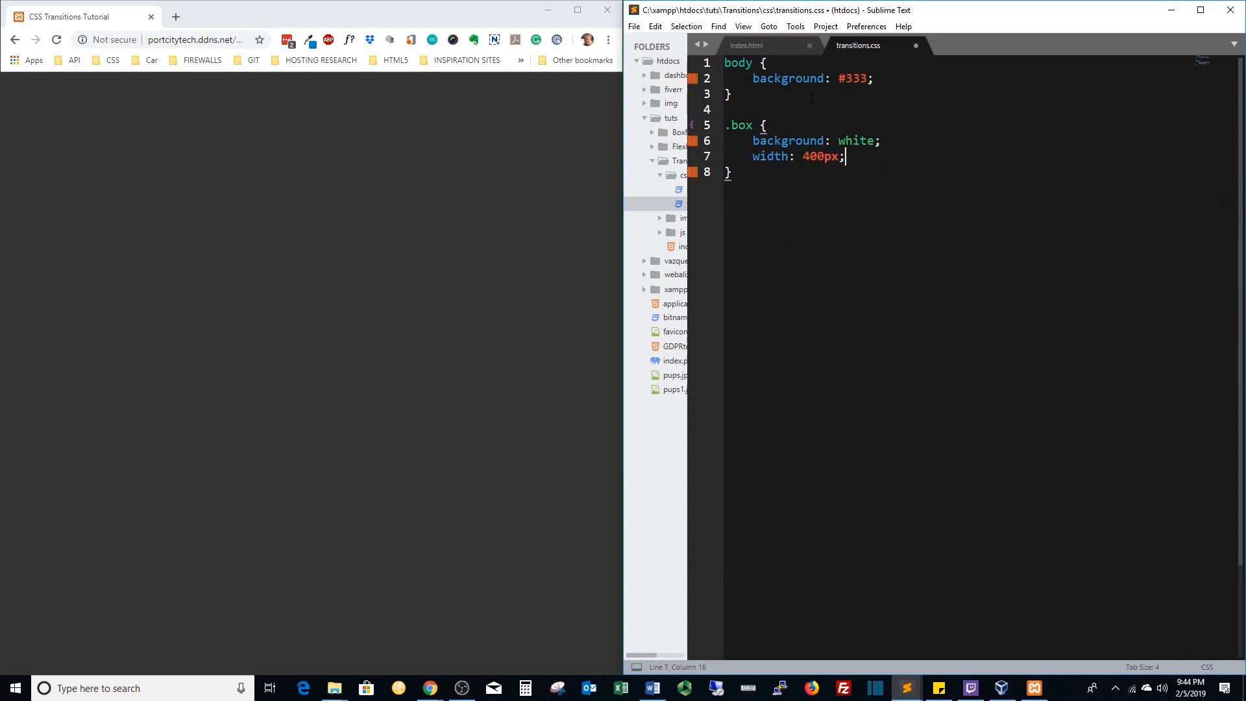
{"action": "type", "text": "height: 4;"}
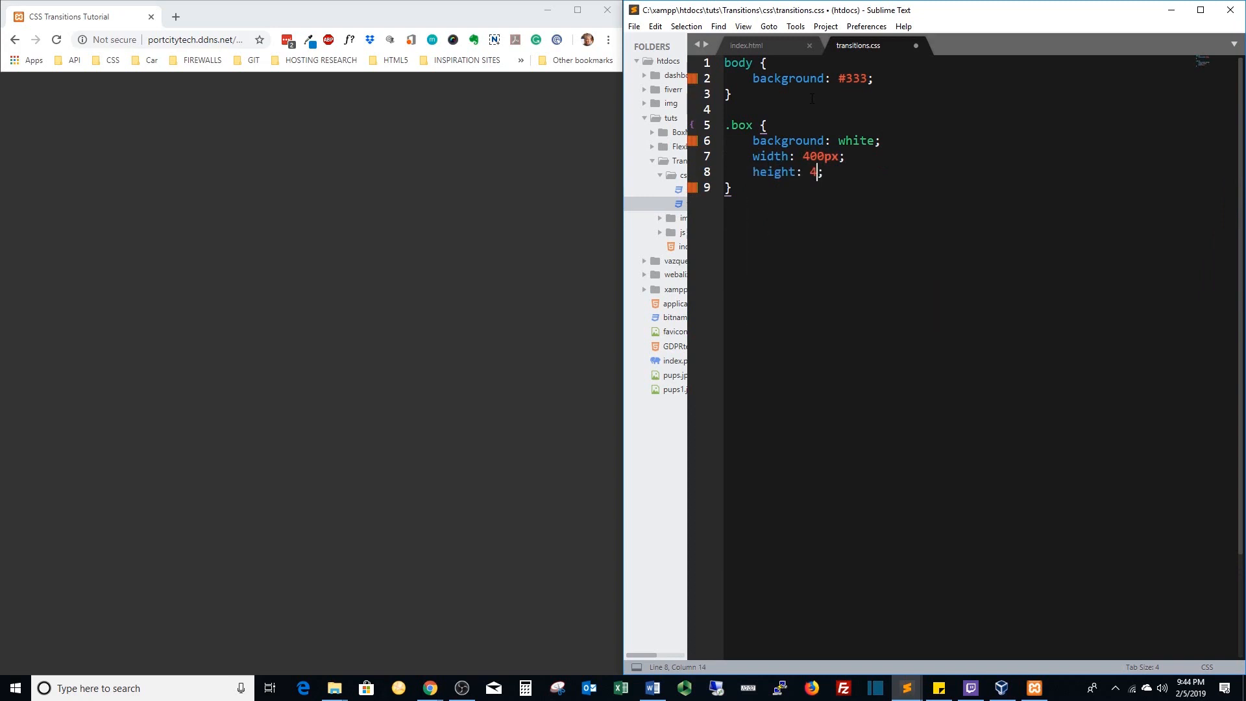
{"action": "type", "text": "00px"}
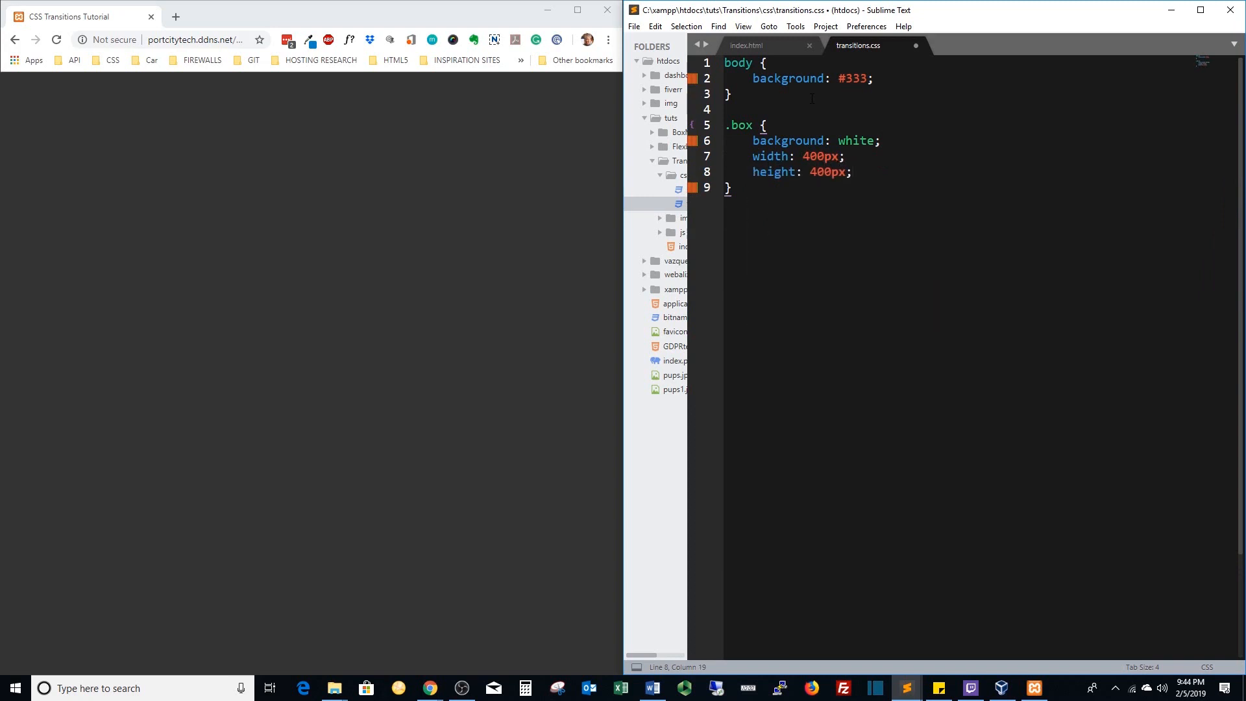
Make the box position relative, centred with margin 0 auto and top 250px.
{"action": "type", "text": "posti"}
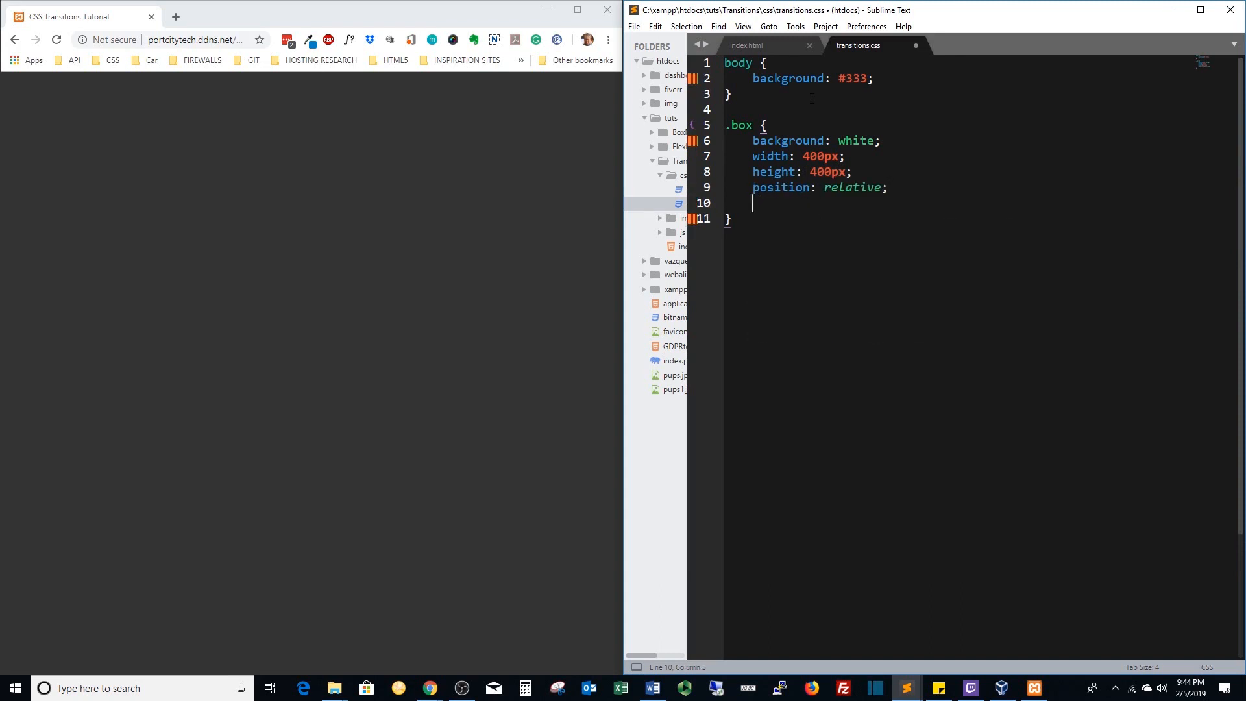
{"action": "type", "text": "margin:"}
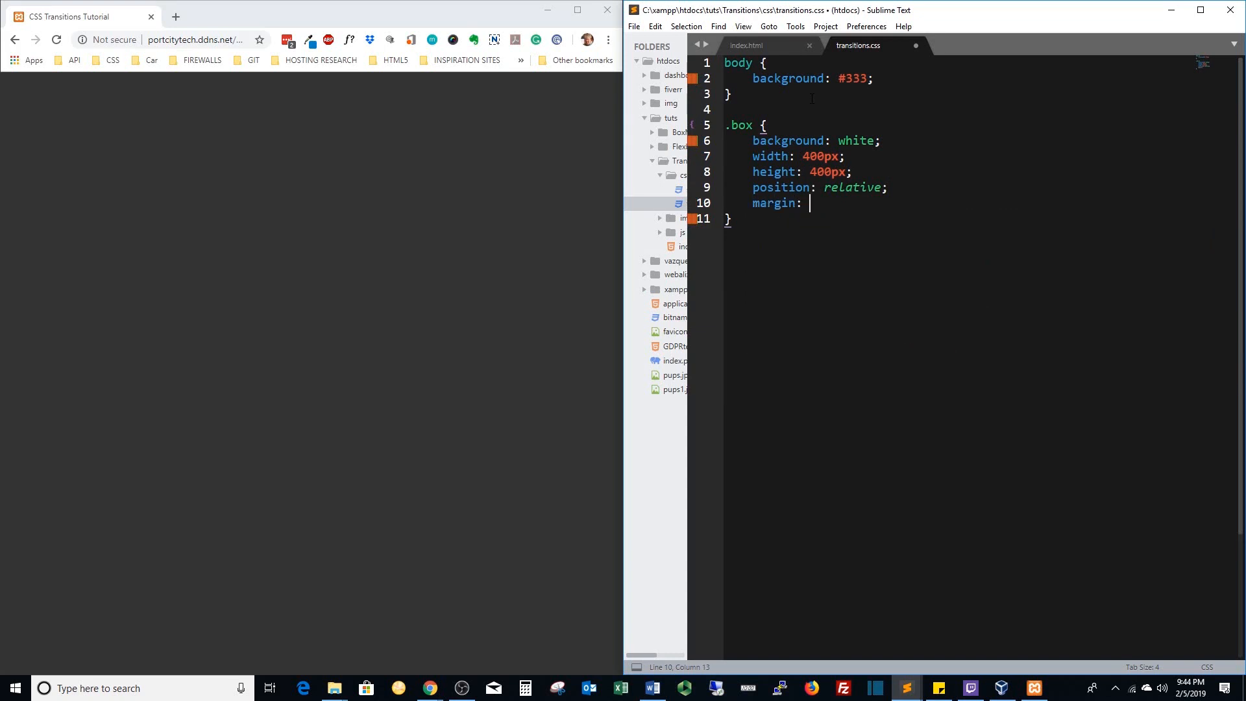
{"action": "type", "text": "0 auto;"}
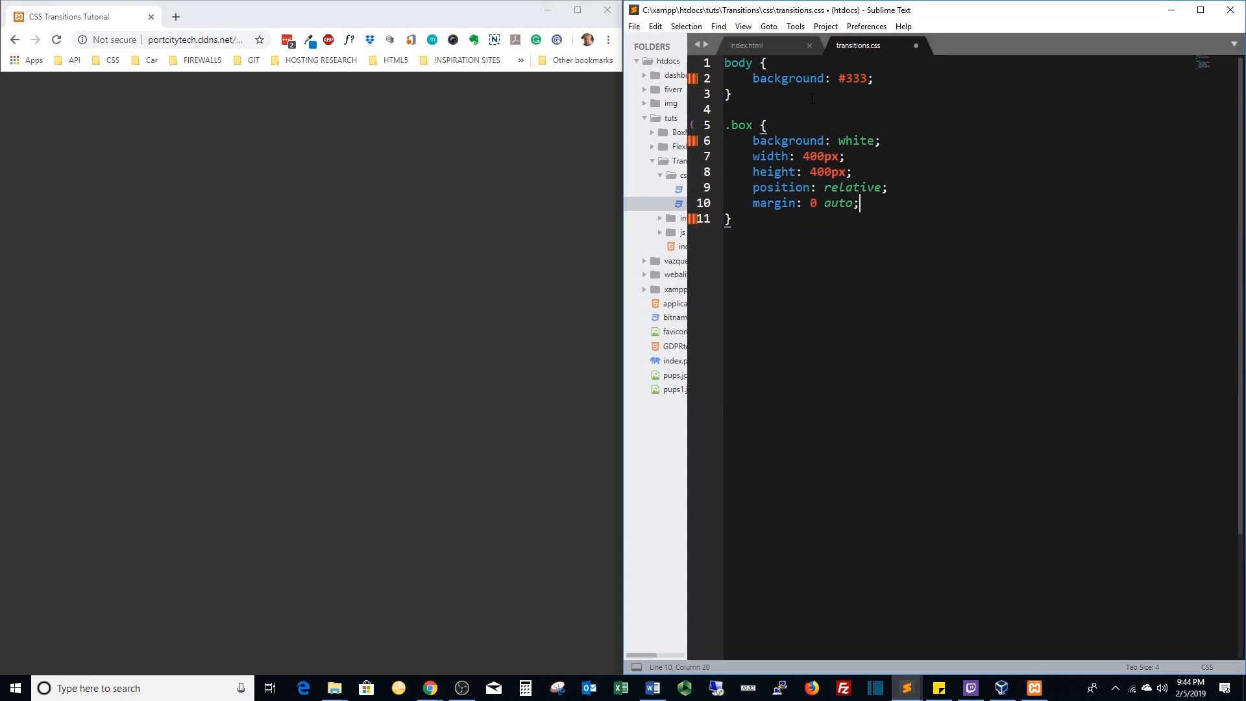
{"action": "key", "text": "enter"}
{"action": "type", "text": "top: ;"}
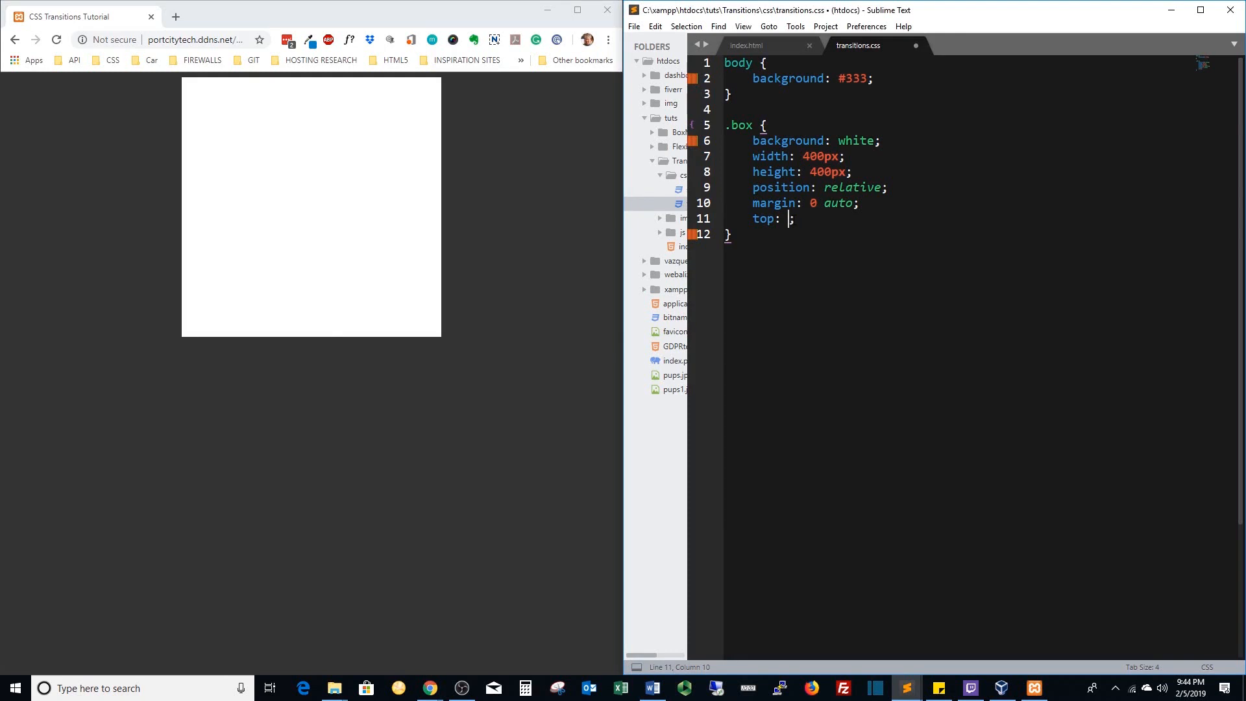
{"action": "type", "text": "250"}
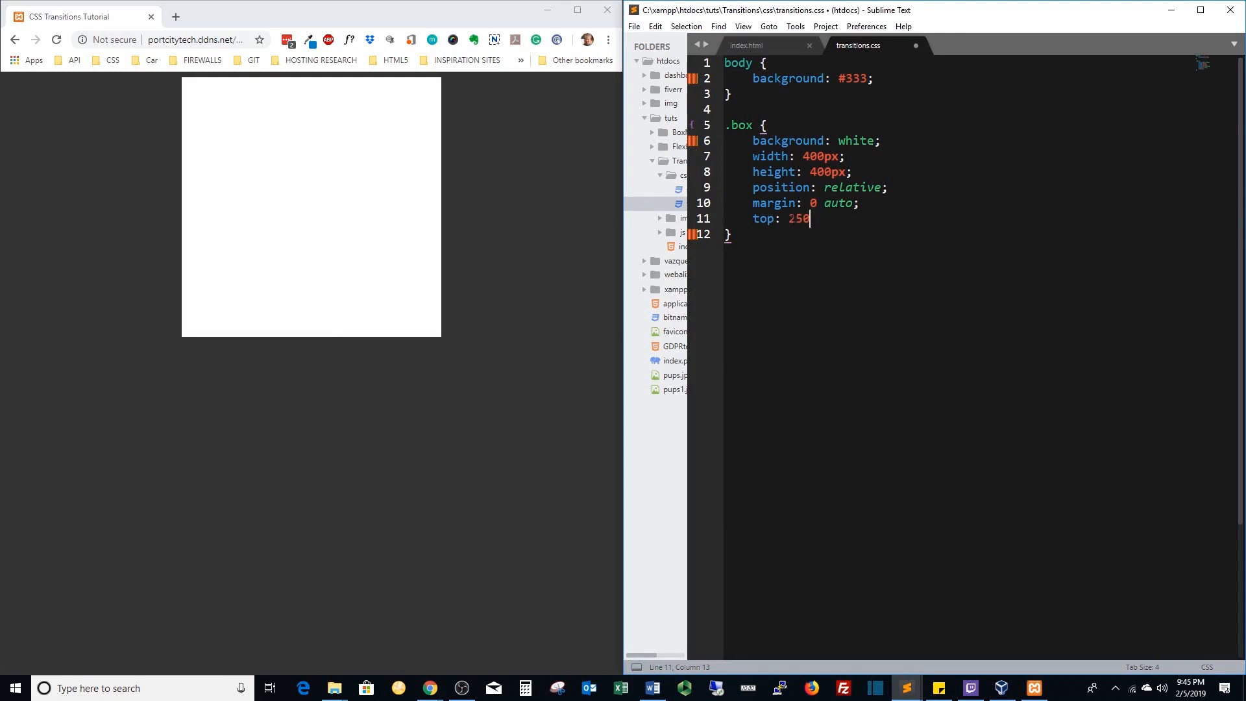
{"action": "type", "text": "px;"}
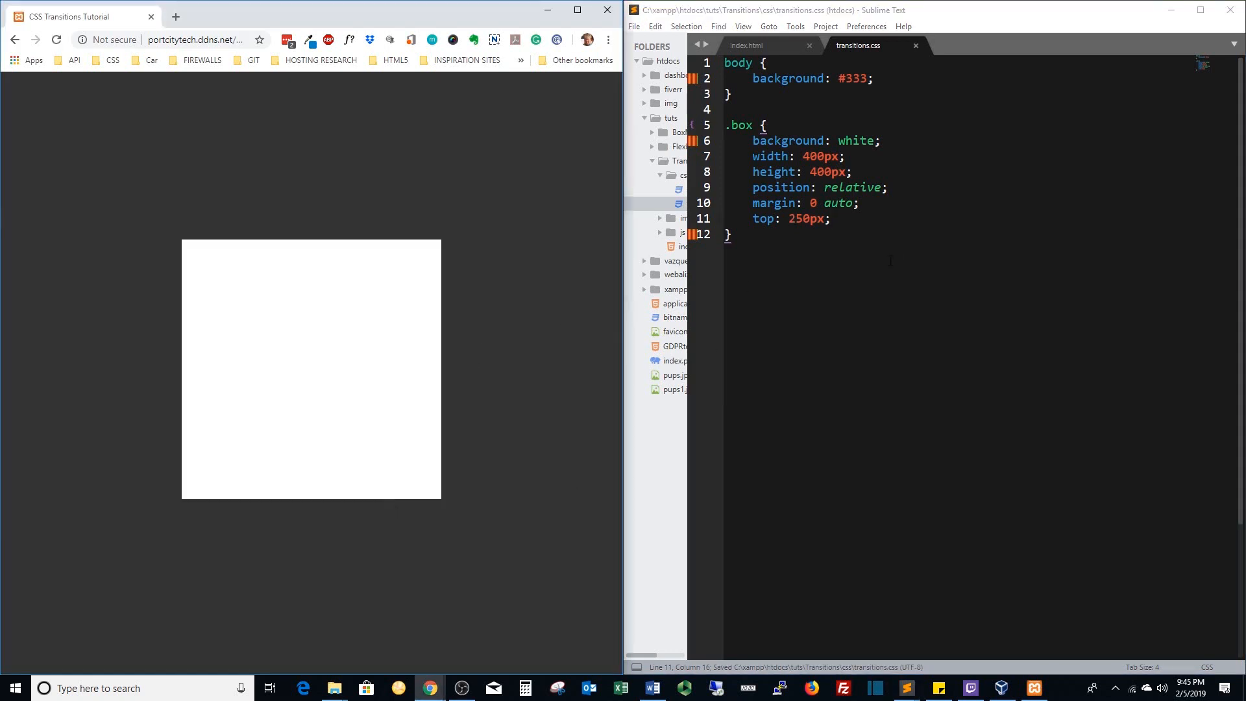
{"action": "mouse_move", "coordinate": [430, 341]}
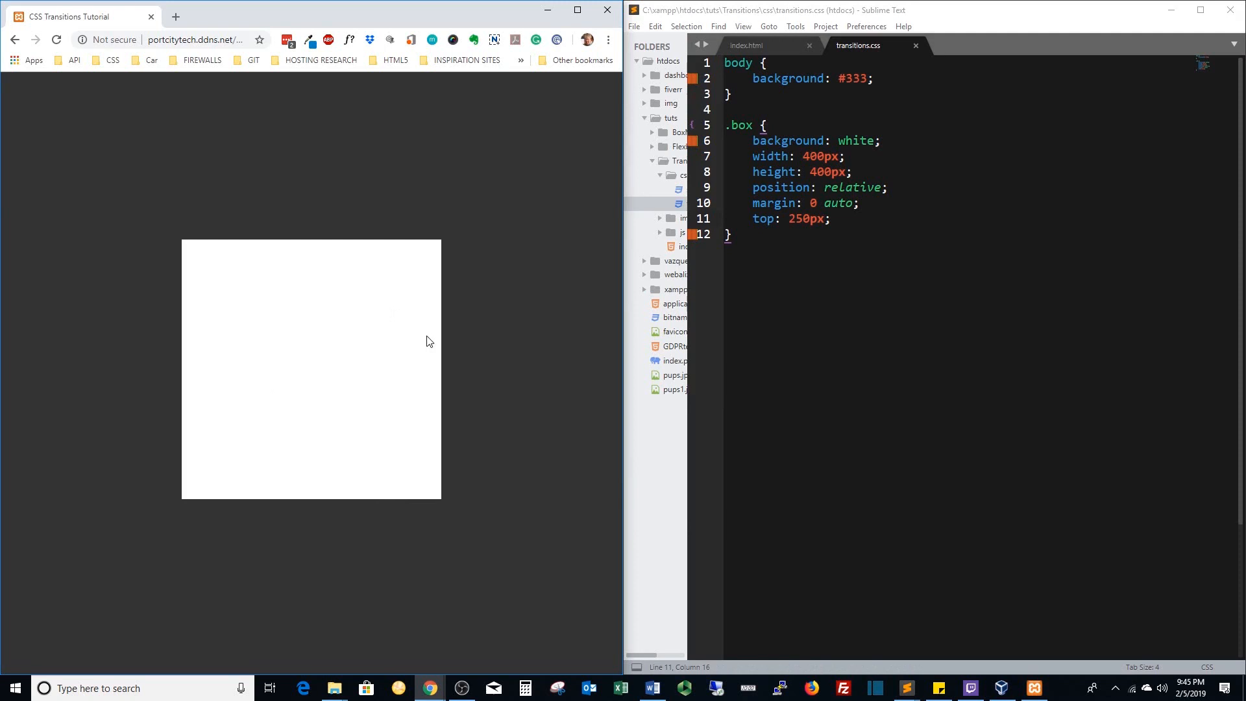
{"action": "mouse_move", "coordinate": [407, 365]}
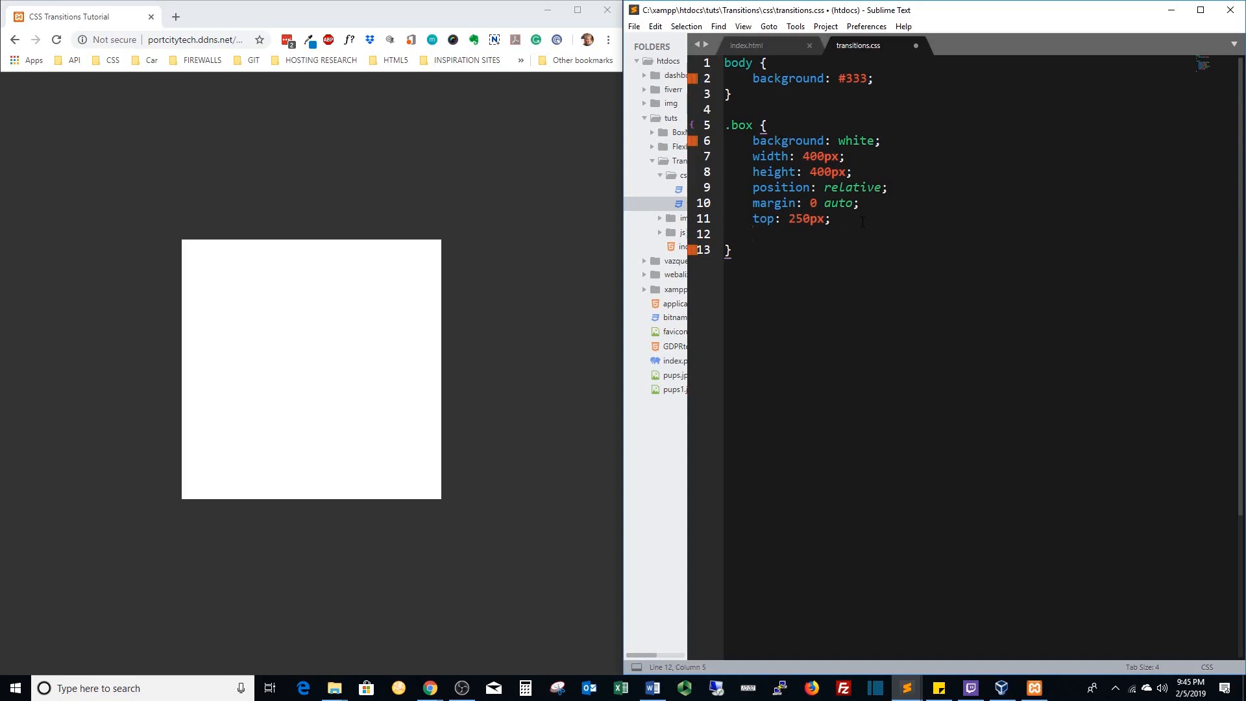
Declare transition-property: background inside .box, leaving blank lines after the rule.
{"action": "type", "text": "trasn"}
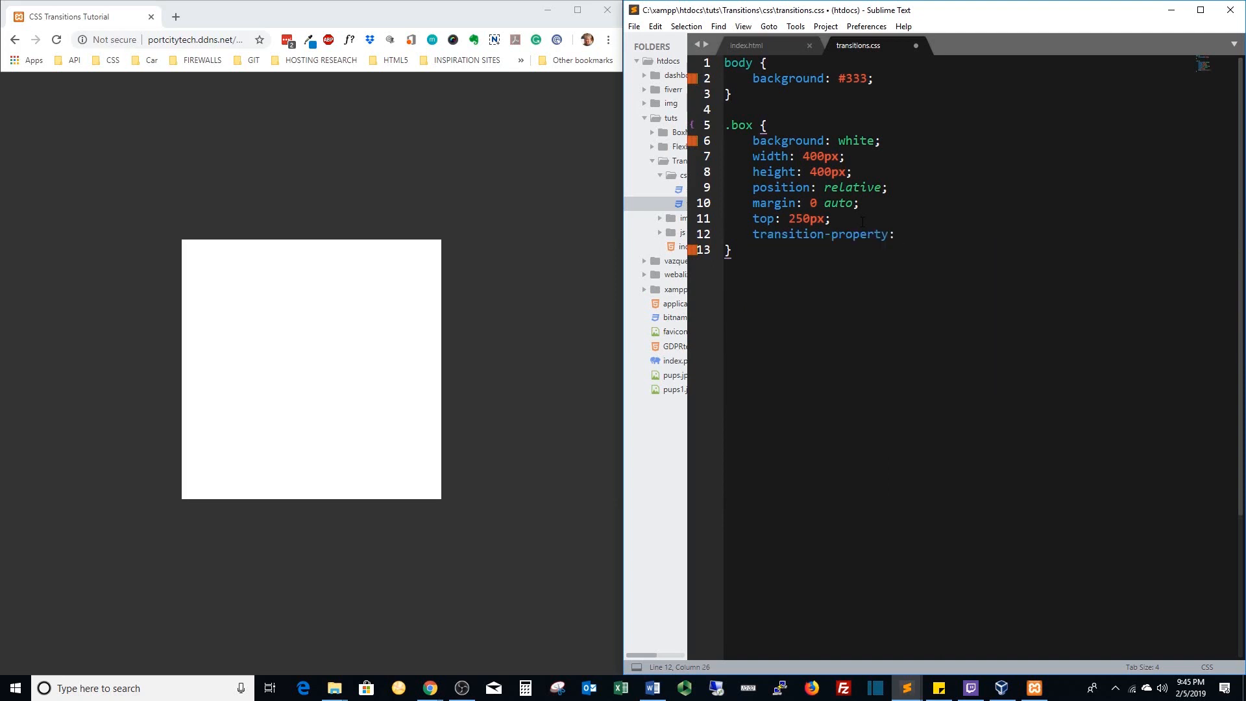
{"action": "type", "text": "background"}
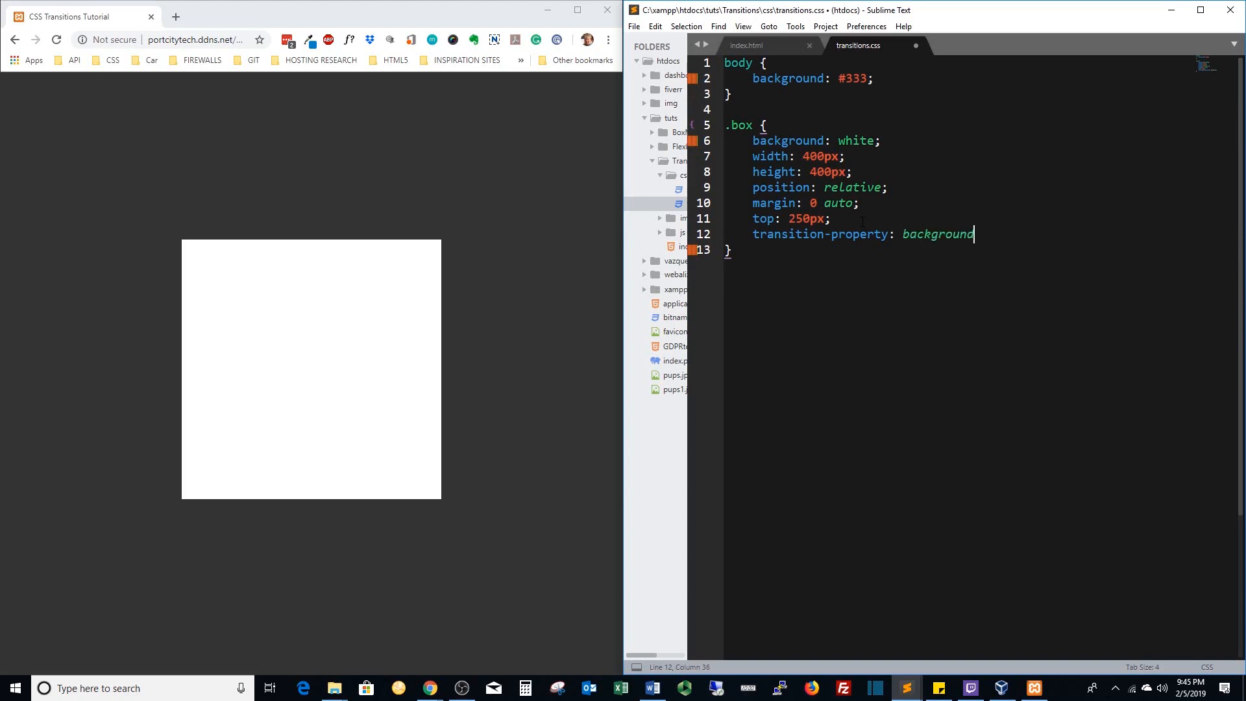
{"action": "type", "text": ";"}
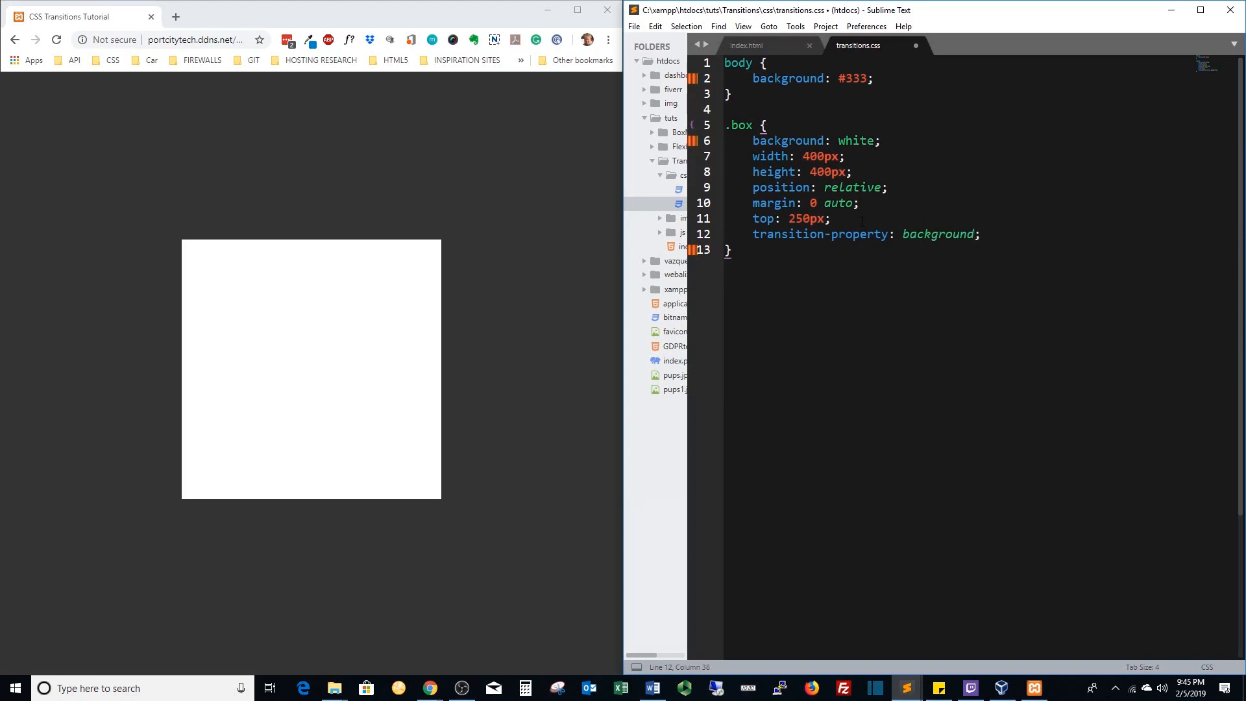
{"action": "key", "text": "Enter"}
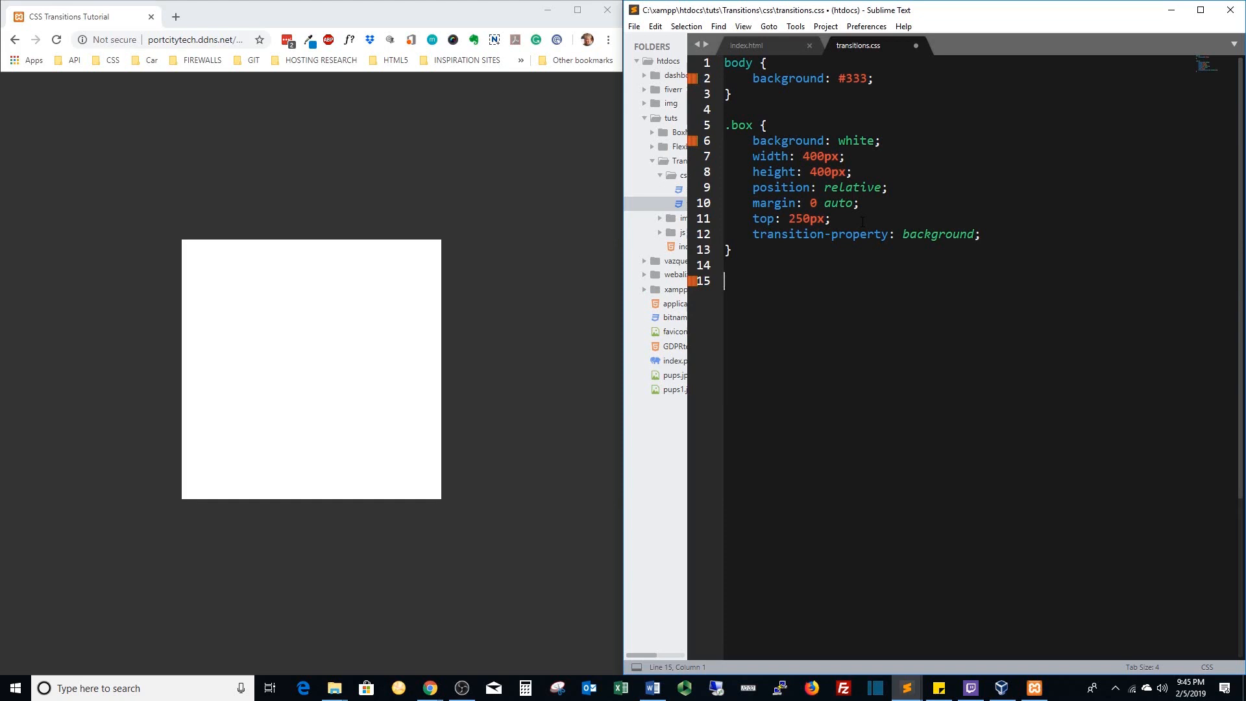
Add a .box:hover rule setting background: blue and save the stylesheet.
{"action": "type", "text": ".box:ho"}
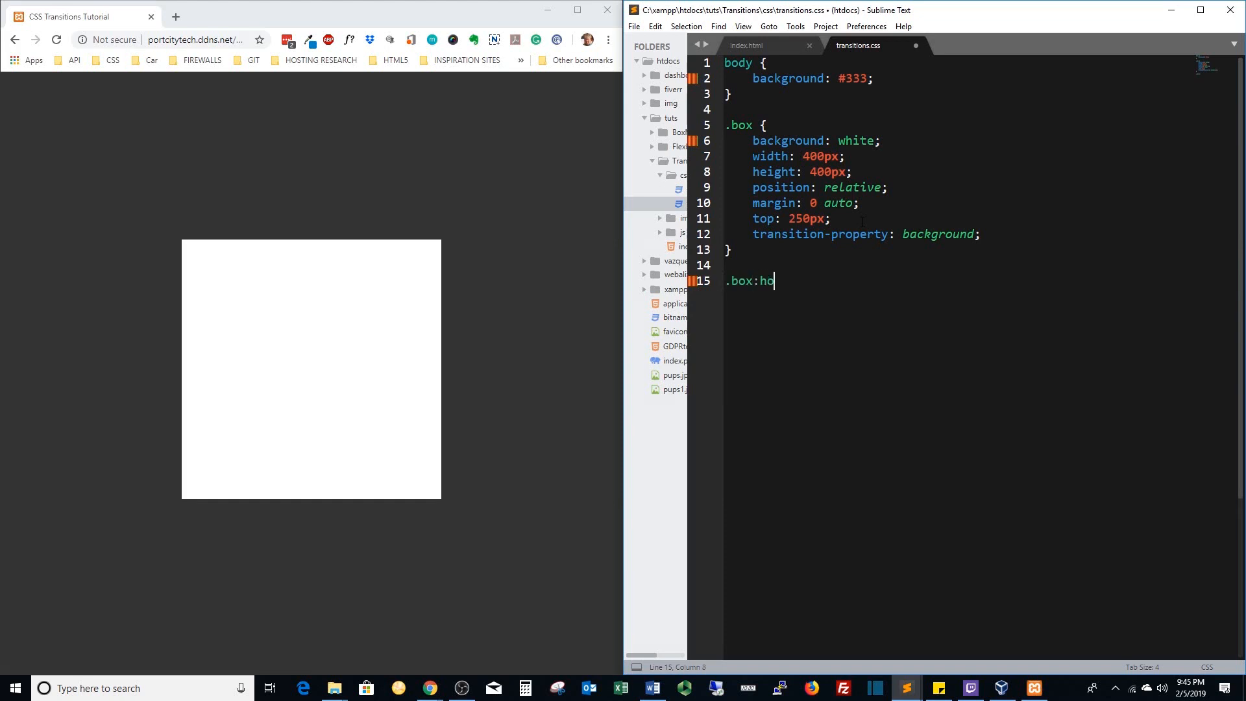
{"action": "type", "text": "v"}
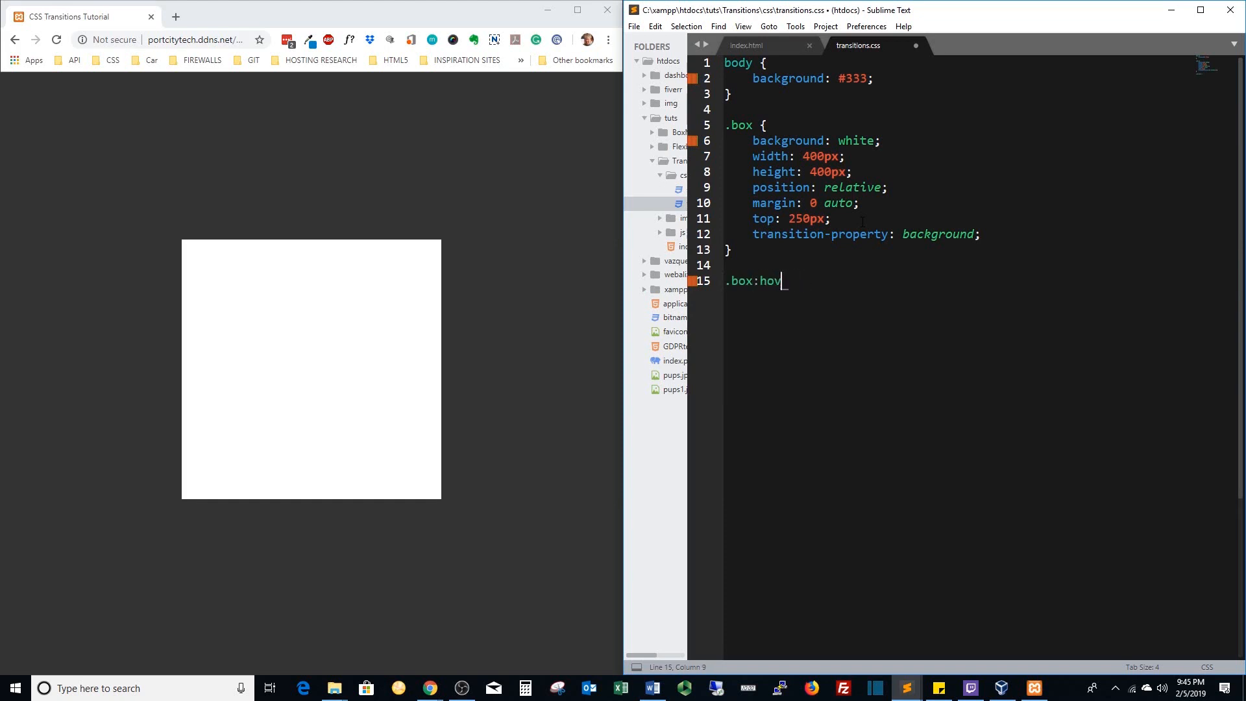
{"action": "type", "text": "er {"}
{"action": "type", "text": "background:"}
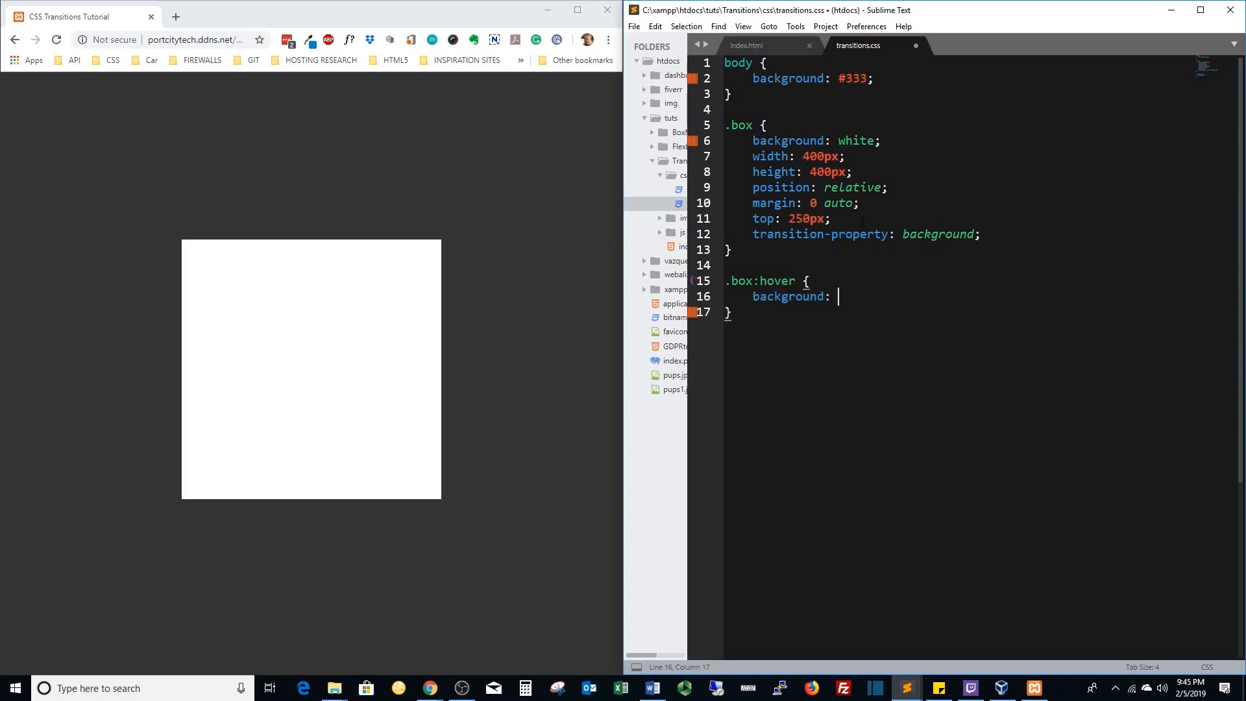
{"action": "type", "text": "blue;"}
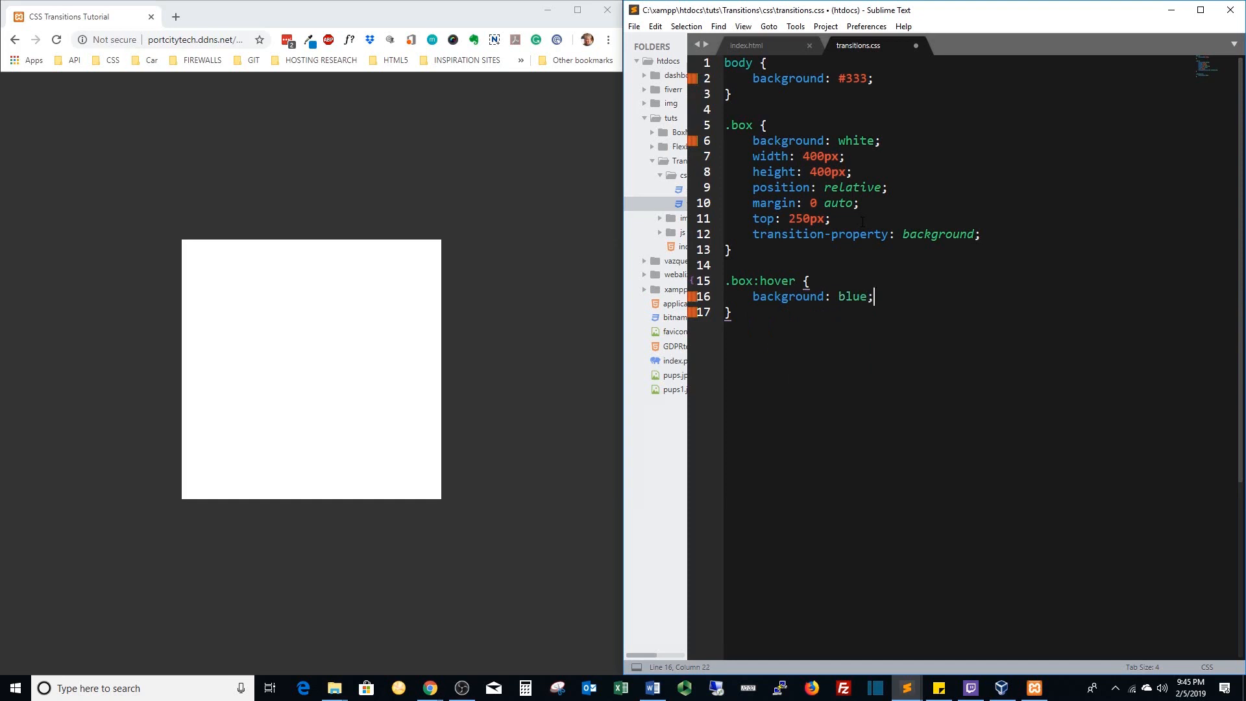
{"action": "key", "text": "ctrl+s"}
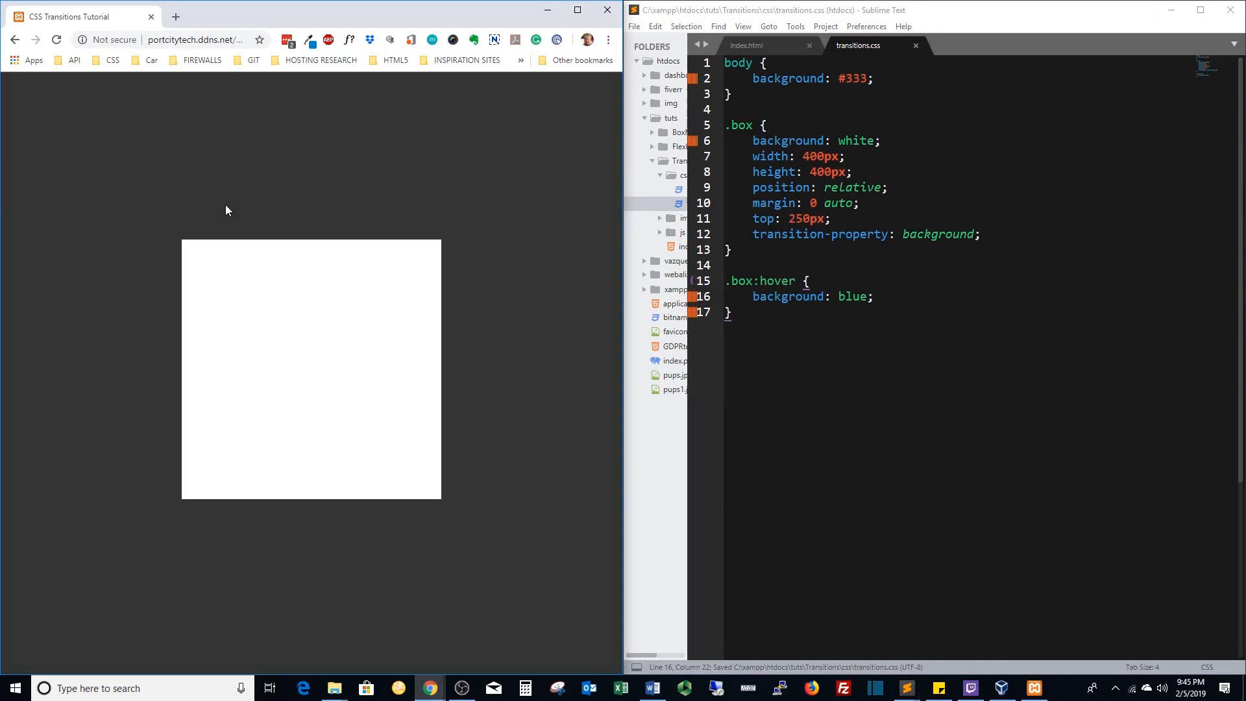
{"action": "mouse_move", "coordinate": [323, 190]}
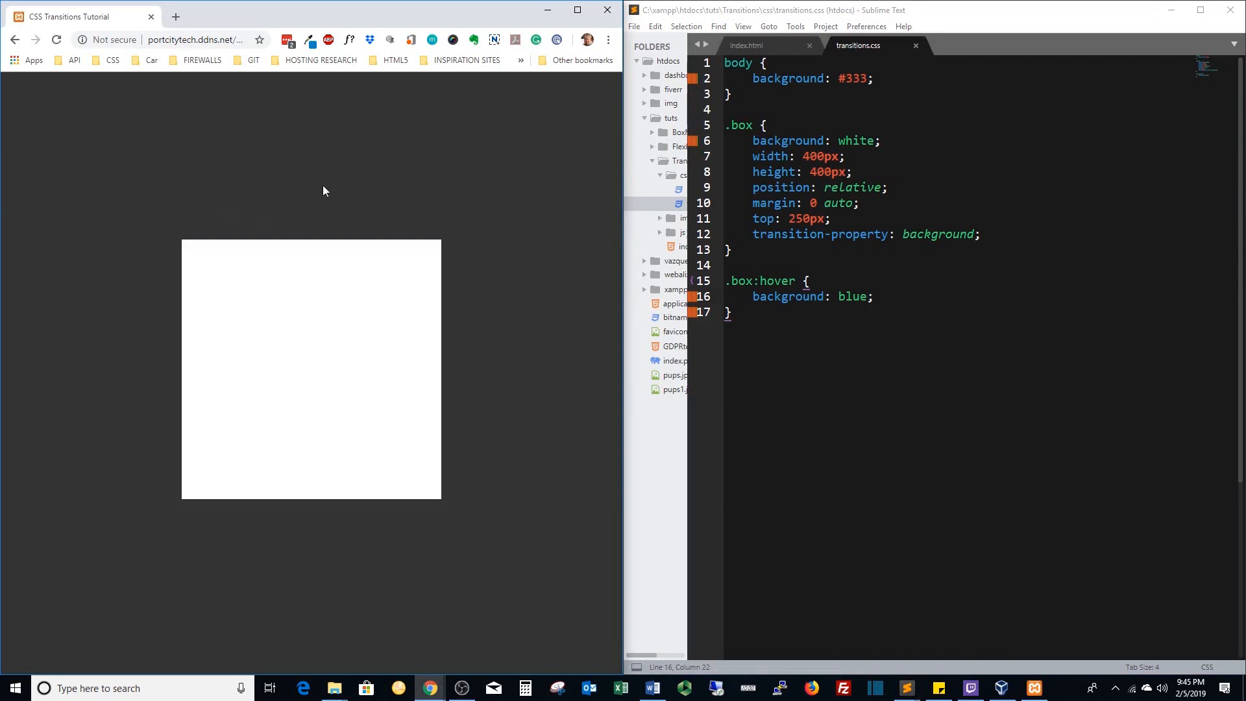
{"action": "mouse_move", "coordinate": [141, 317]}
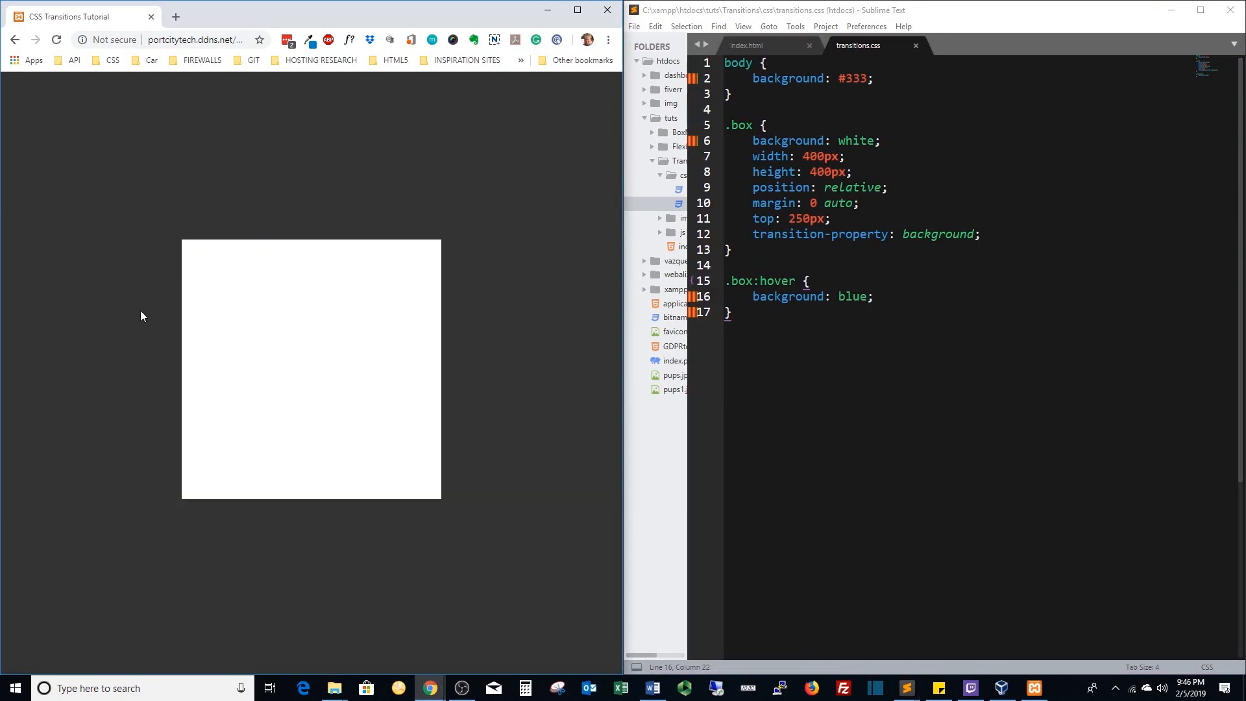
{"action": "mouse_move", "coordinate": [599, 340]}
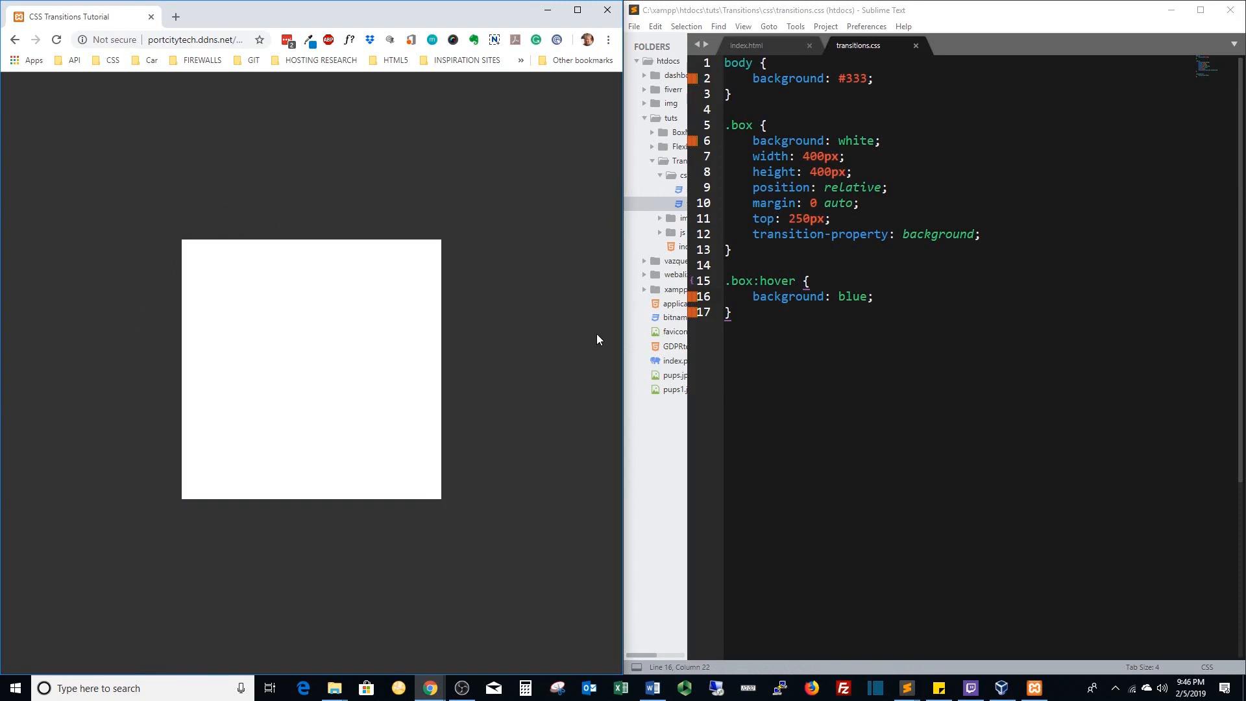
{"action": "mouse_move", "coordinate": [317, 431]}
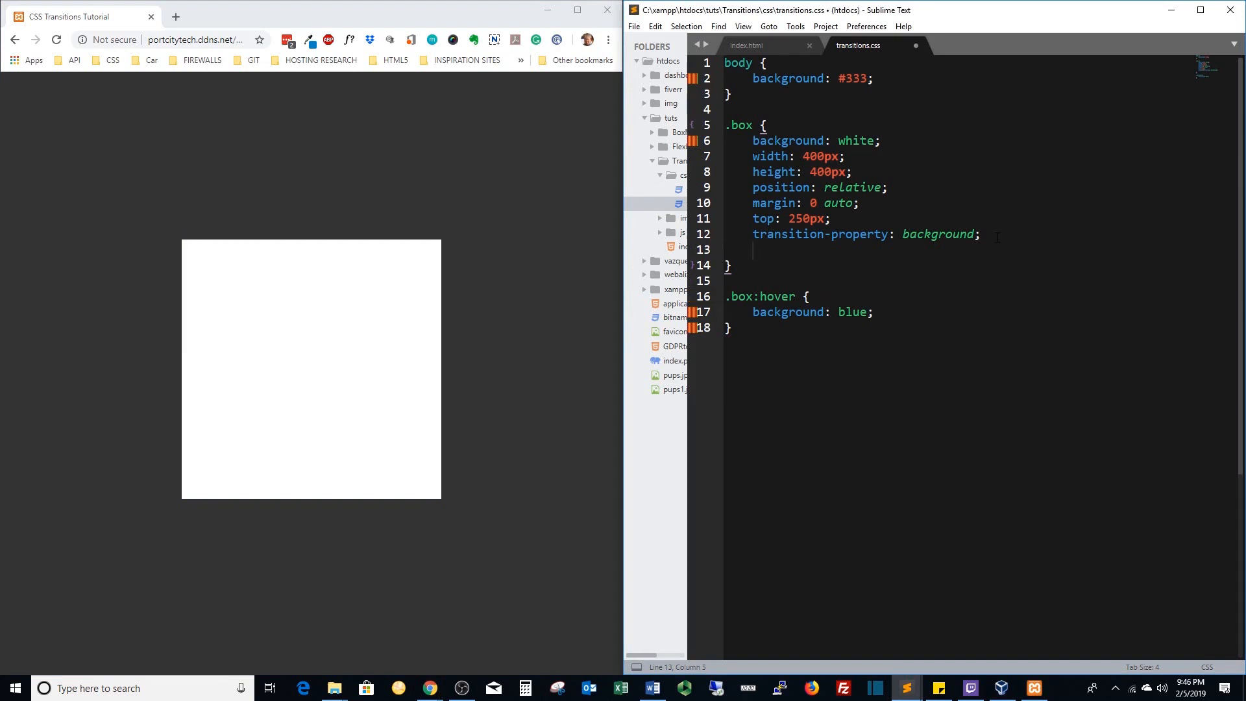
Give .box a transition-duration of 2s and save the stylesheet.
{"action": "type", "text": "transition-duration:"}
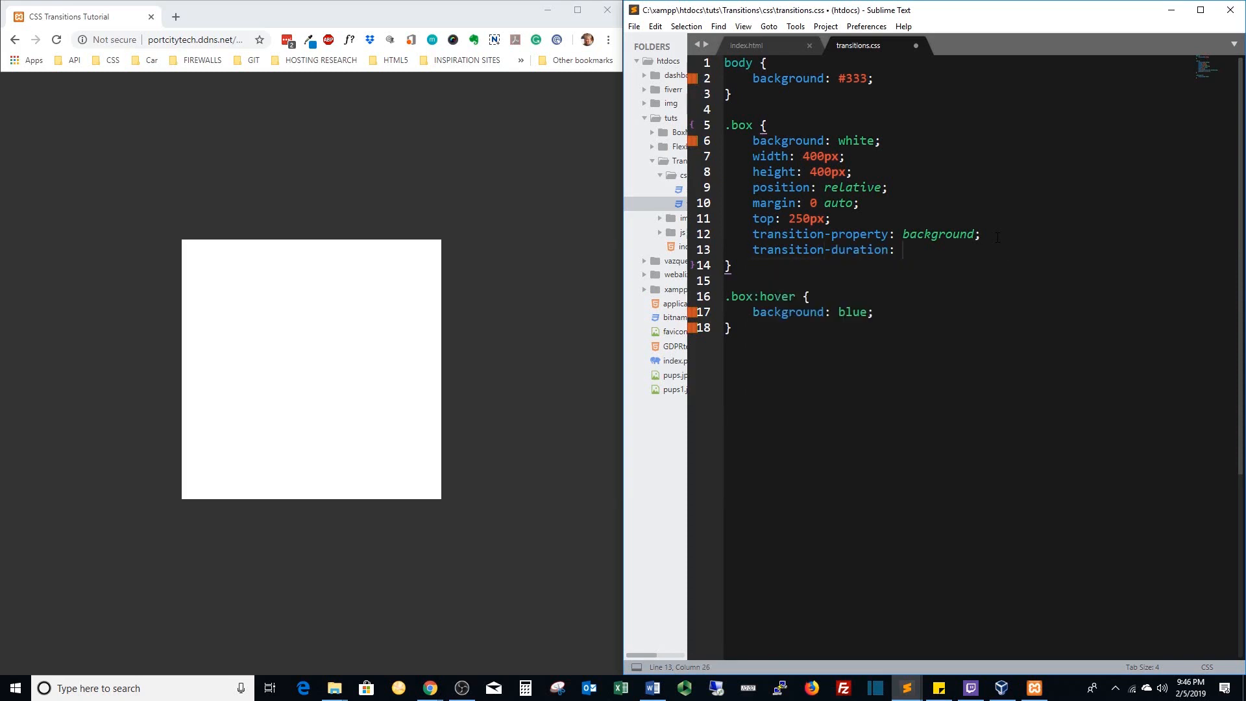
{"action": "type", "text": "2s;"}
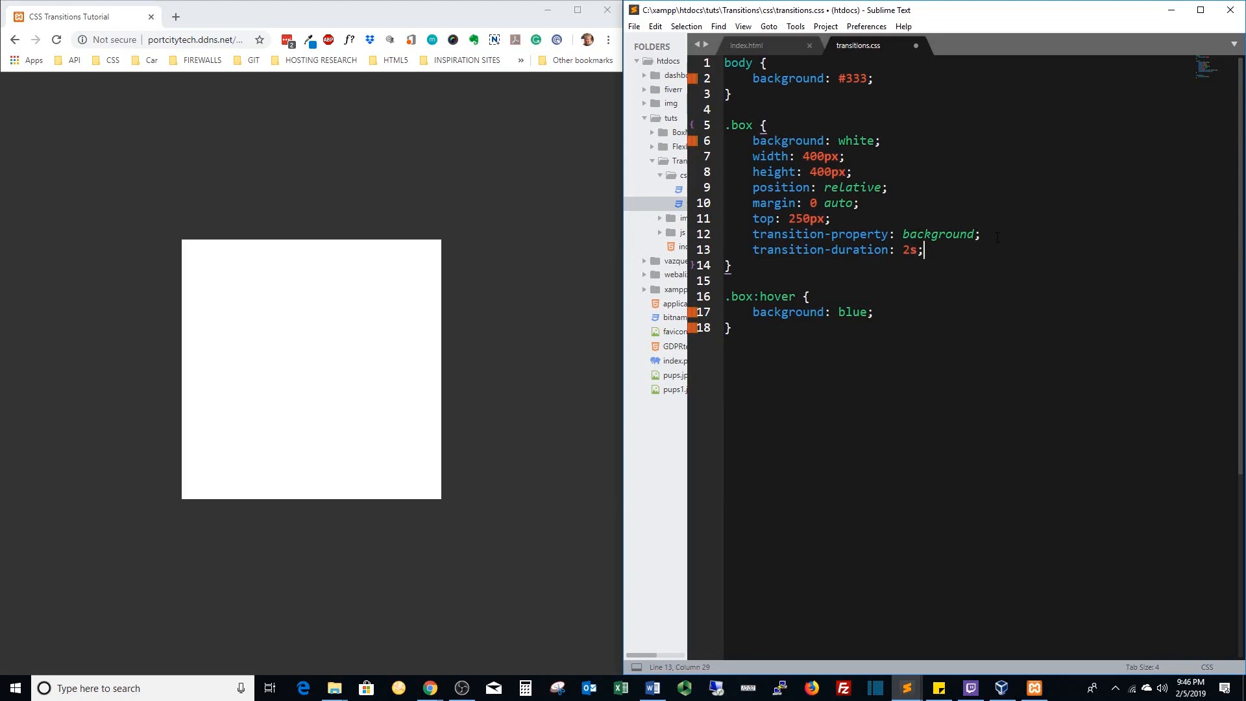
{"action": "key", "text": "ctrl+s"}
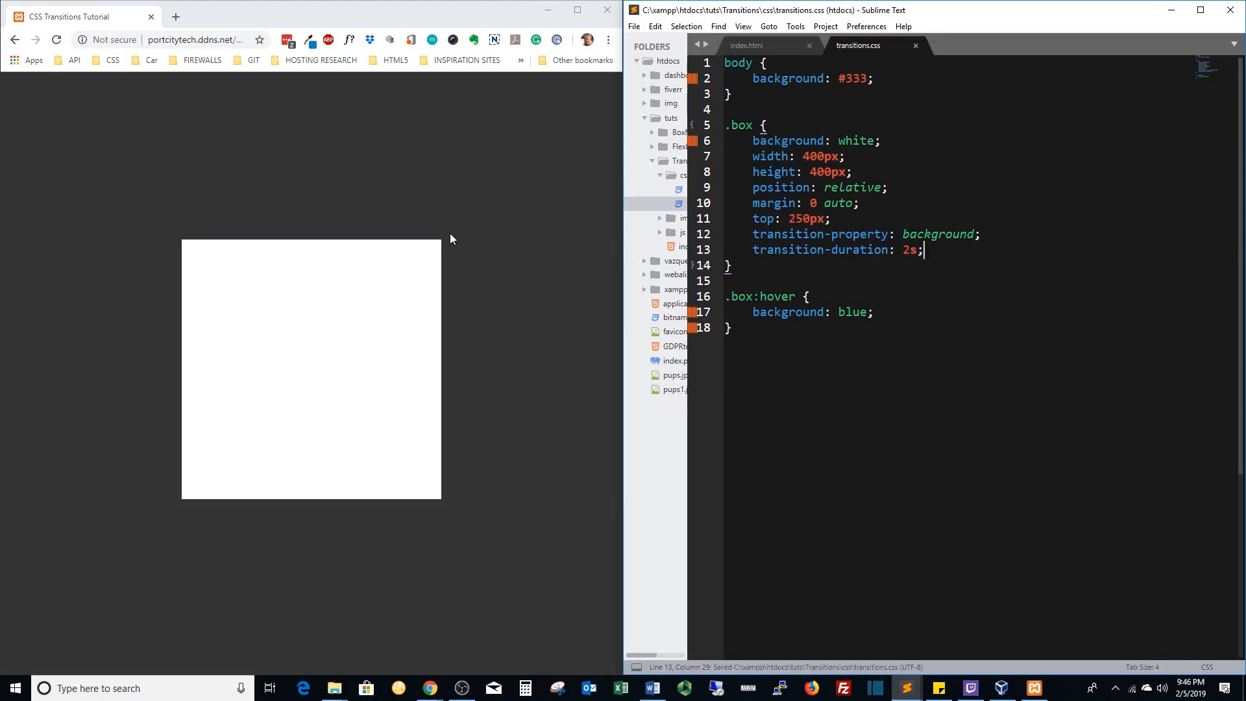
{"action": "mouse_move", "coordinate": [405, 279]}
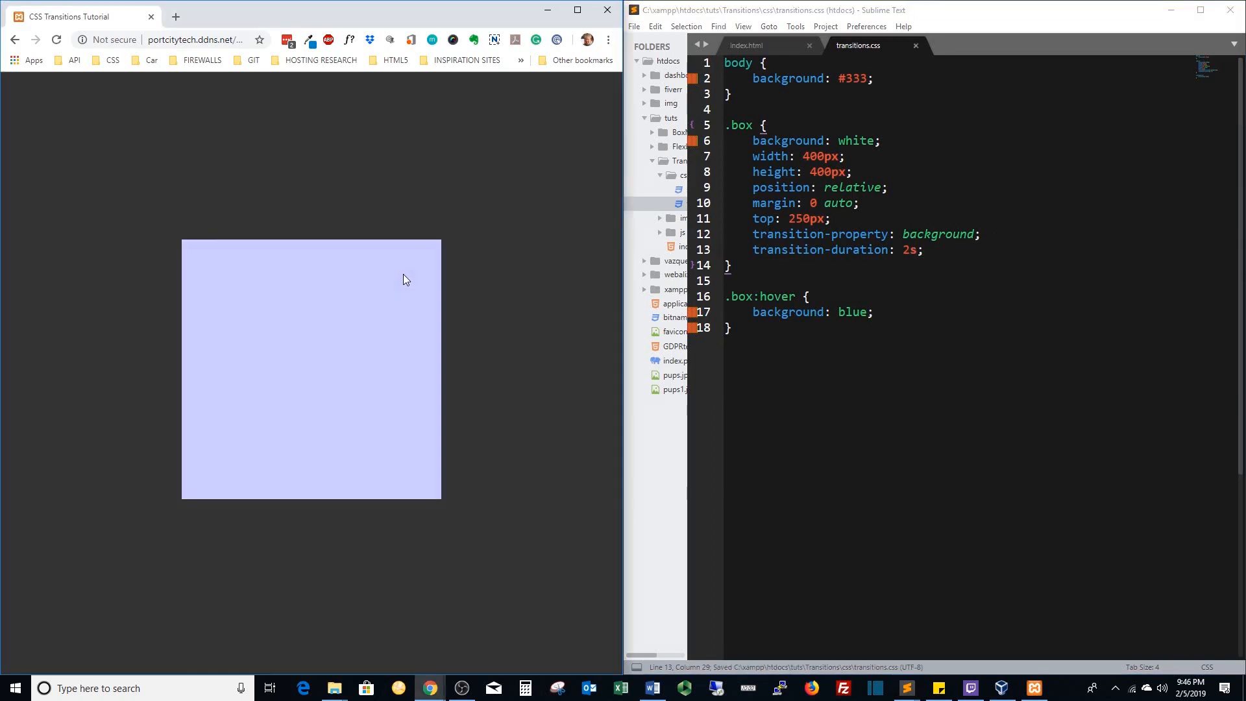
{"action": "mouse_move", "coordinate": [440, 241]}
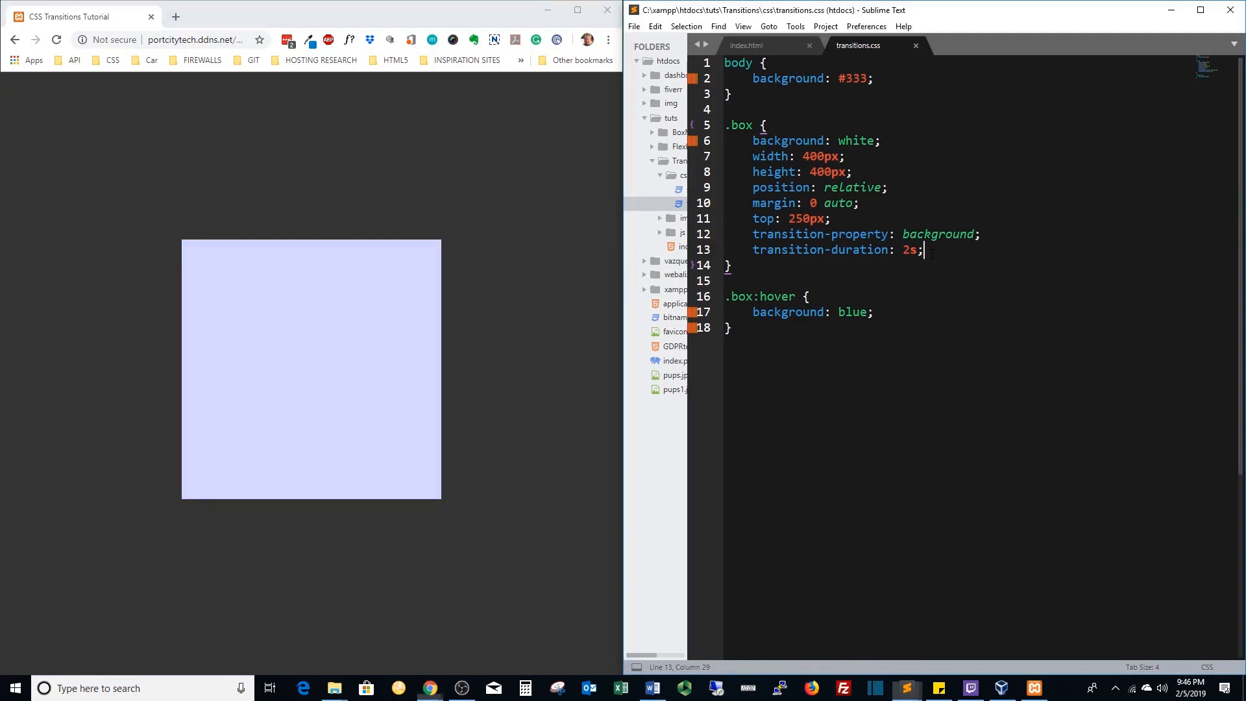
{"action": "key", "text": "enter"}
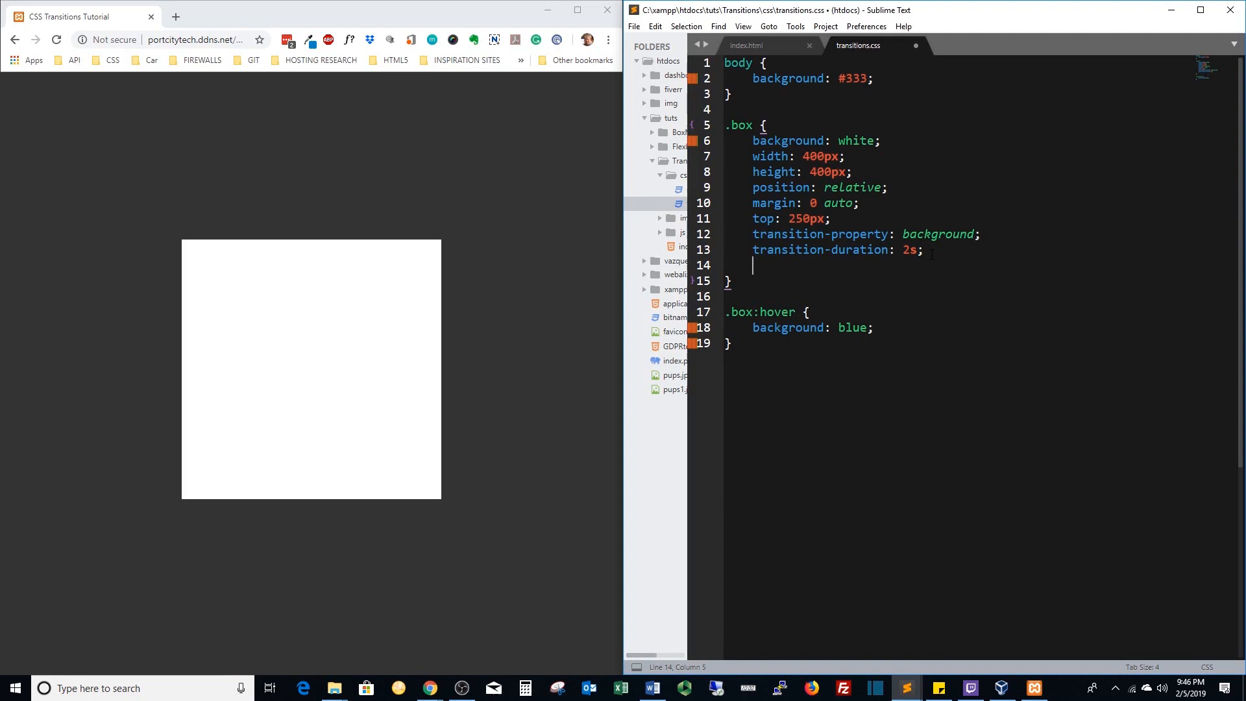
Set transition-timing-function: ease-in on .box via autocomplete and save.
{"action": "type", "text": "trans"}
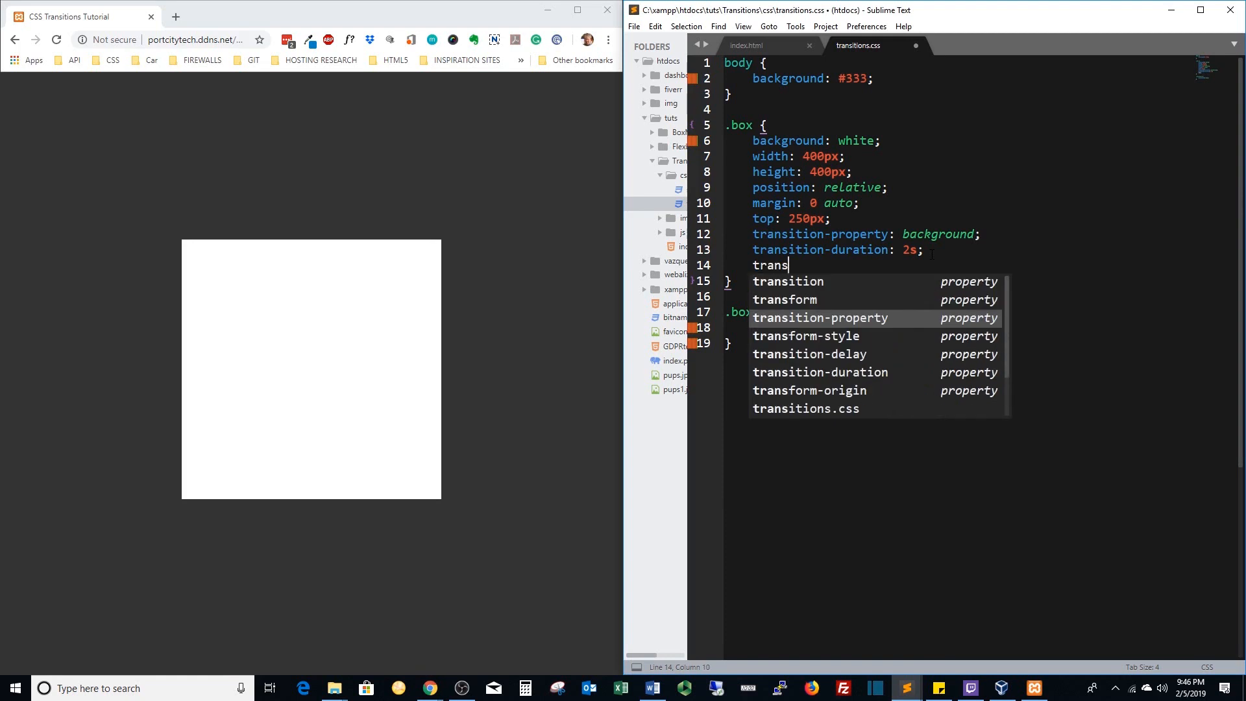
{"action": "type", "text": "ition-timing-function:"}
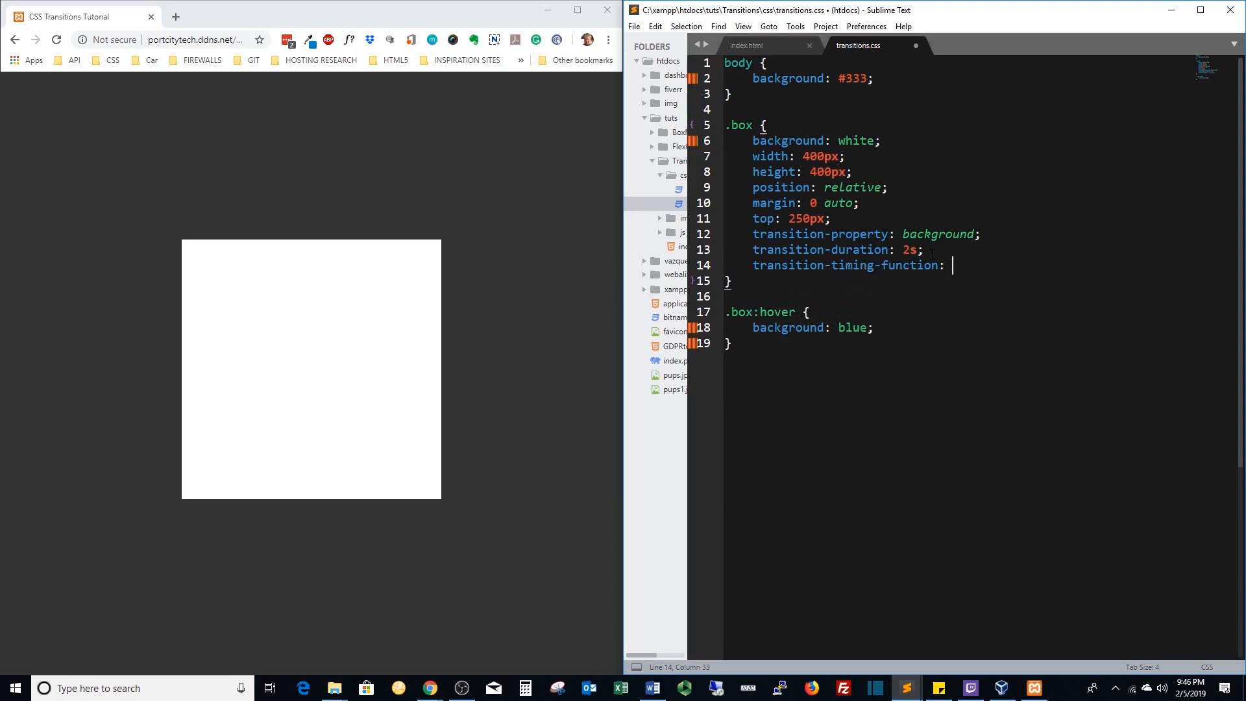
{"action": "type", "text": "ease-in;"}
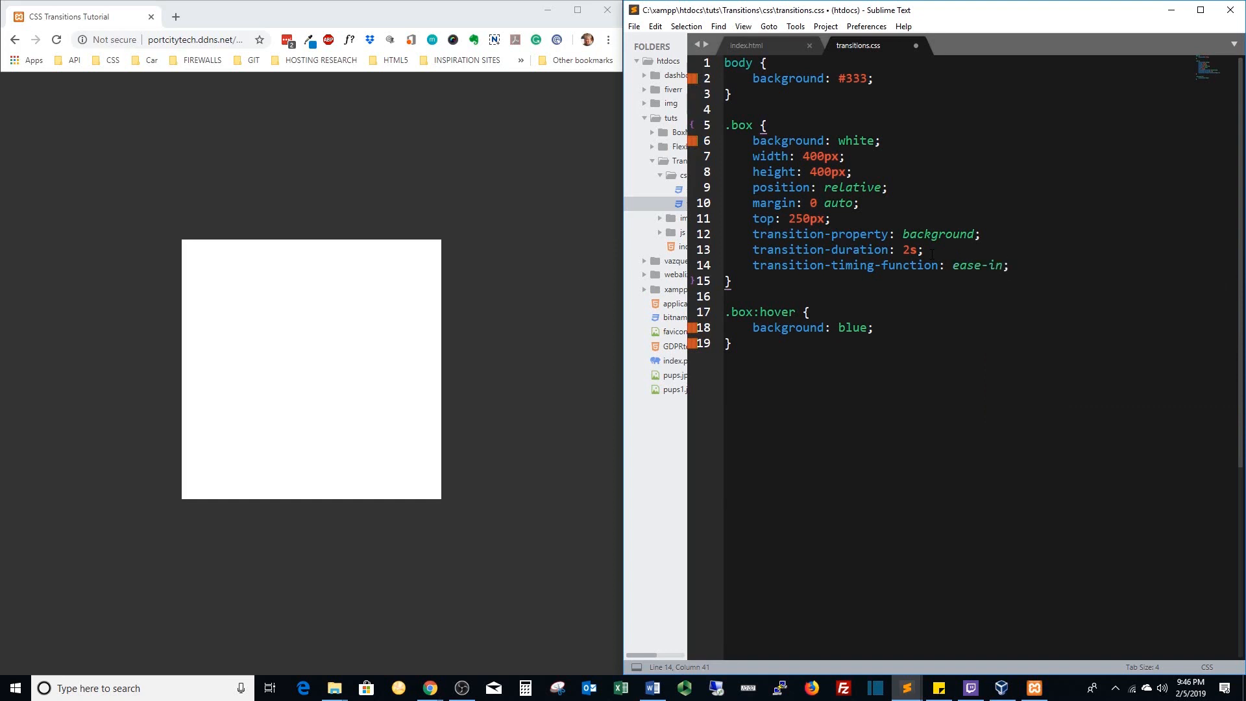
{"action": "key", "text": "ctrl+s"}
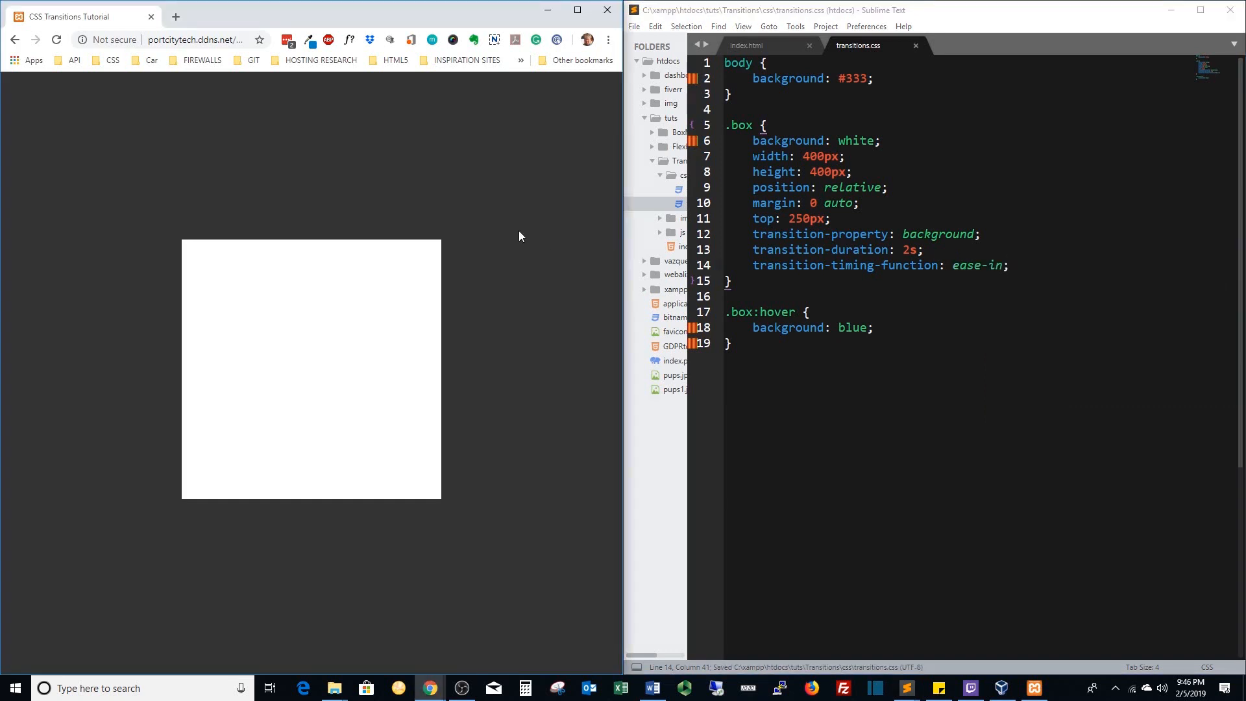
{"action": "mouse_move", "coordinate": [364, 331]}
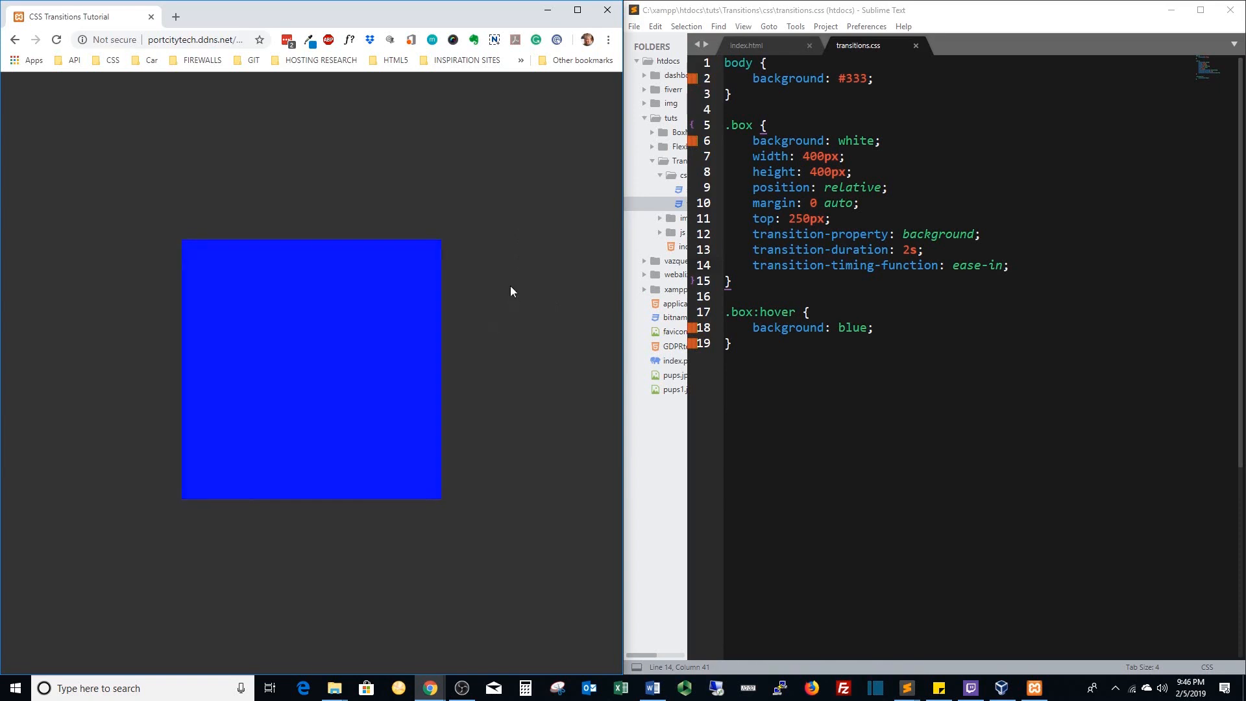
{"action": "mouse_move", "coordinate": [532, 270]}
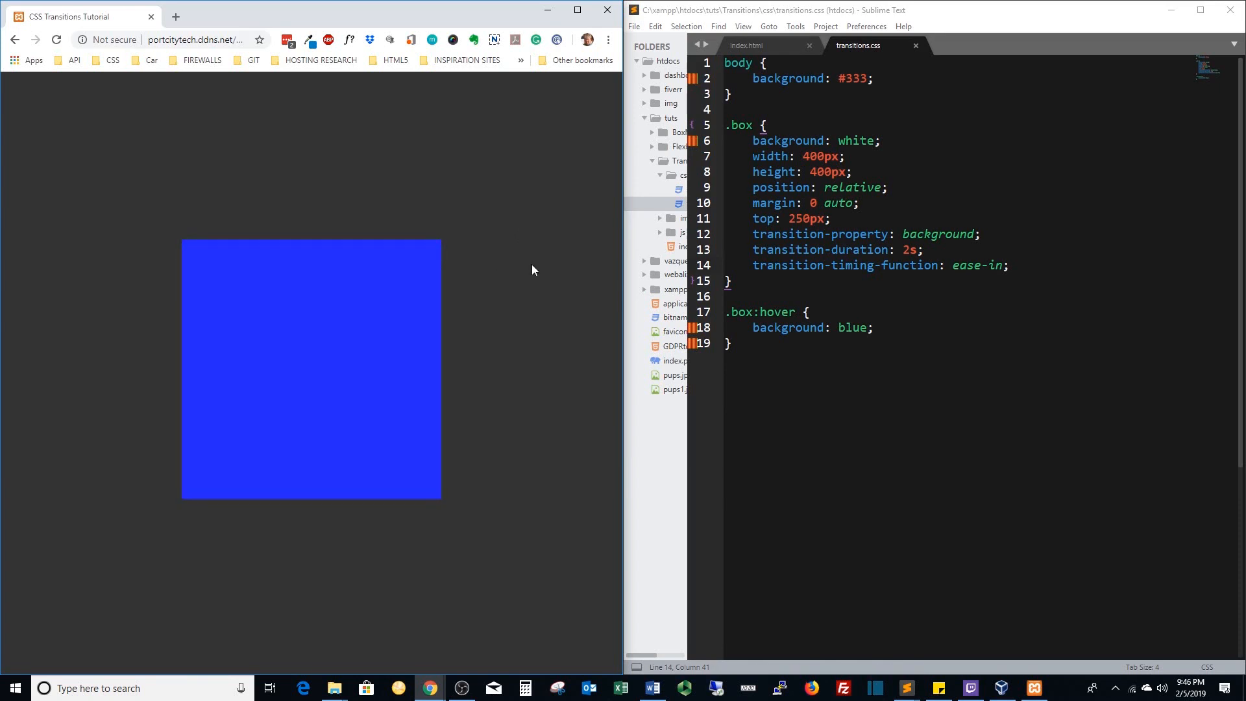
{"action": "mouse_move", "coordinate": [334, 319]}
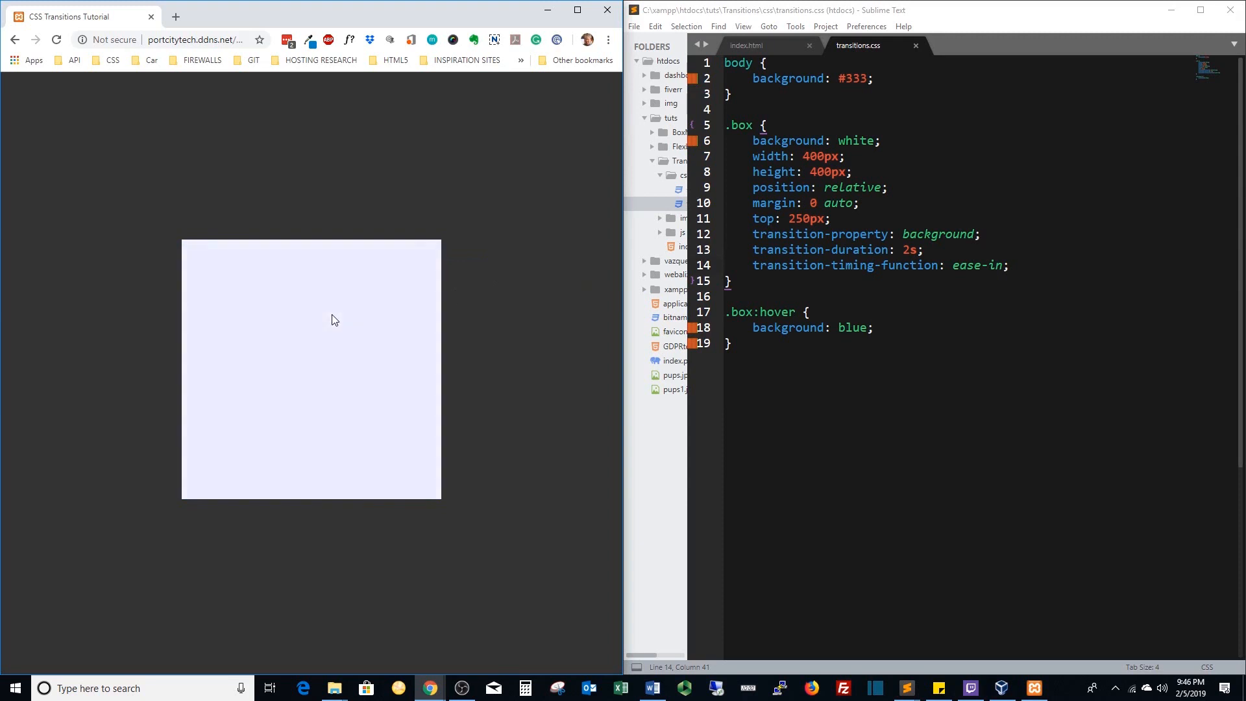
{"action": "mouse_move", "coordinate": [333, 319]}
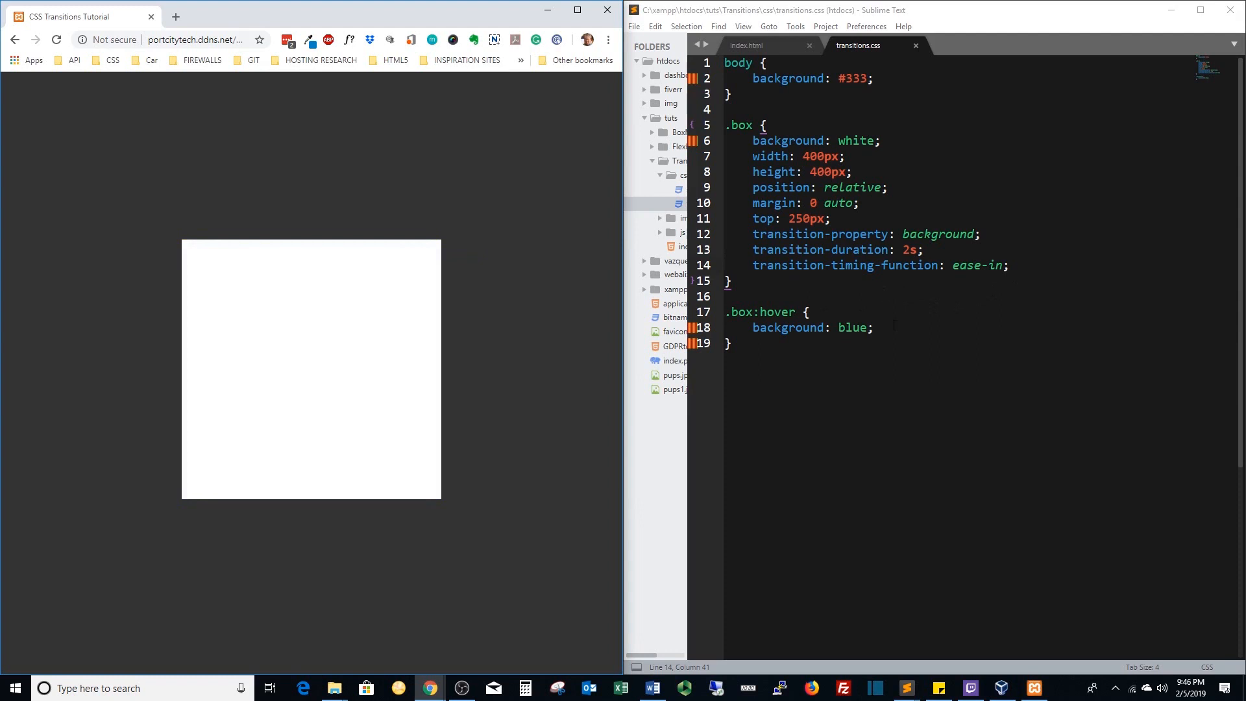
{"action": "mouse_move", "coordinate": [398, 352]}
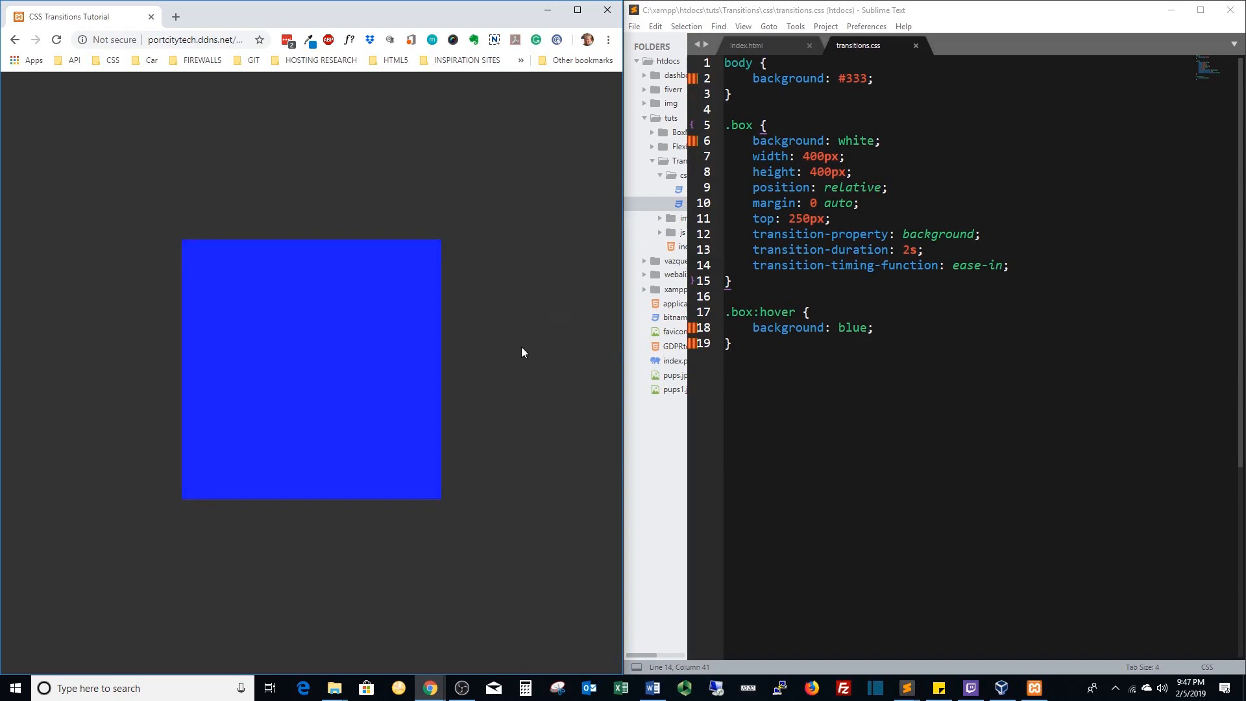
{"action": "mouse_move", "coordinate": [401, 426]}
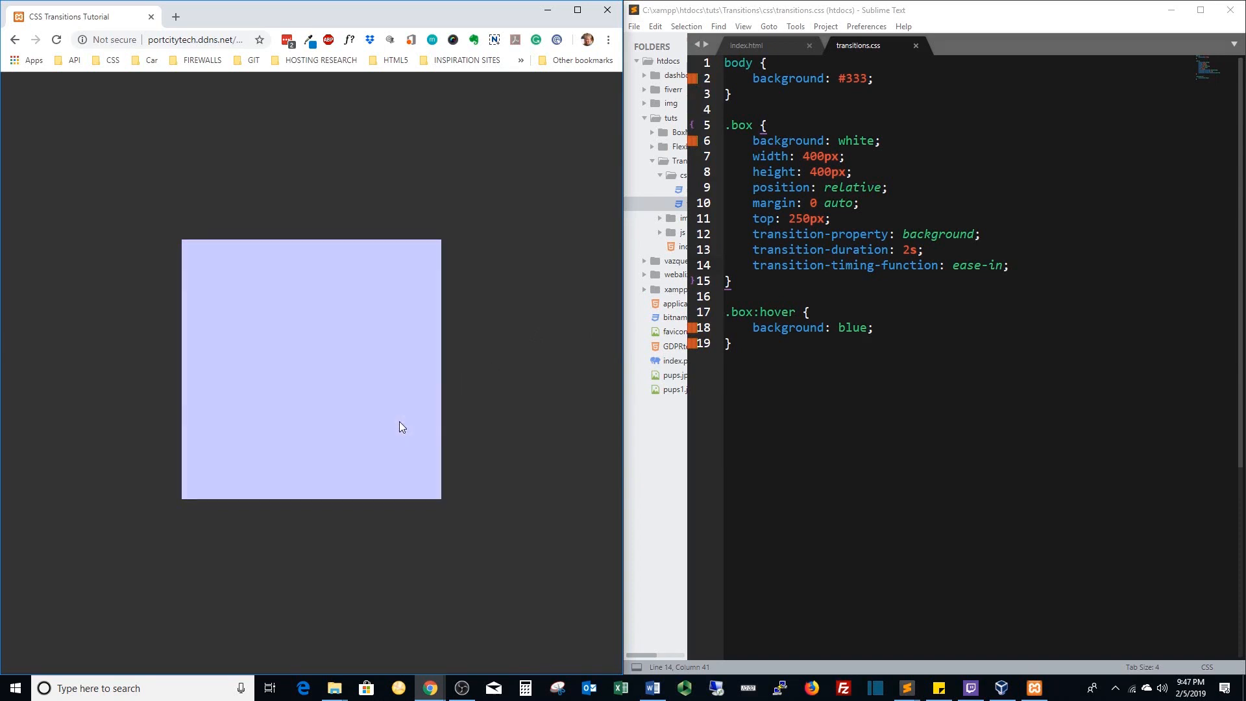
{"action": "mouse_move", "coordinate": [405, 467]}
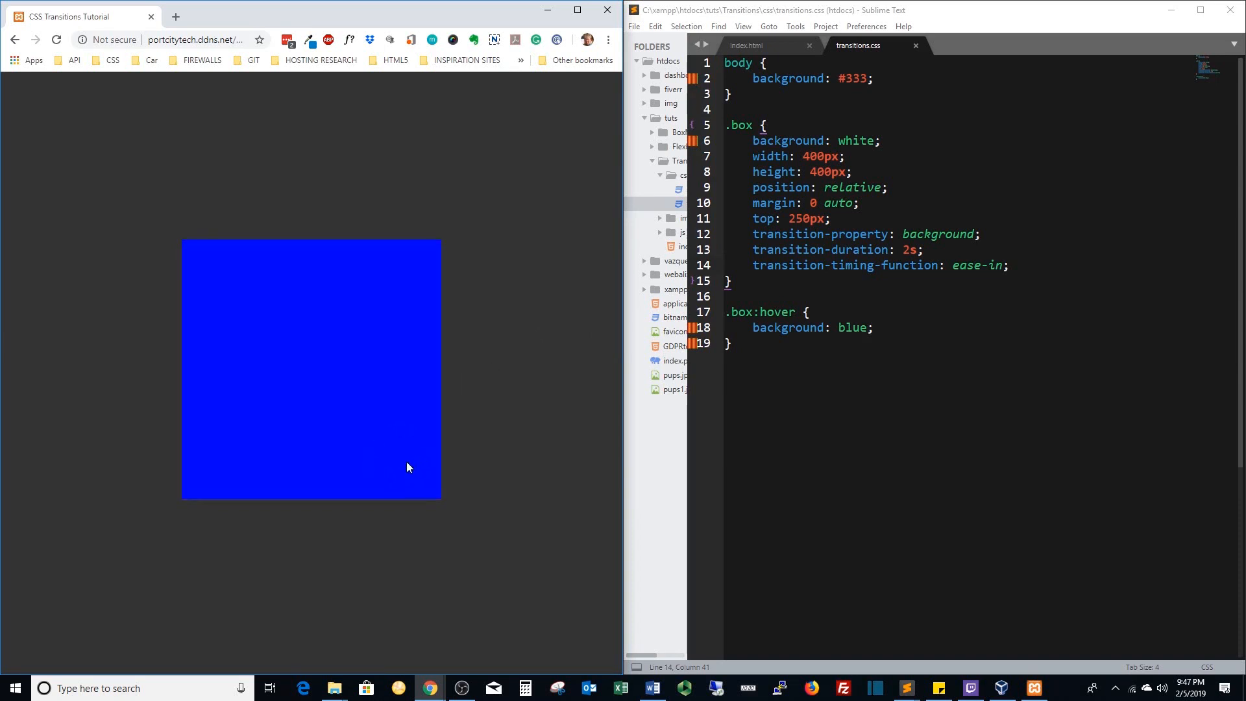
{"action": "mouse_move", "coordinate": [353, 508]}
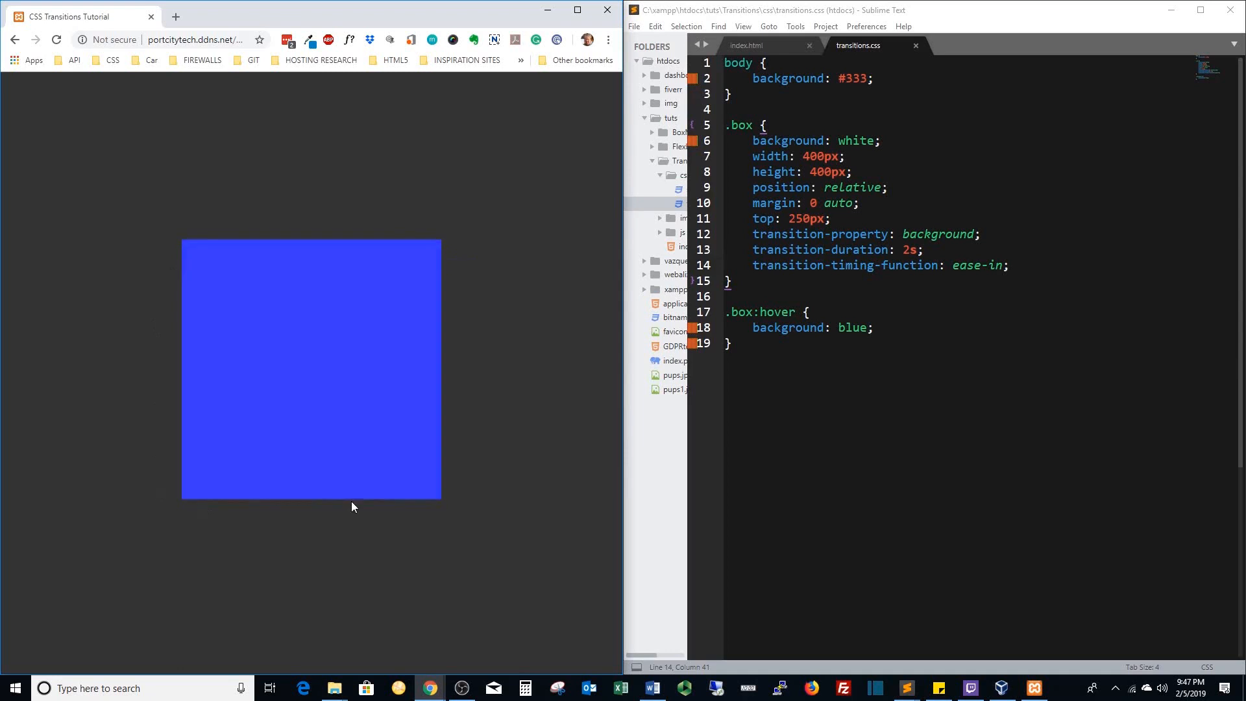
{"action": "mouse_move", "coordinate": [352, 507]}
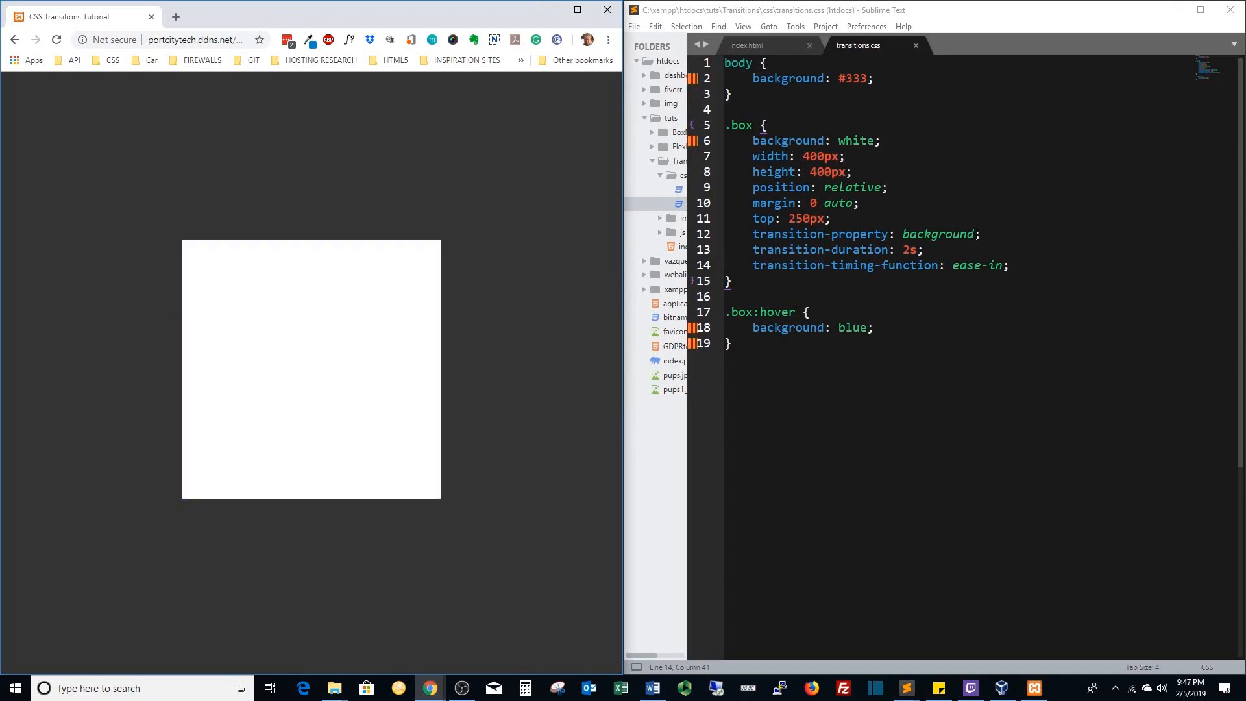
{"action": "mouse_move", "coordinate": [321, 332]}
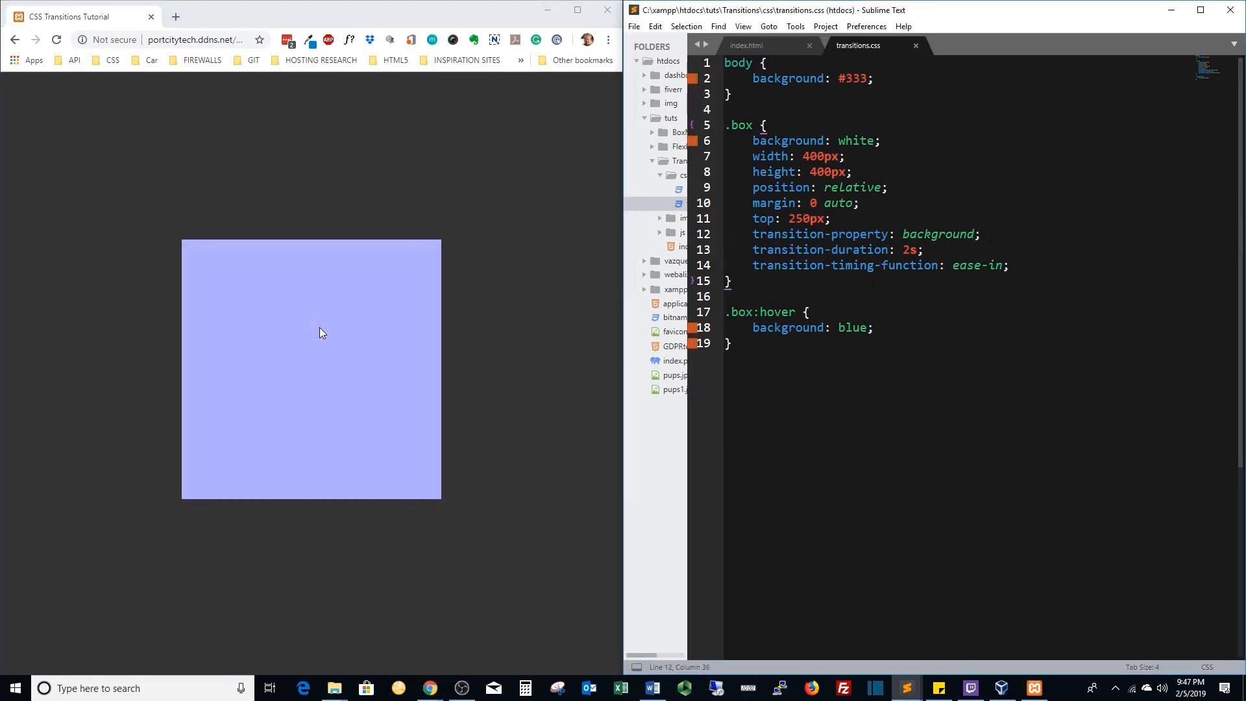
Append border-radius to the transition properties and begin border-radius in .box:hover.
{"action": "type", "text": ", border-r"}
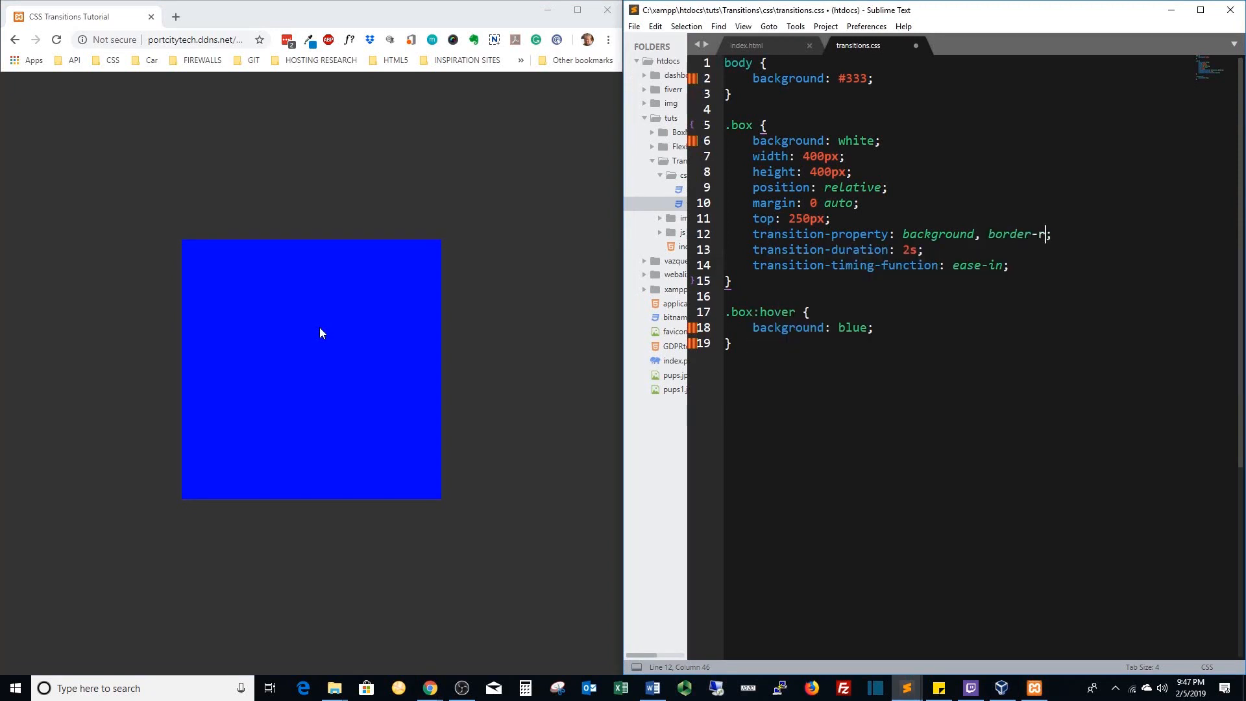
{"action": "type", "text": "adius"}
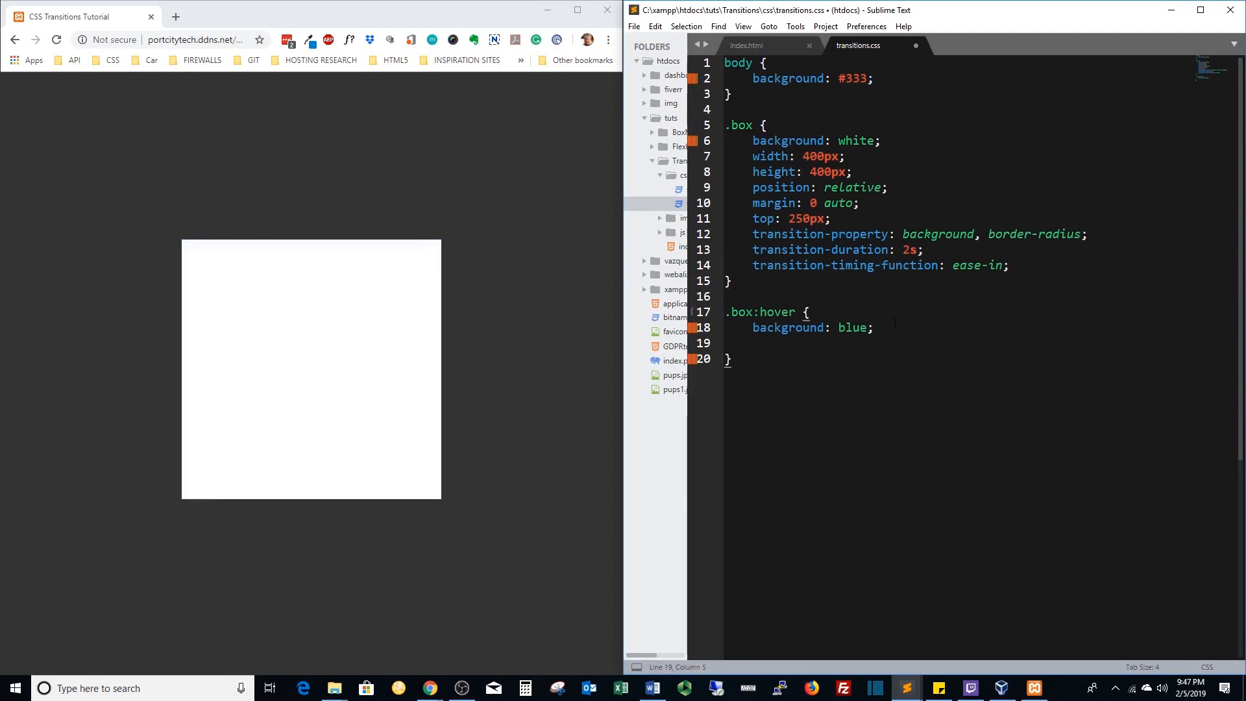
{"action": "type", "text": "border-radius: ;"}
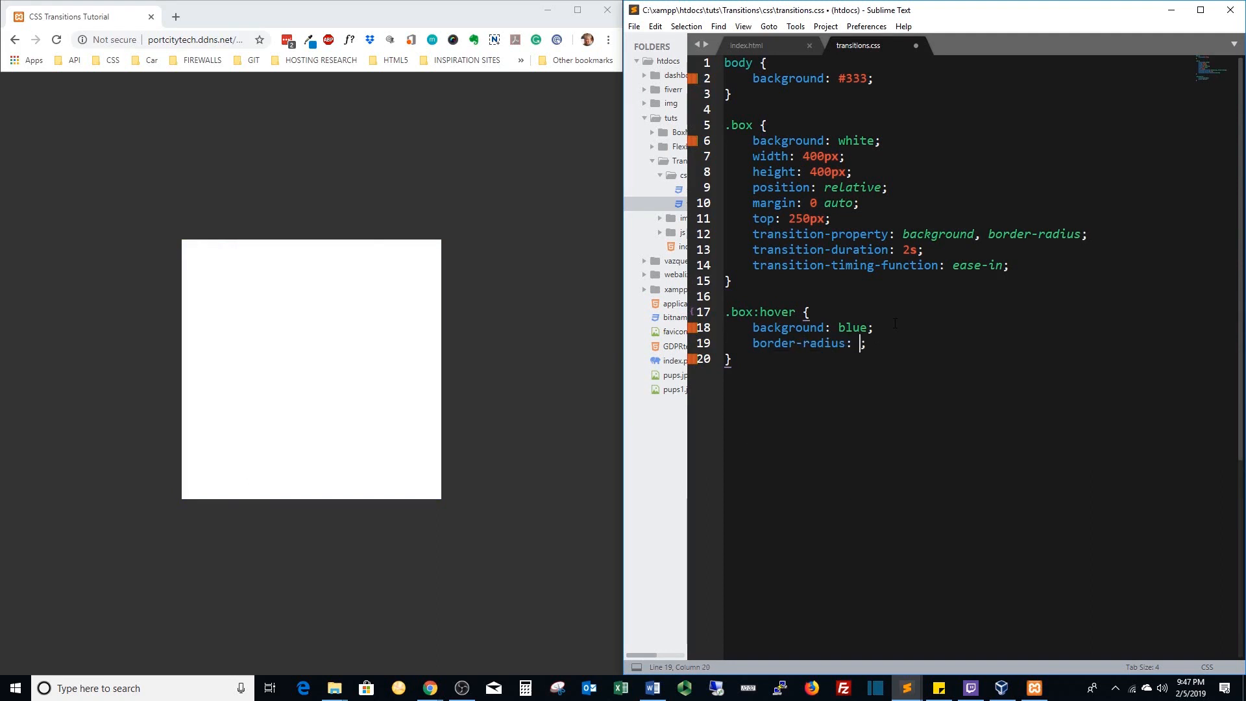
Settle the hover border-radius at 50%, discarding extra values, and save.
{"action": "type", "text": "5"}
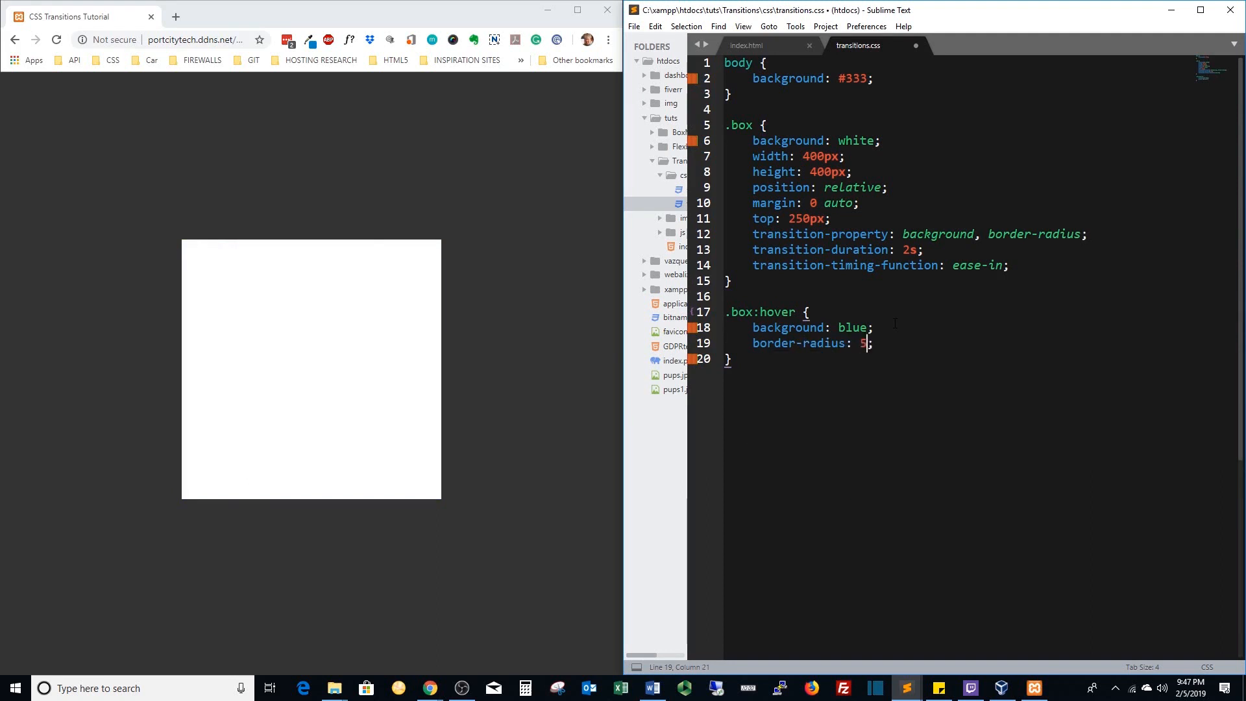
{"action": "type", "text": "5 5 5"}
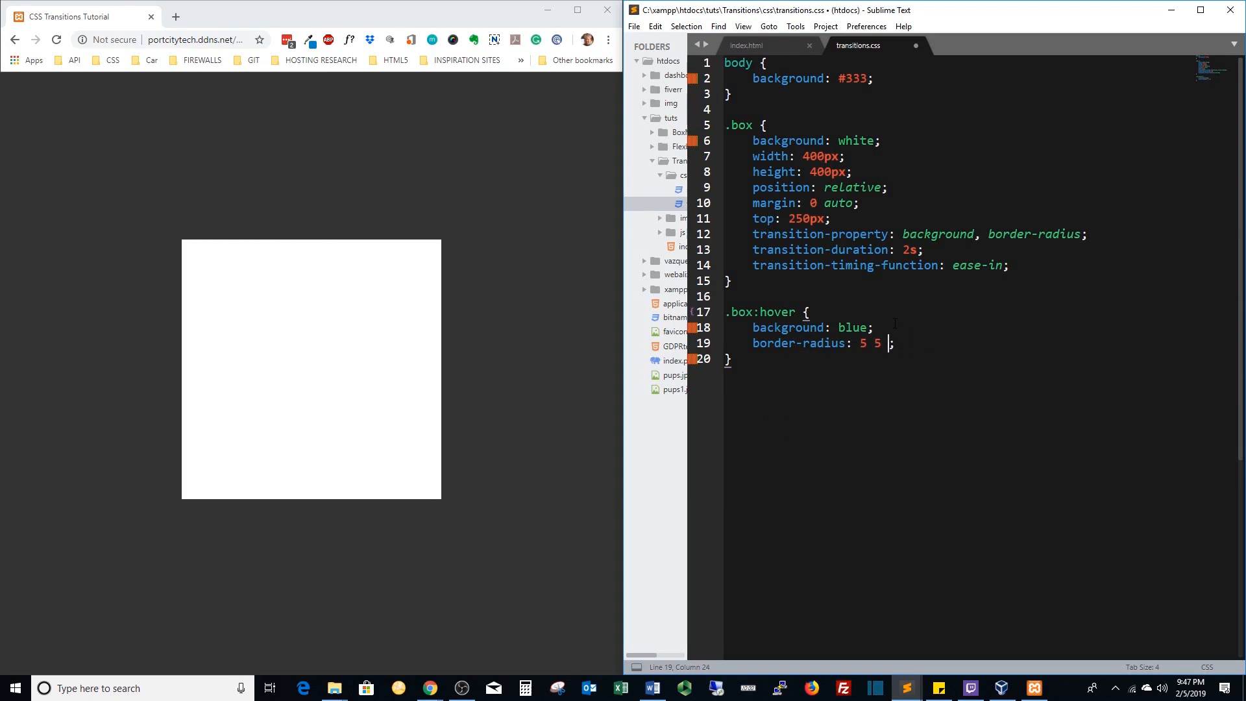
{"action": "key", "text": "BackSpace"}
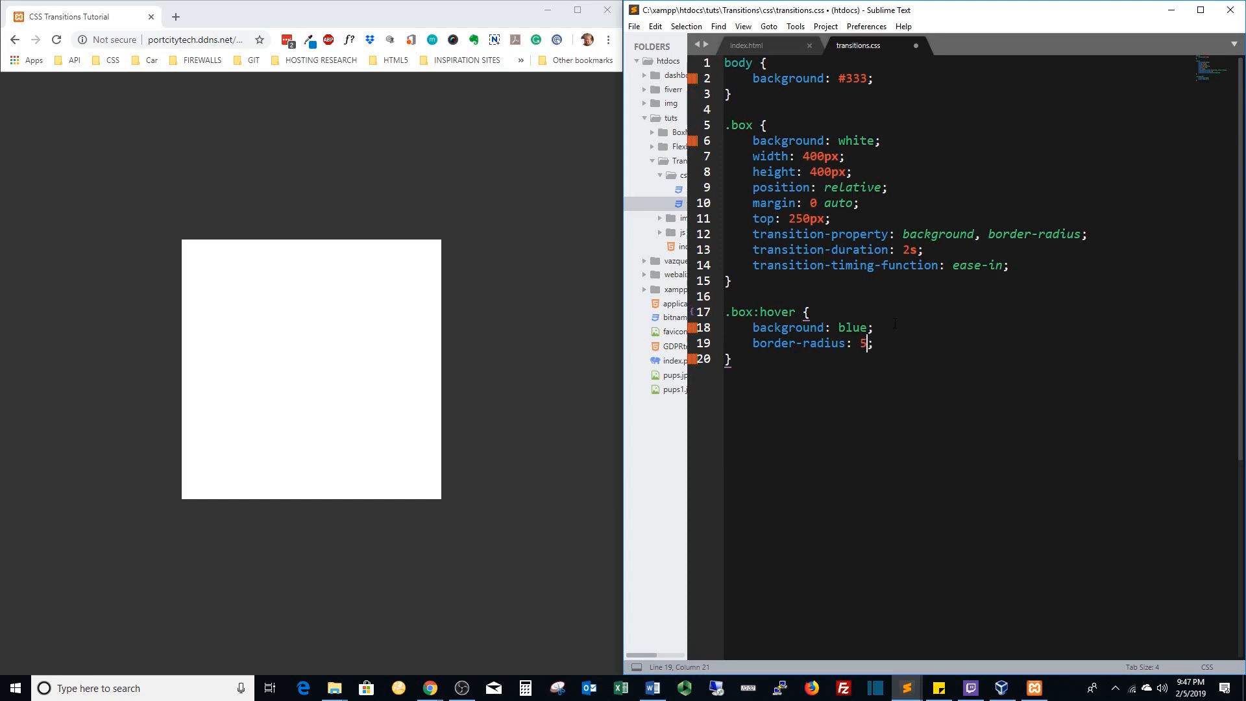
{"action": "type", "text": "0%"}
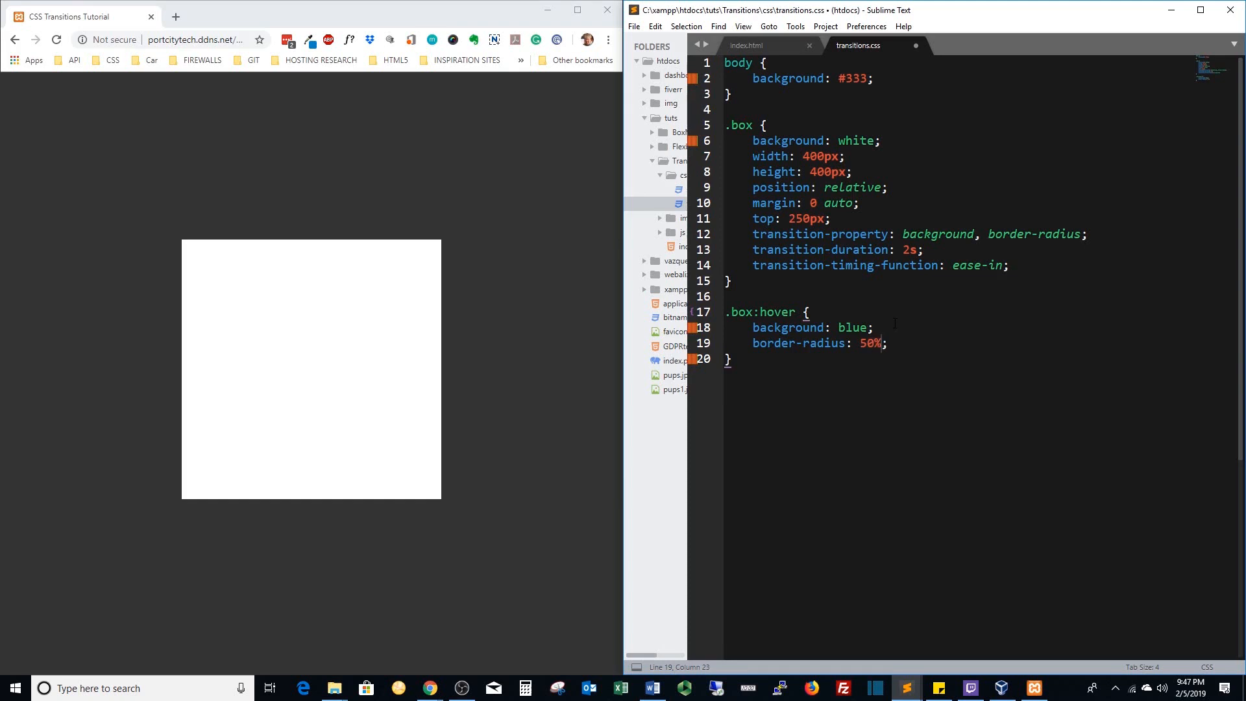
{"action": "key", "text": "ctrl+s"}
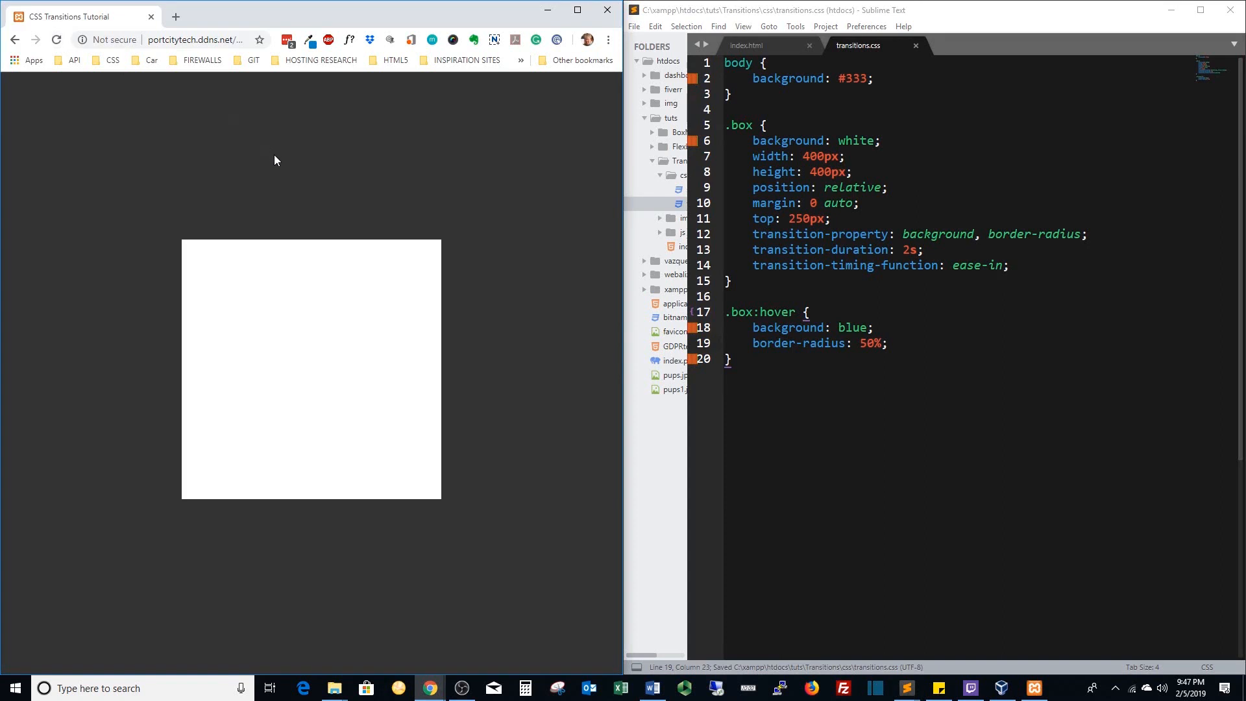
{"action": "mouse_move", "coordinate": [274, 319]}
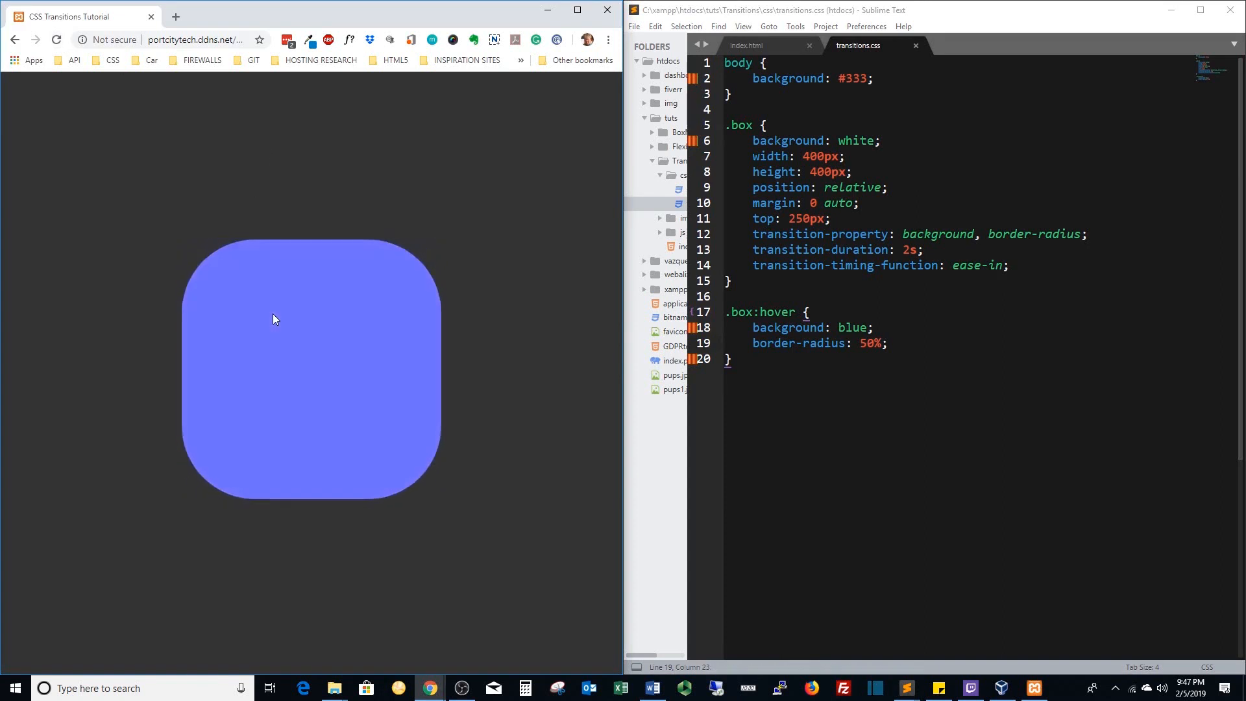
{"action": "mouse_move", "coordinate": [316, 165]}
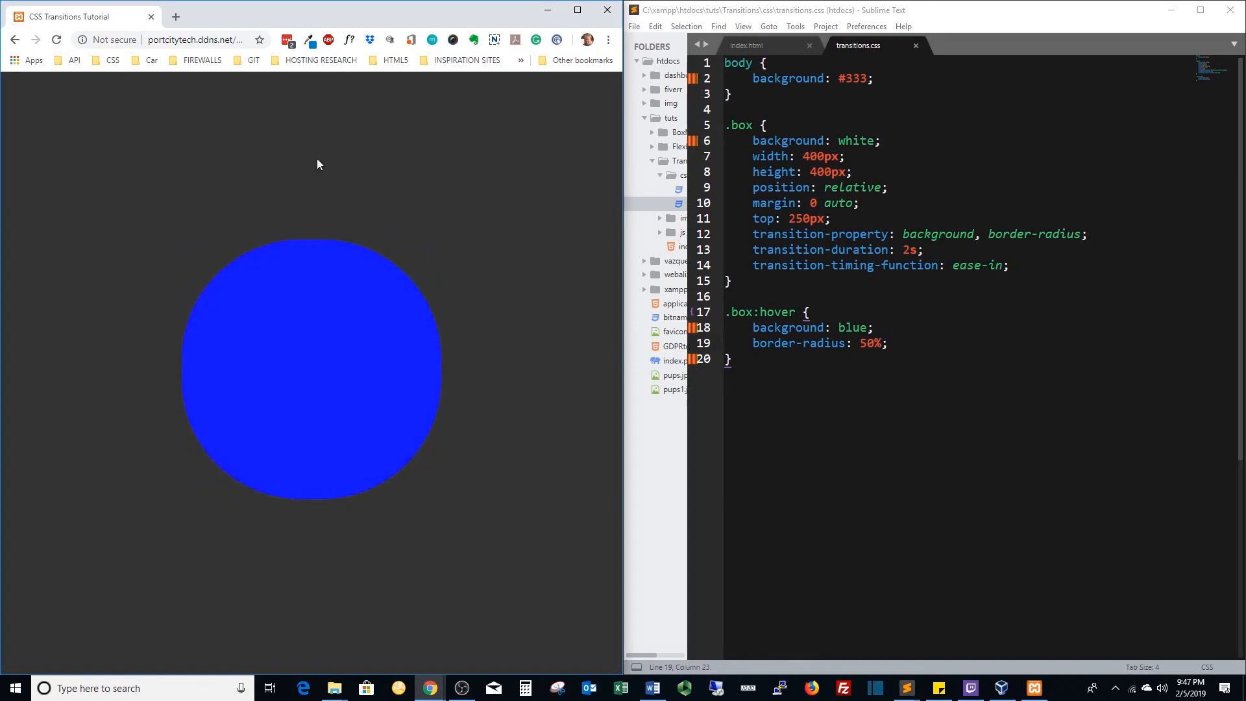
{"action": "mouse_move", "coordinate": [318, 165]}
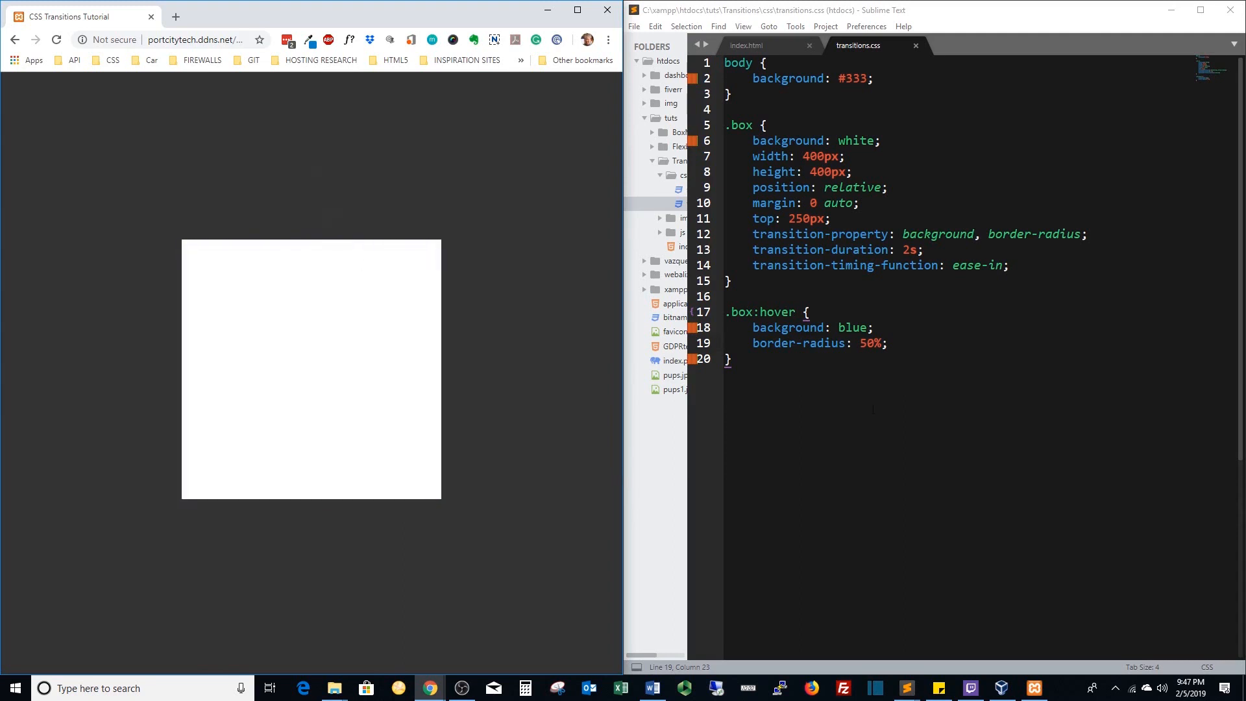
{"action": "mouse_move", "coordinate": [699, 378]}
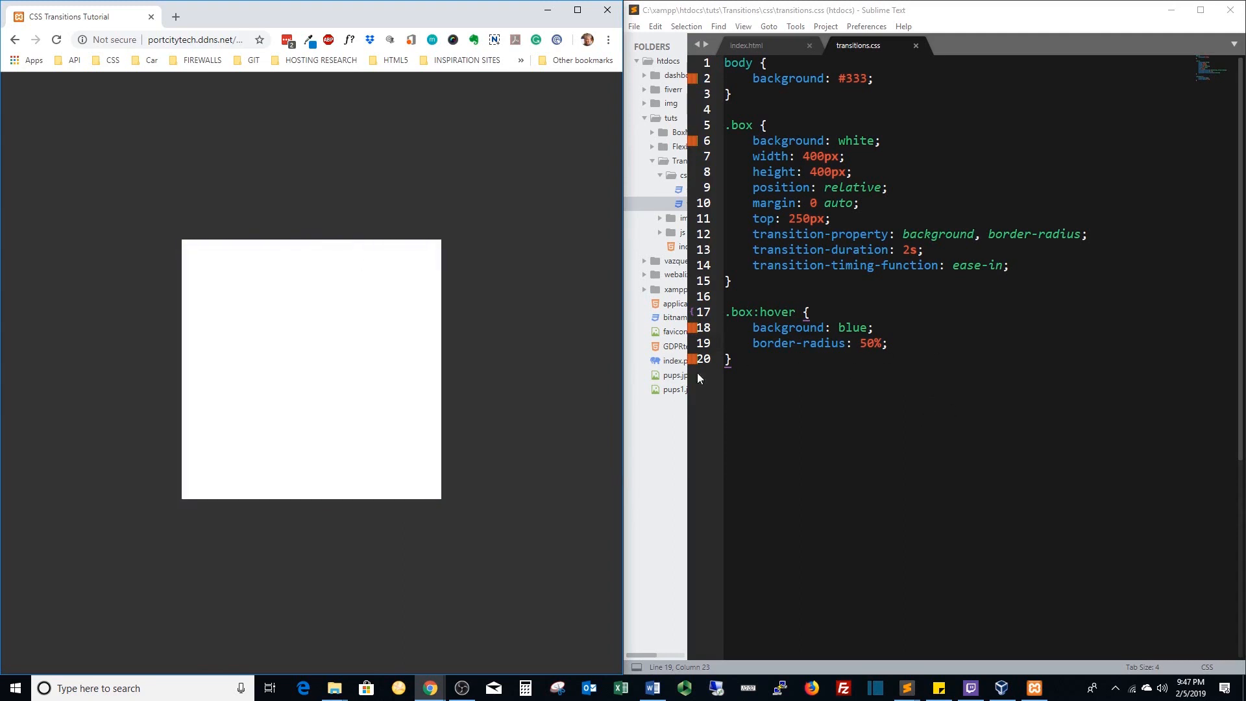
{"action": "mouse_move", "coordinate": [311, 370]}
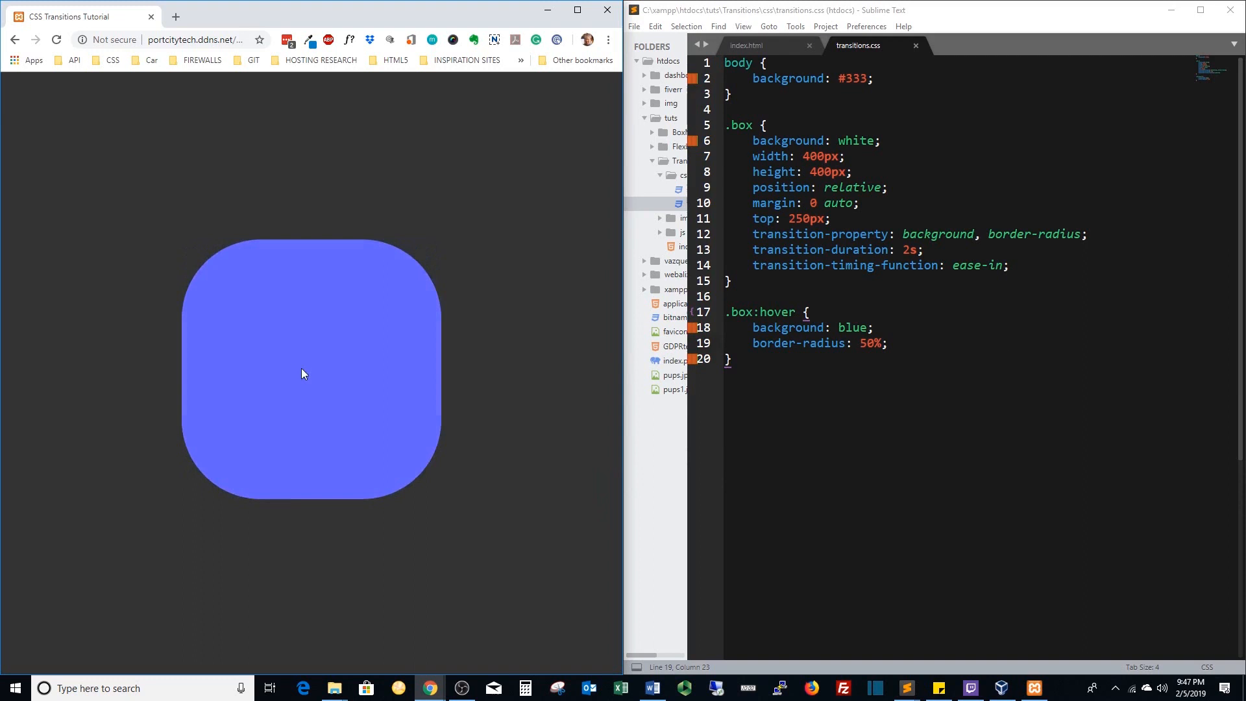
{"action": "mouse_move", "coordinate": [427, 391]}
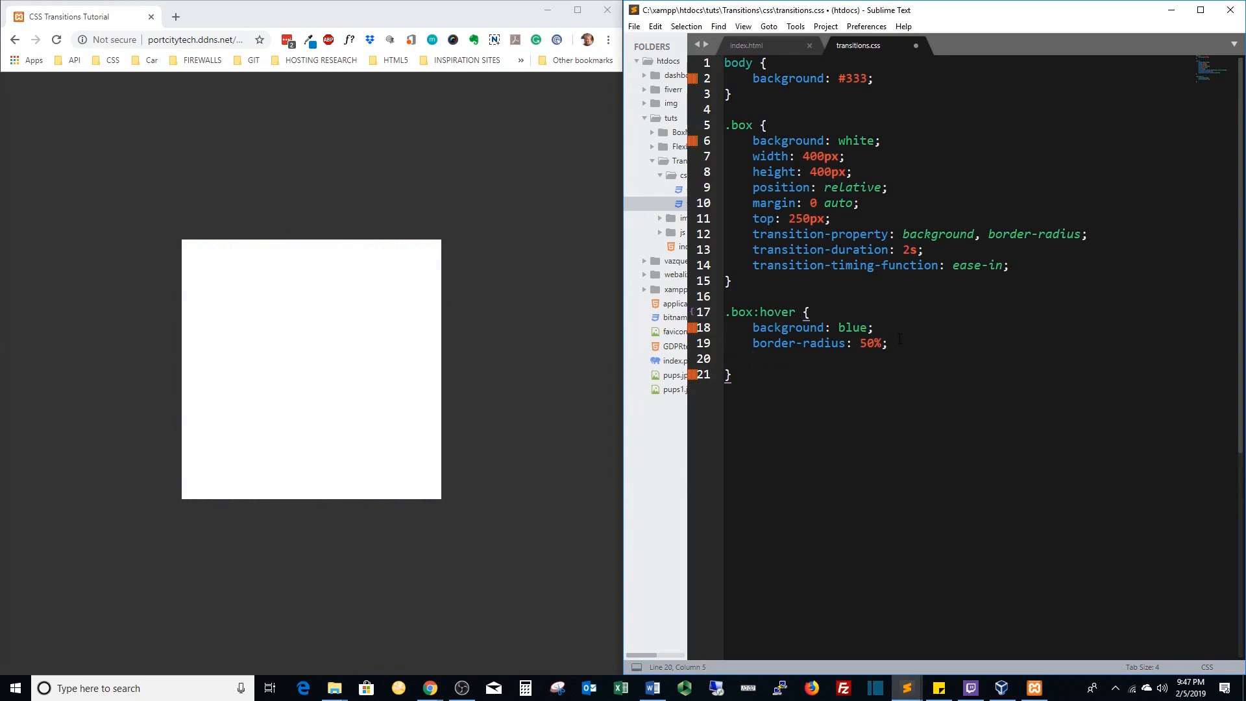
Add transform: rotateY(180deg) to the .box:hover rule.
{"action": "type", "text": "transform:"}
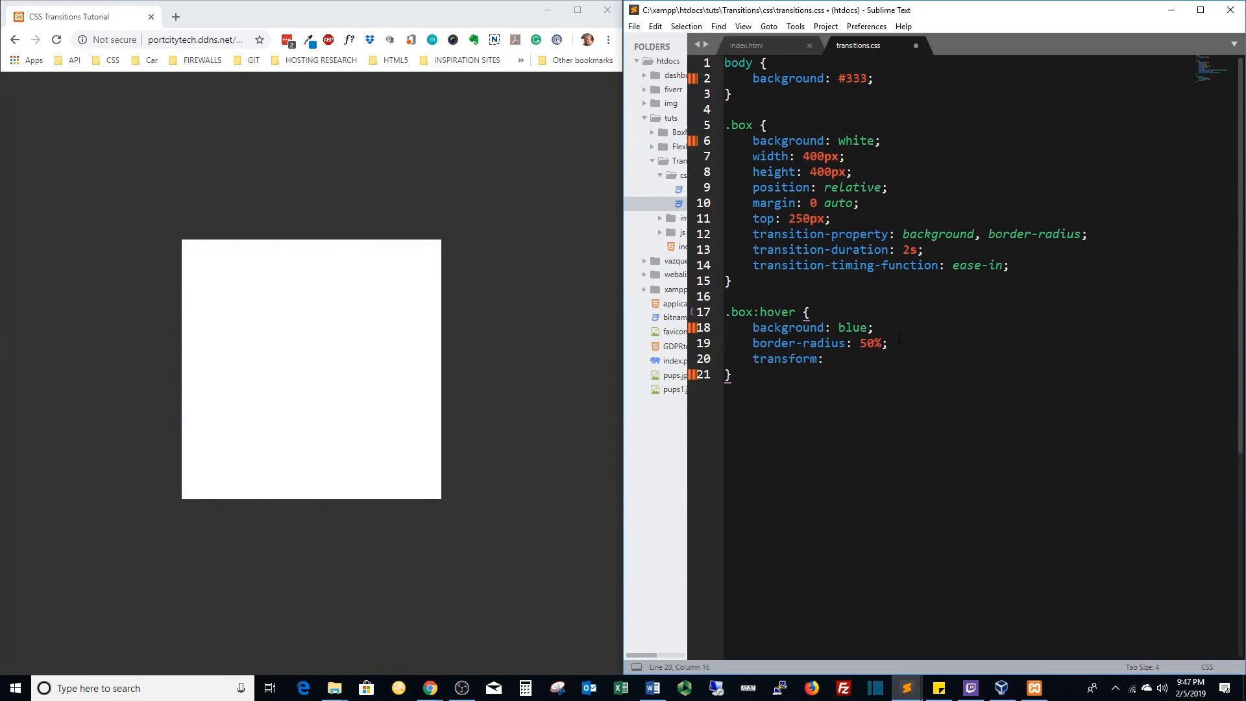
{"action": "type", "text": "rotateY"}
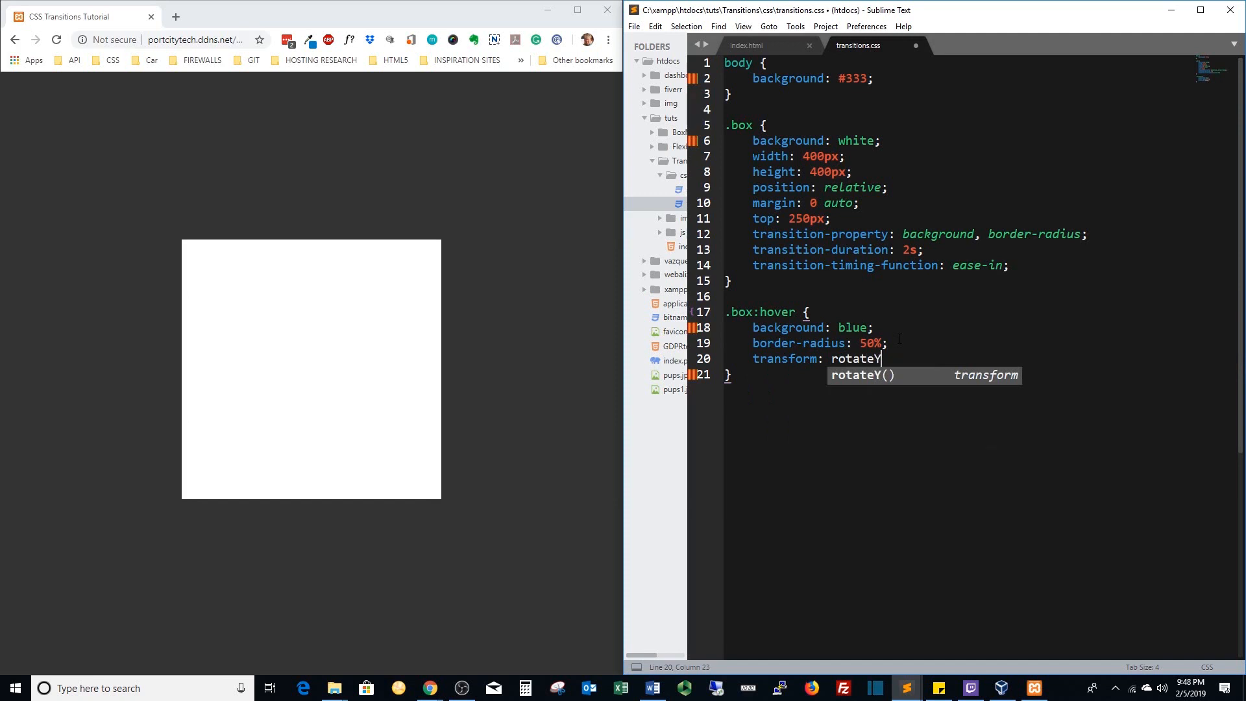
{"action": "type", "text": "(180)"}
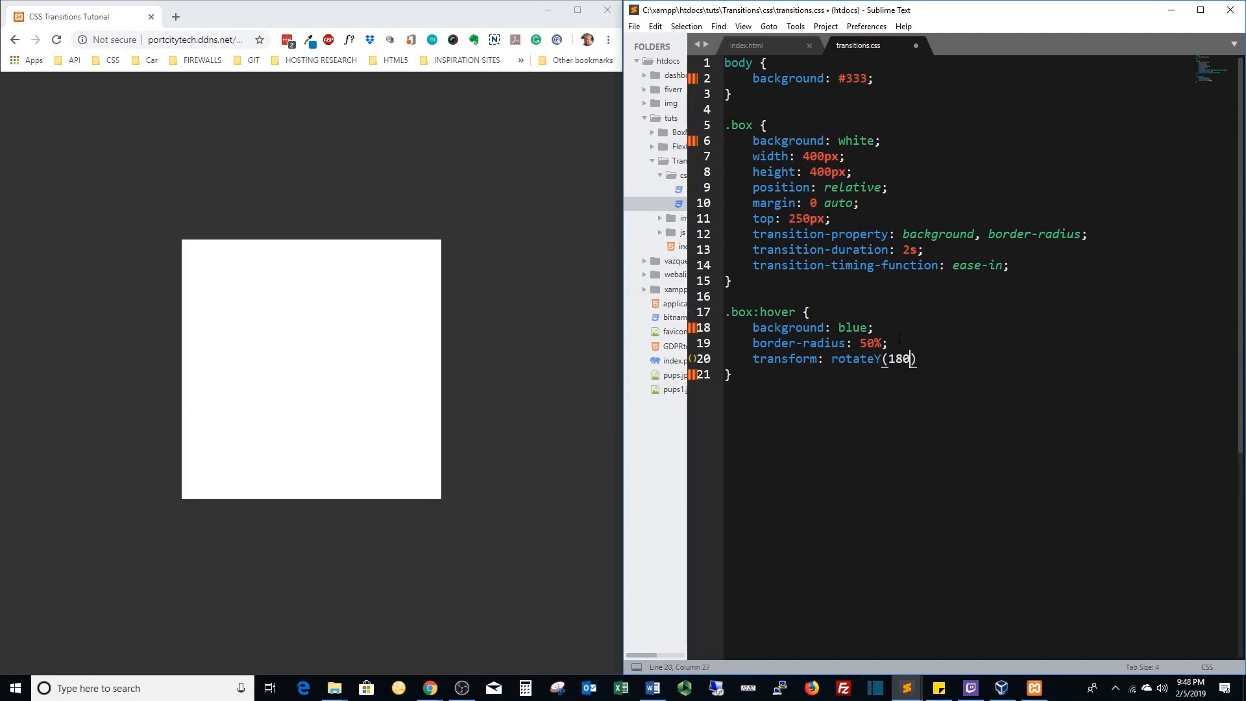
{"action": "type", "text": "deg"}
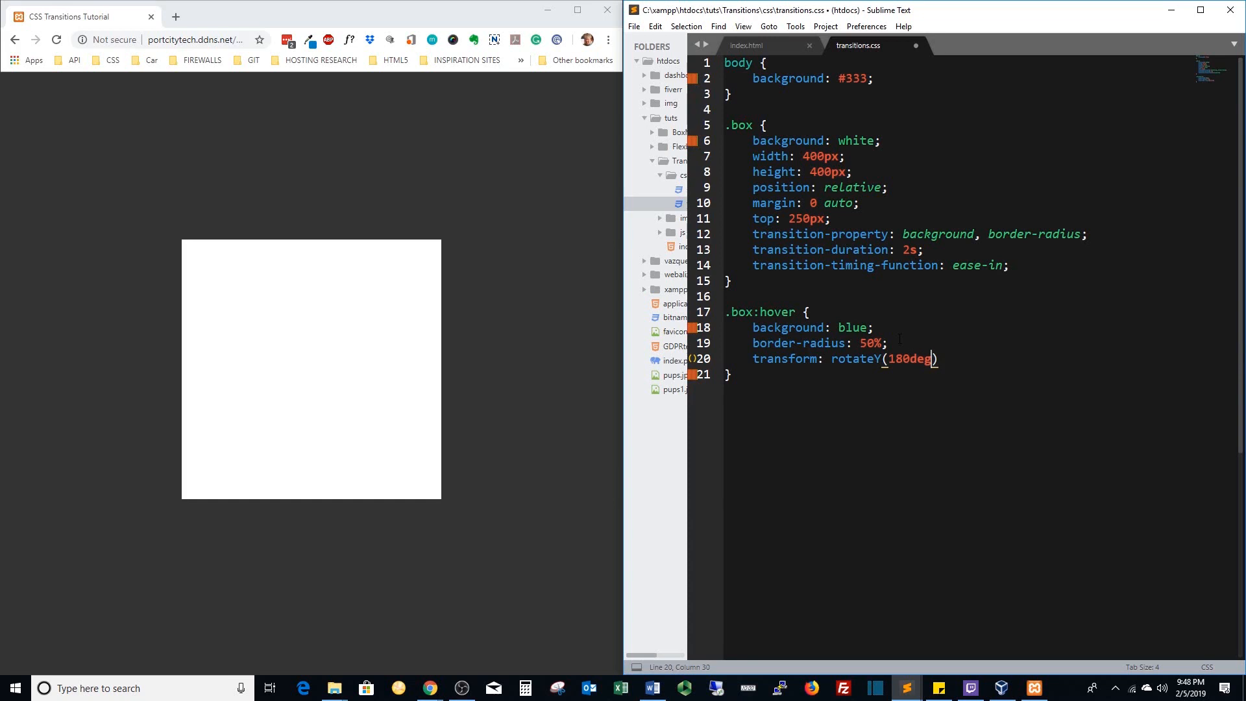
{"action": "type", "text": ";"}
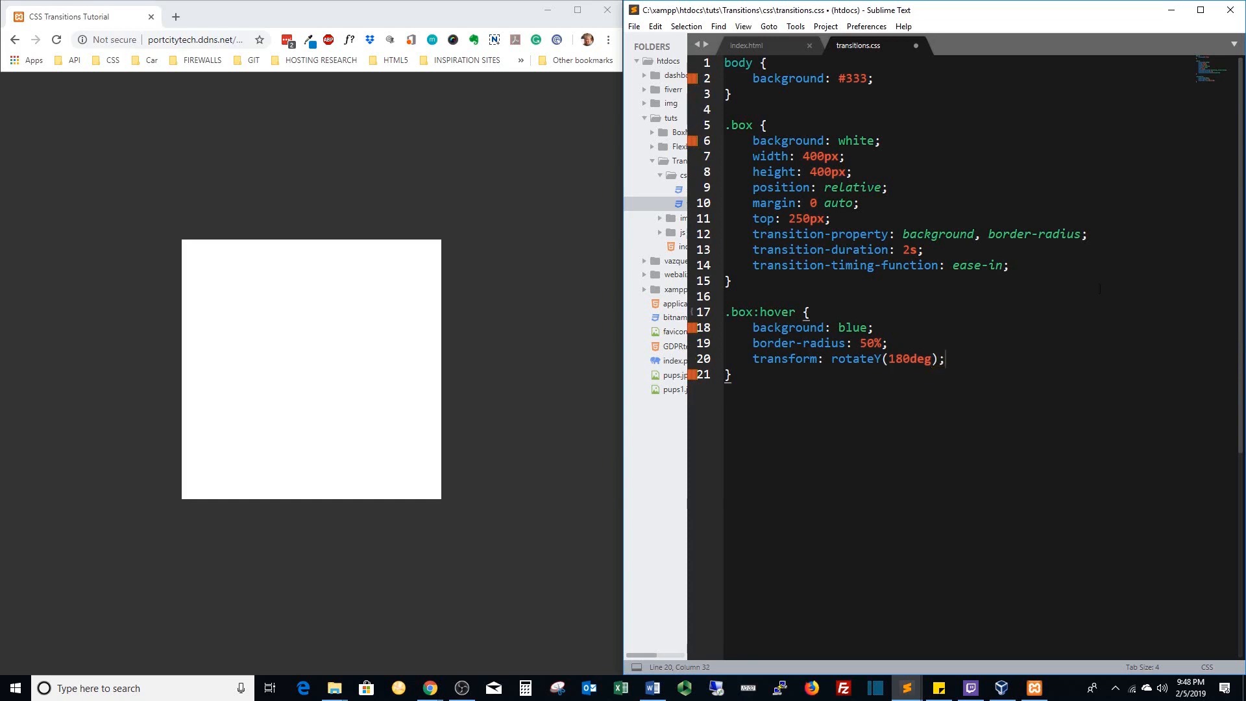
Append transform to the transition-property list and save the stylesheet.
{"action": "left_click", "coordinate": [1082, 234]}
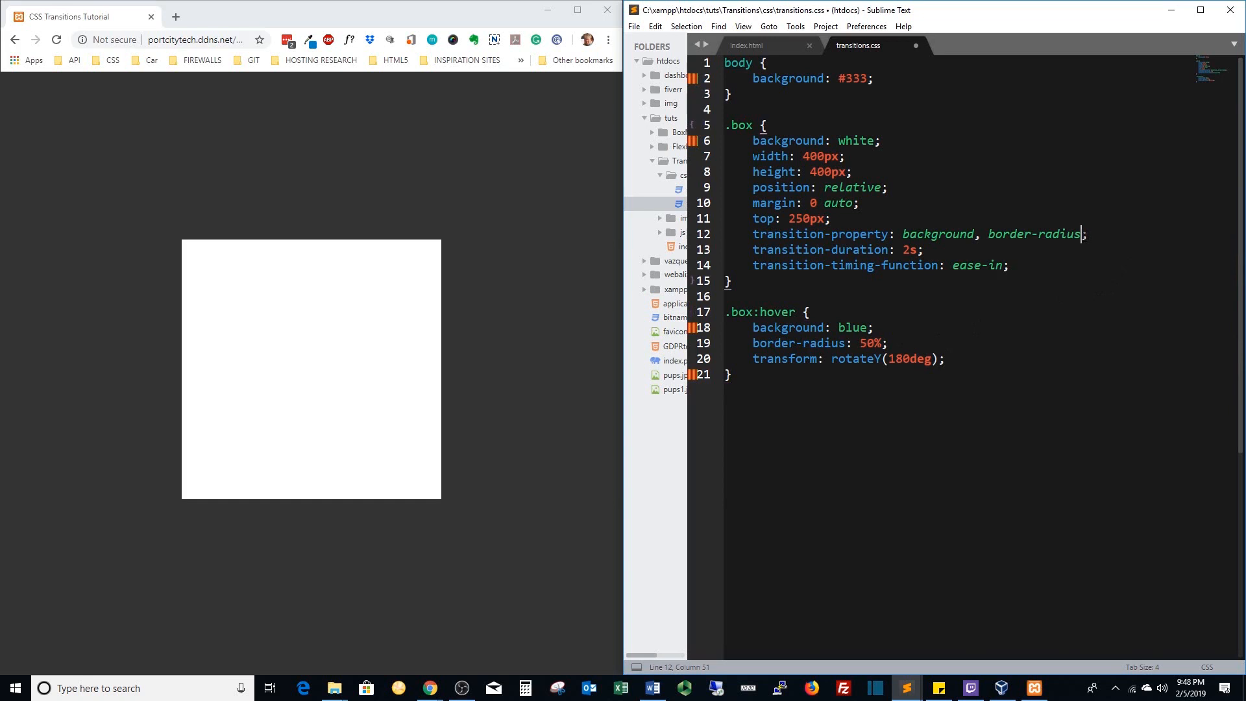
{"action": "type", "text": ", tran"}
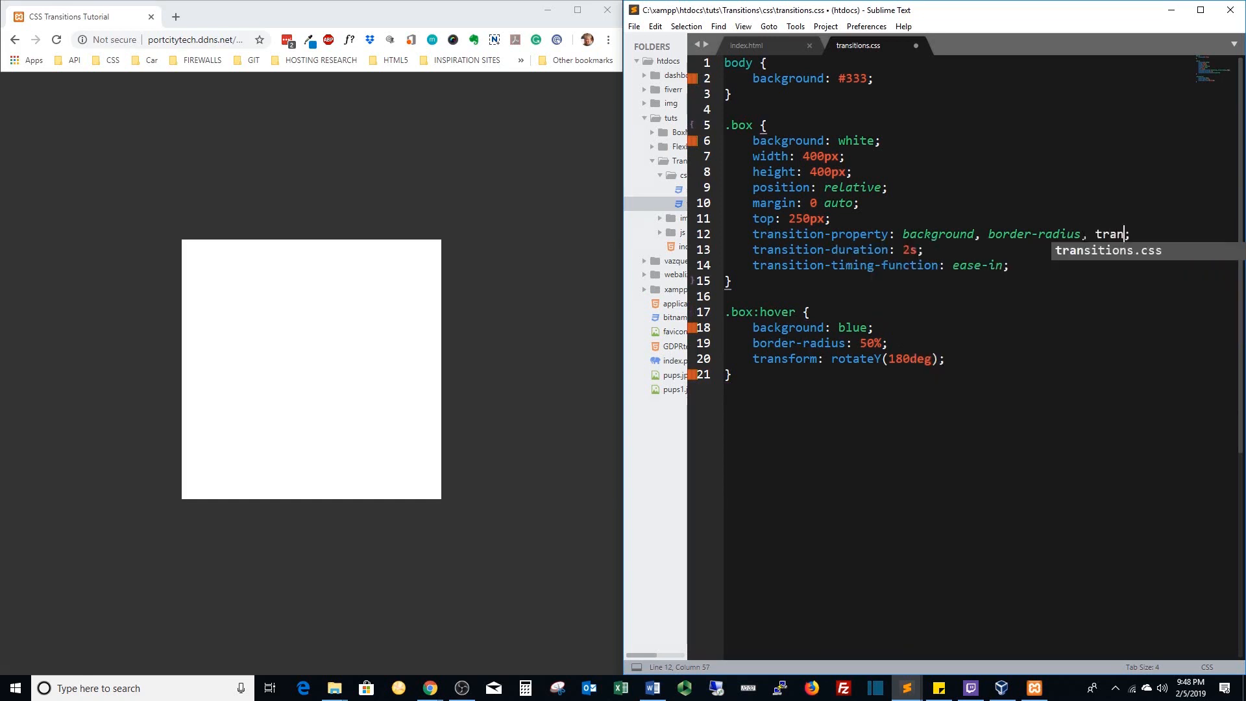
{"action": "type", "text": "sform"}
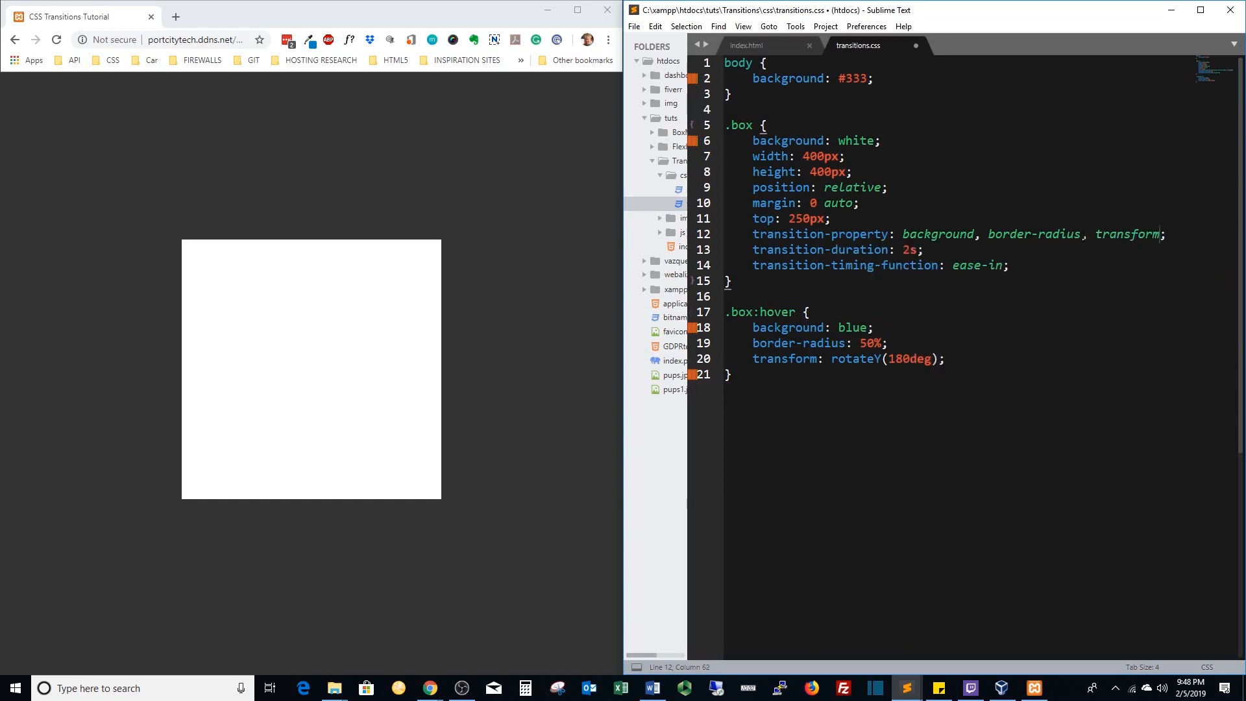
{"action": "key", "text": "ctrl+s"}
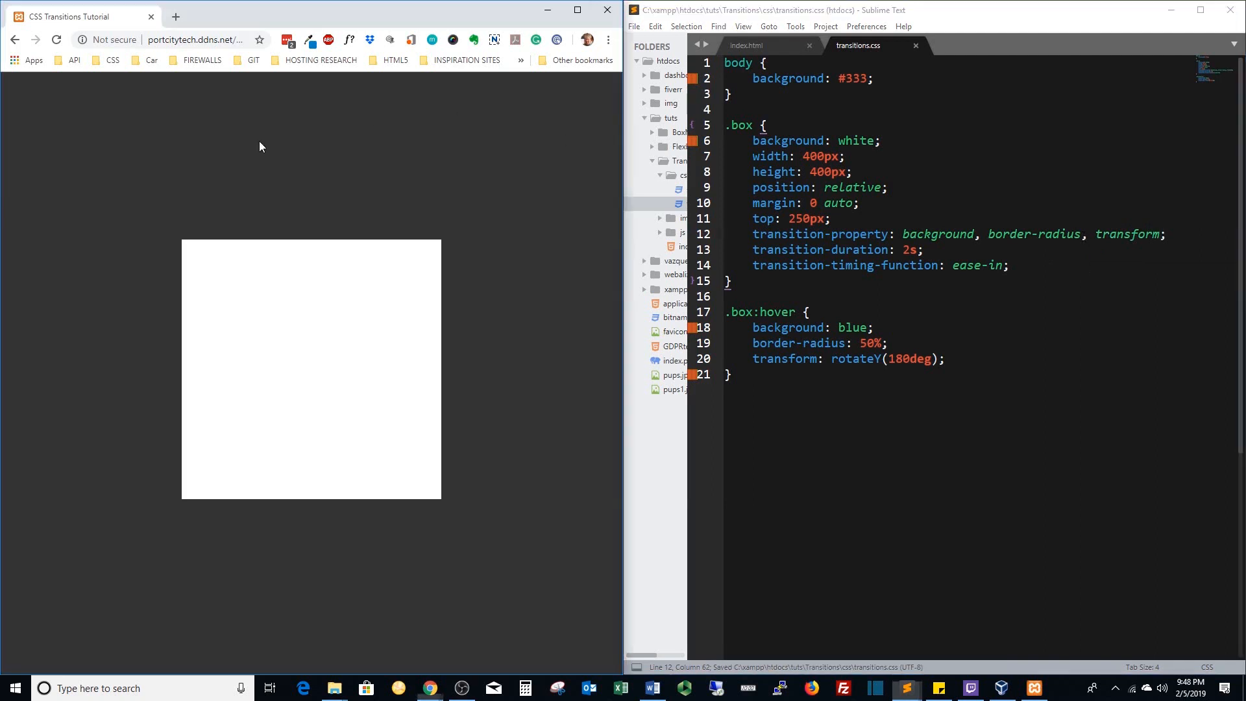
{"action": "mouse_move", "coordinate": [274, 182]}
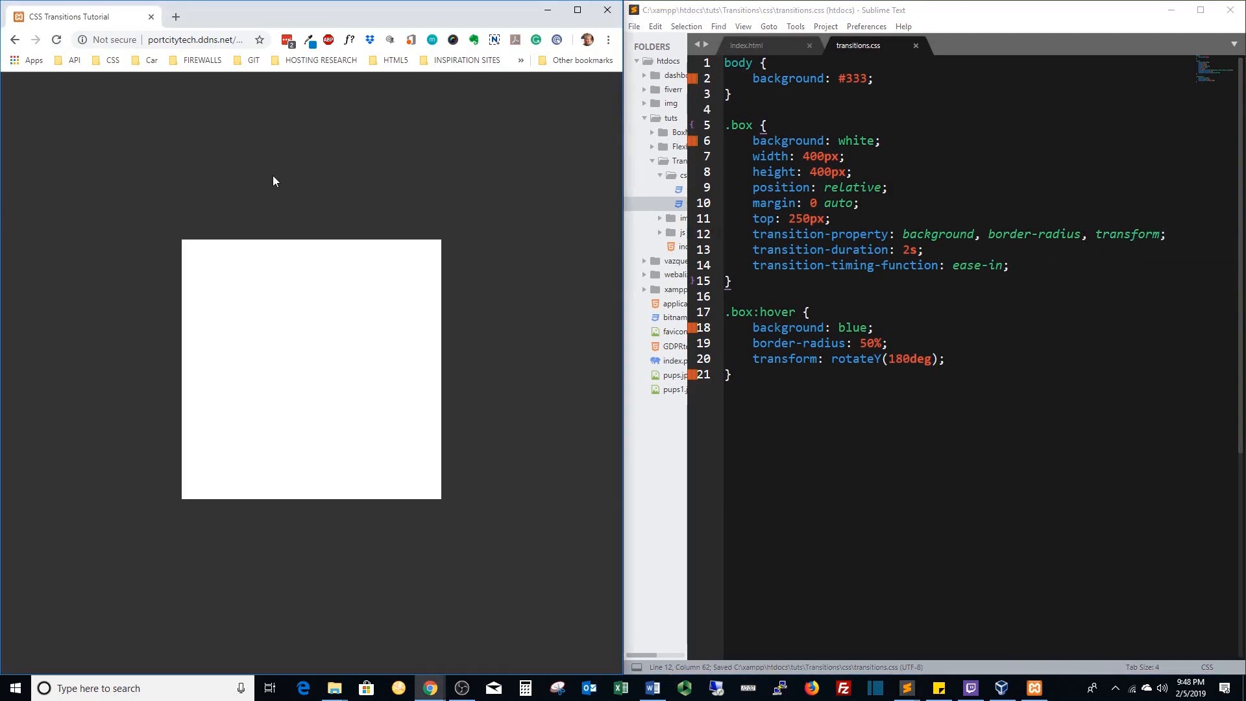
{"action": "mouse_move", "coordinate": [295, 362]}
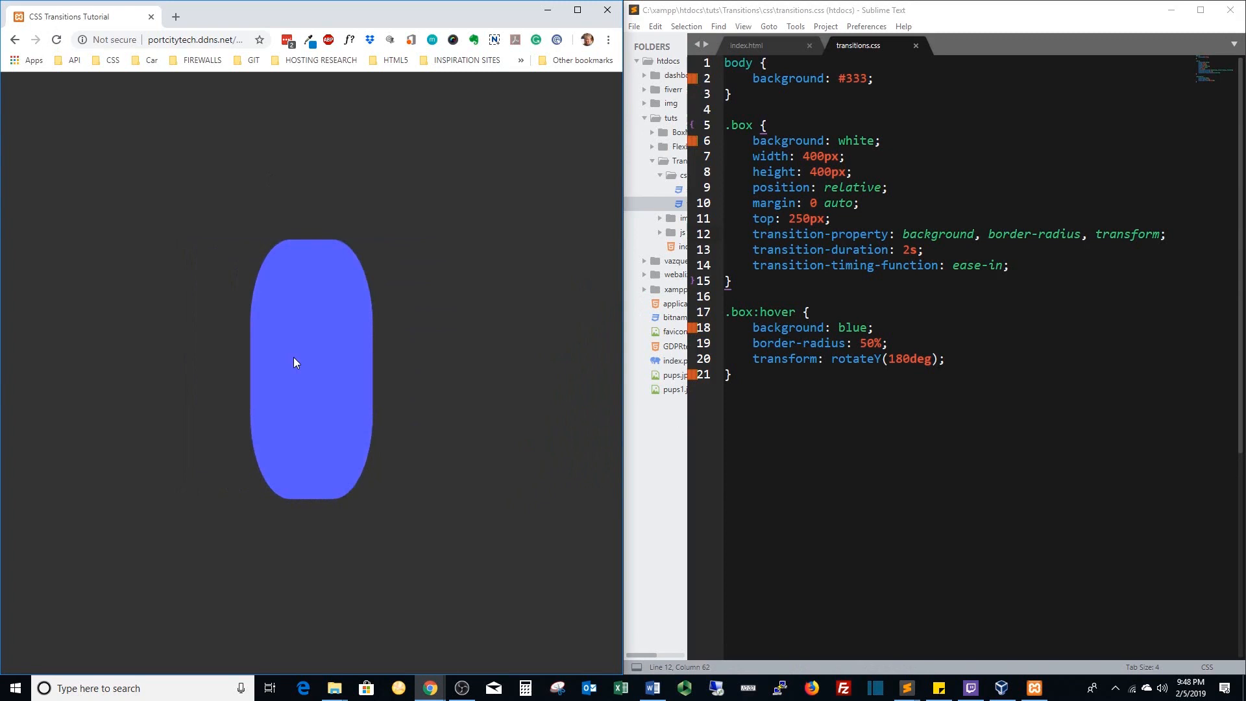
{"action": "mouse_move", "coordinate": [460, 362]}
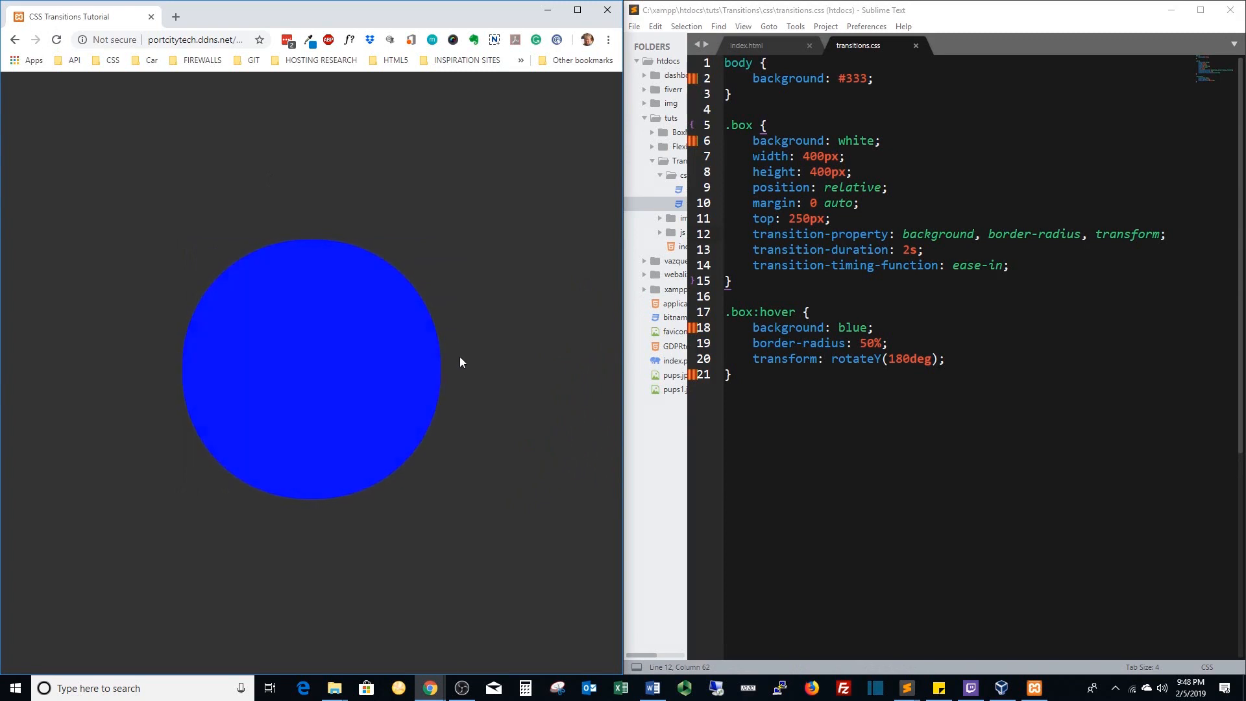
{"action": "mouse_move", "coordinate": [453, 225]}
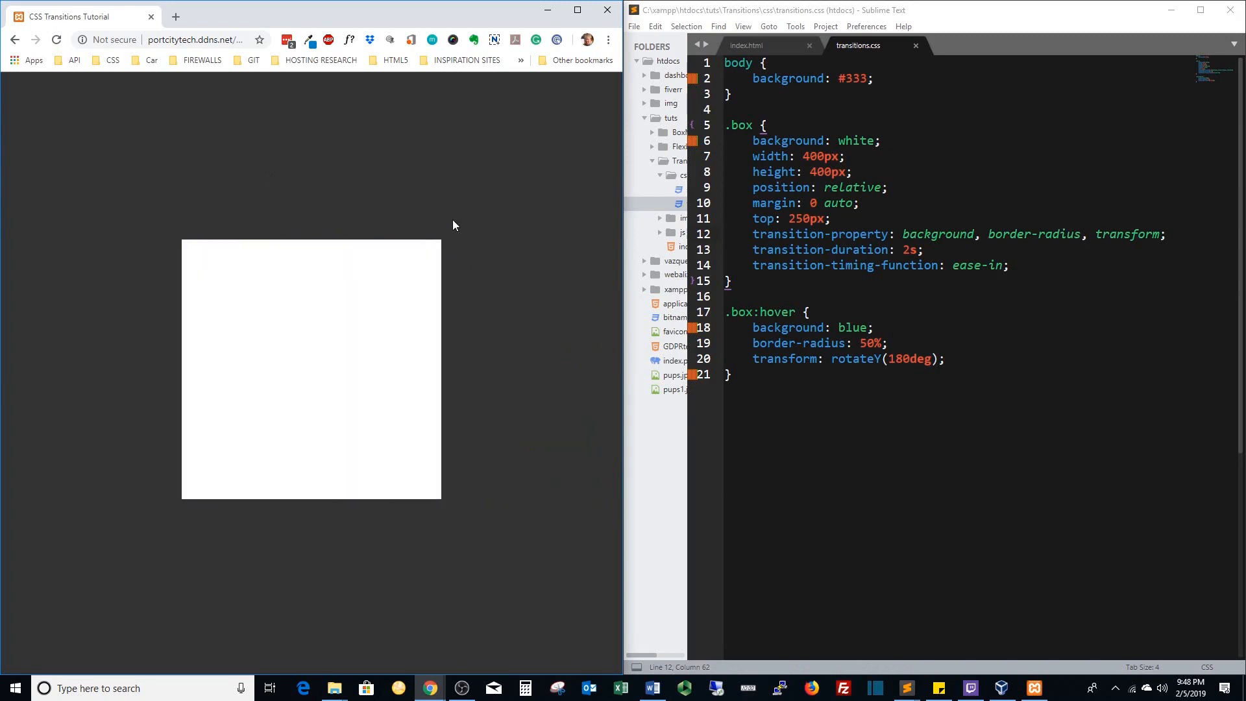
{"action": "mouse_move", "coordinate": [382, 372]}
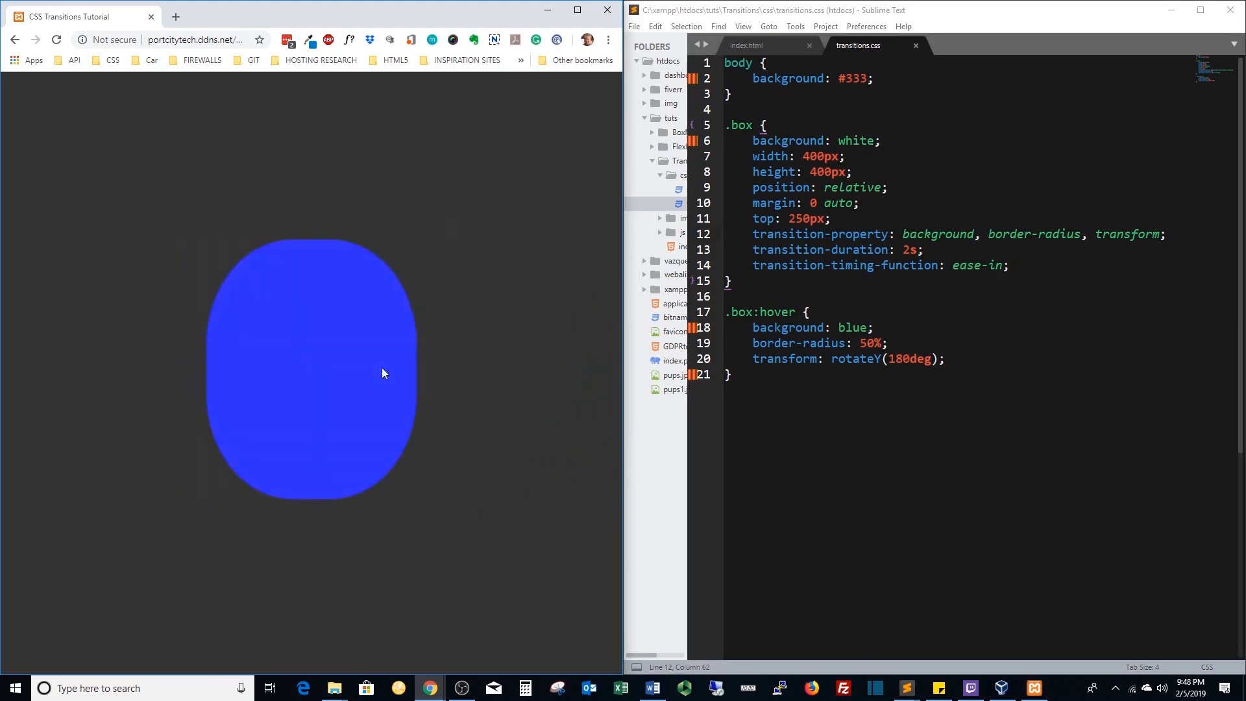
{"action": "mouse_move", "coordinate": [381, 373]}
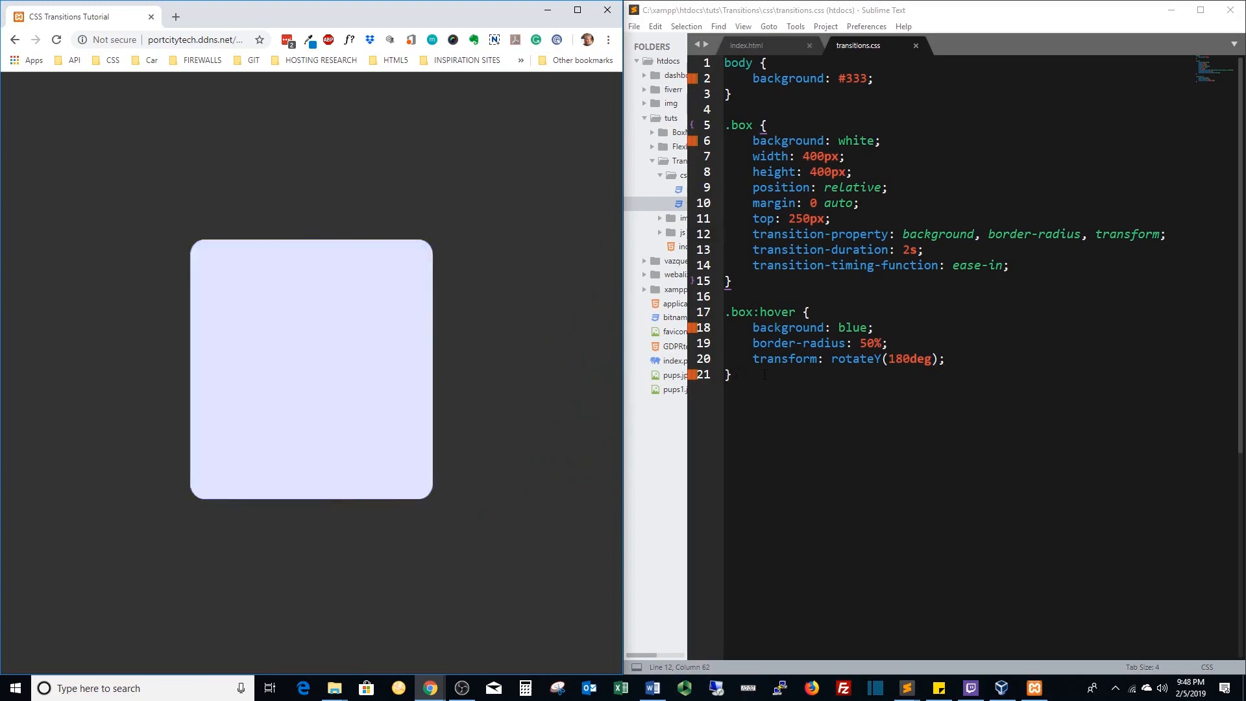